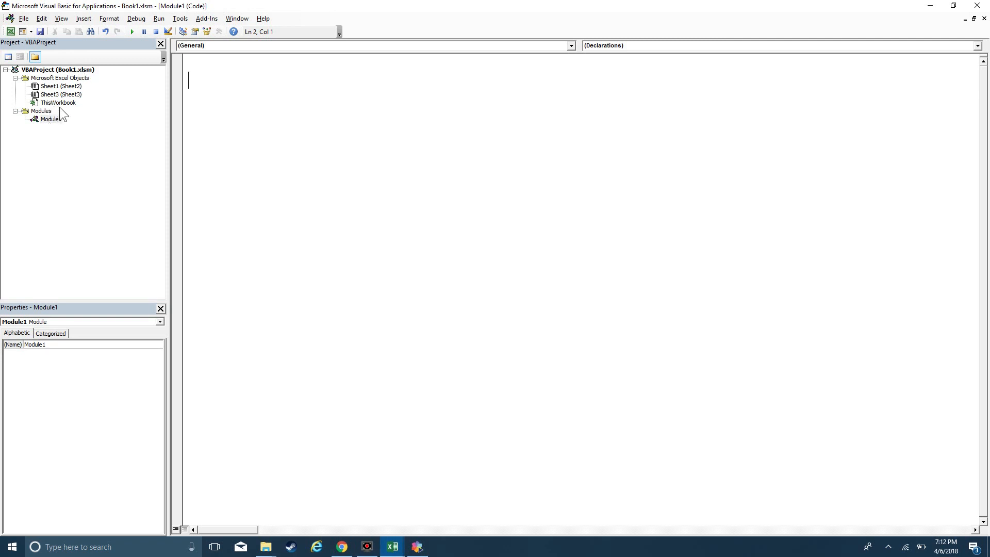
pyautogui.moveTo(76, 105)
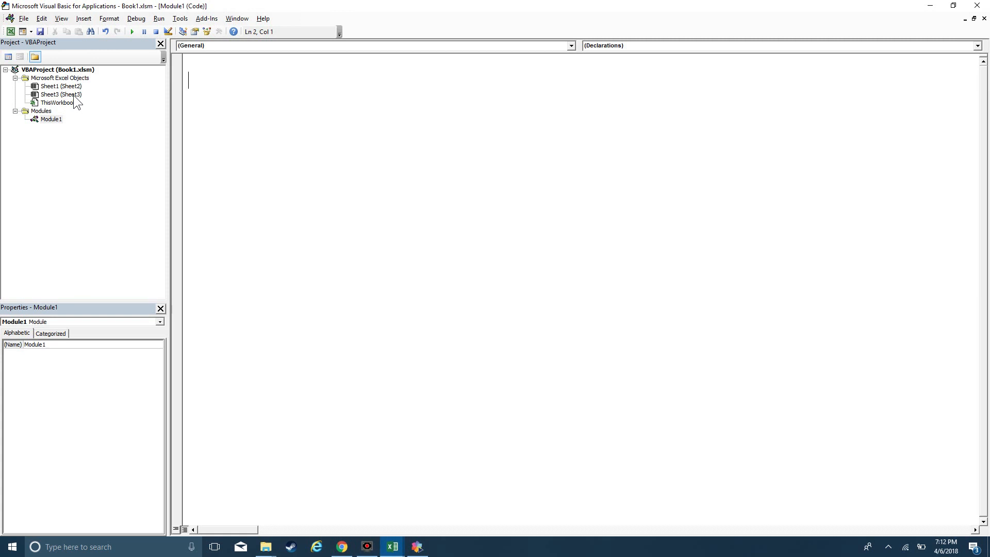
# Step: Dismiss the Insert menu and type the Sub my_var() header in Module1
pyautogui.rightClick(60, 94)
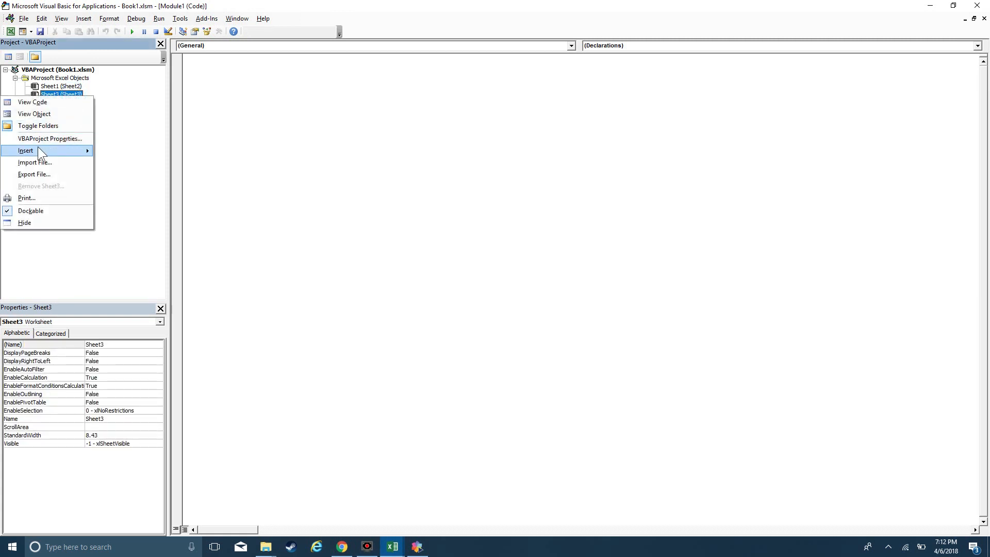
pyautogui.moveTo(26, 150)
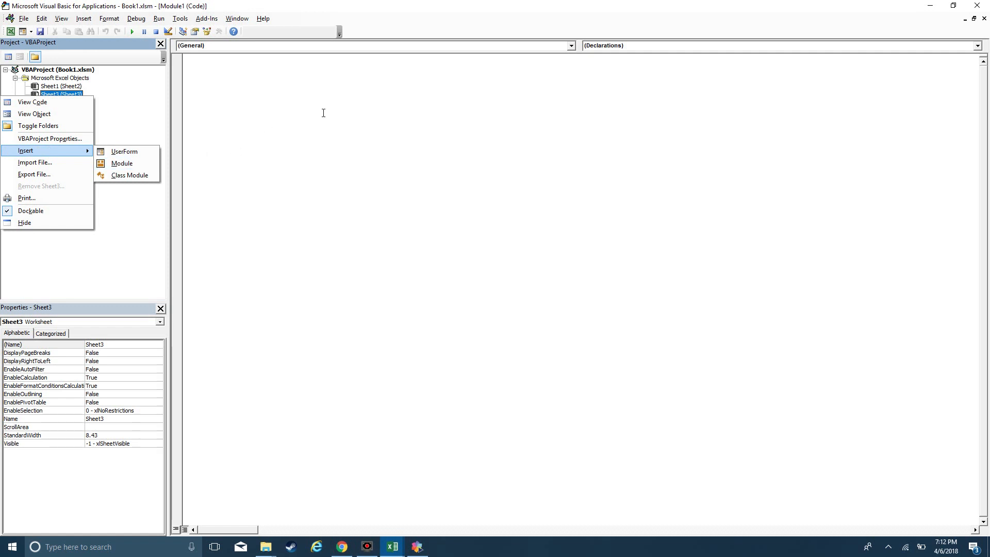
pyautogui.click(121, 163)
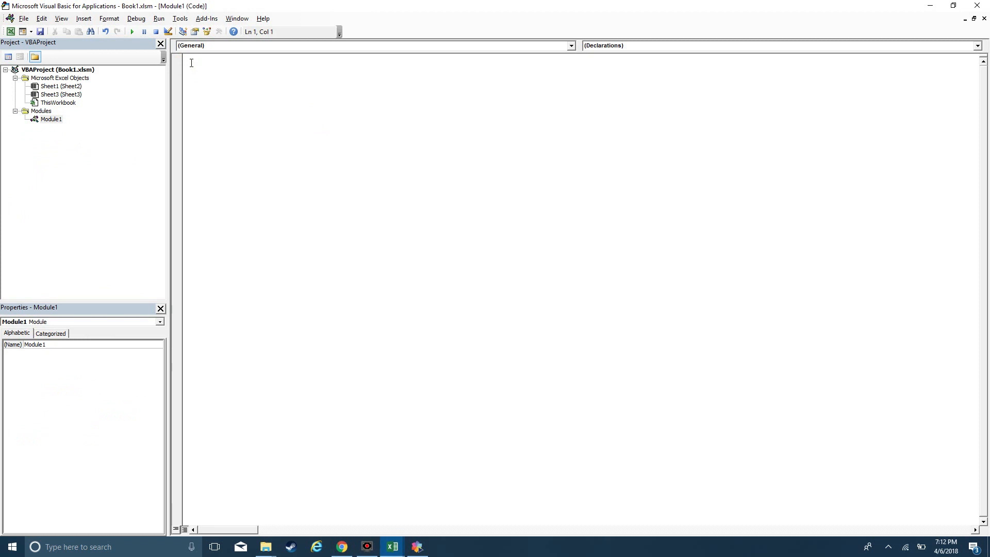
pyautogui.write('Sub m')
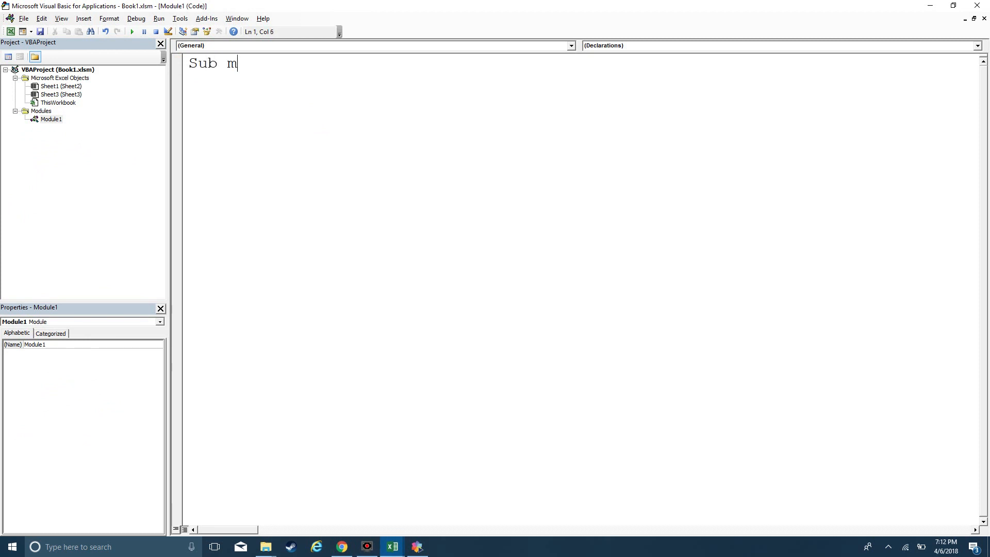
pyautogui.write('y_var()')
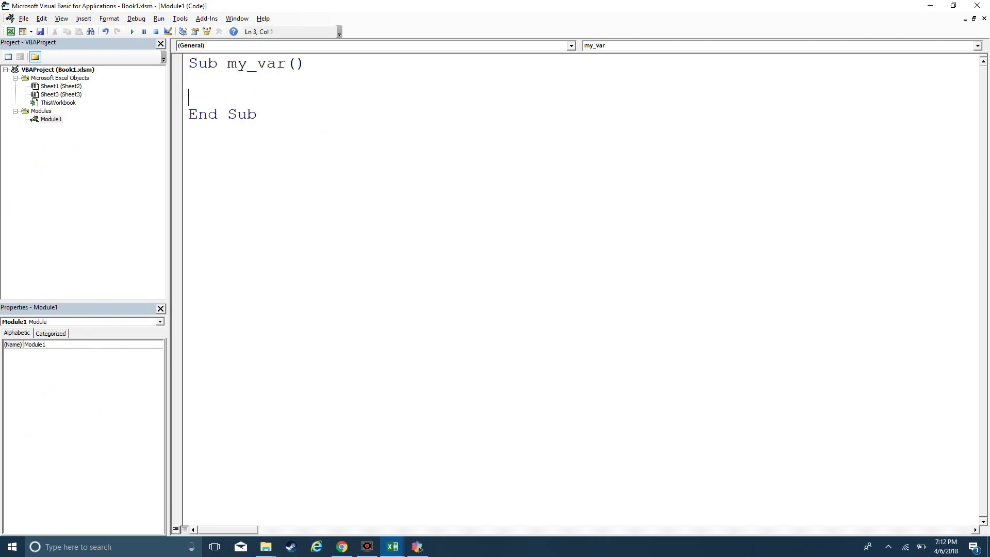
# Step: Add a blank body line inside my_var and type Dim
pyautogui.press('enter')
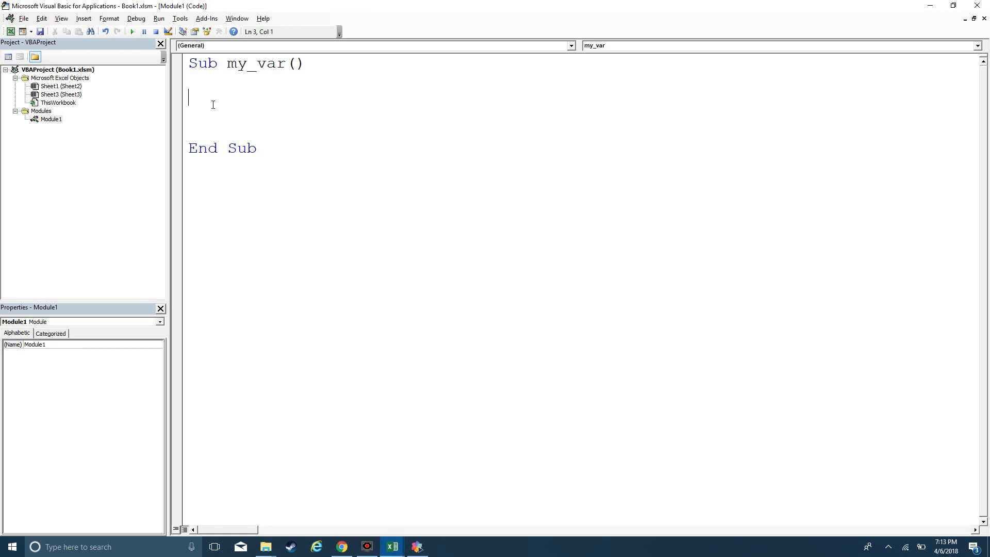
pyautogui.write('Dim')
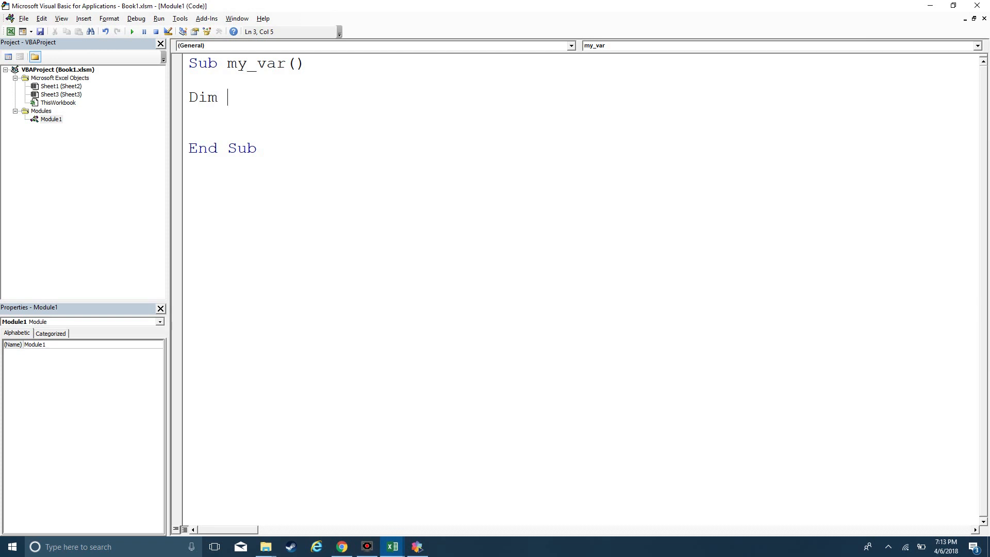
# Step: Declare wb As Workbook, ws As Worksheet and rng As Range on the Dim line
pyautogui.write('wb')
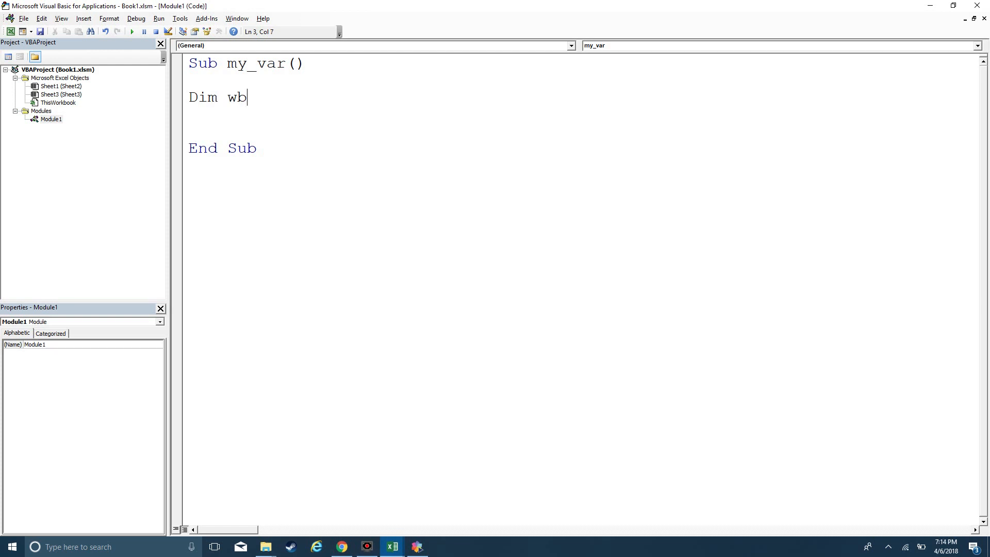
pyautogui.write('as workbok, ws as Worksheet,')
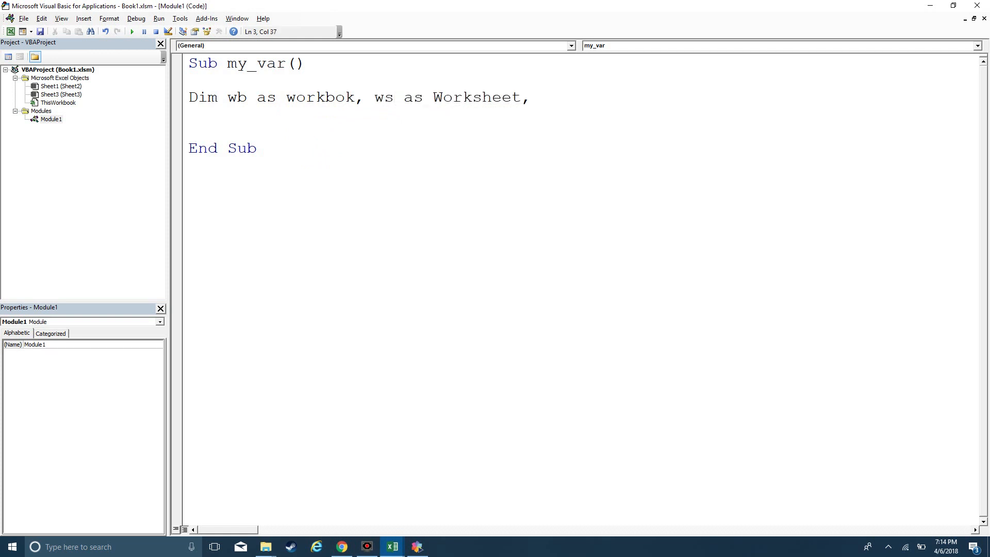
pyautogui.write('rng as range')
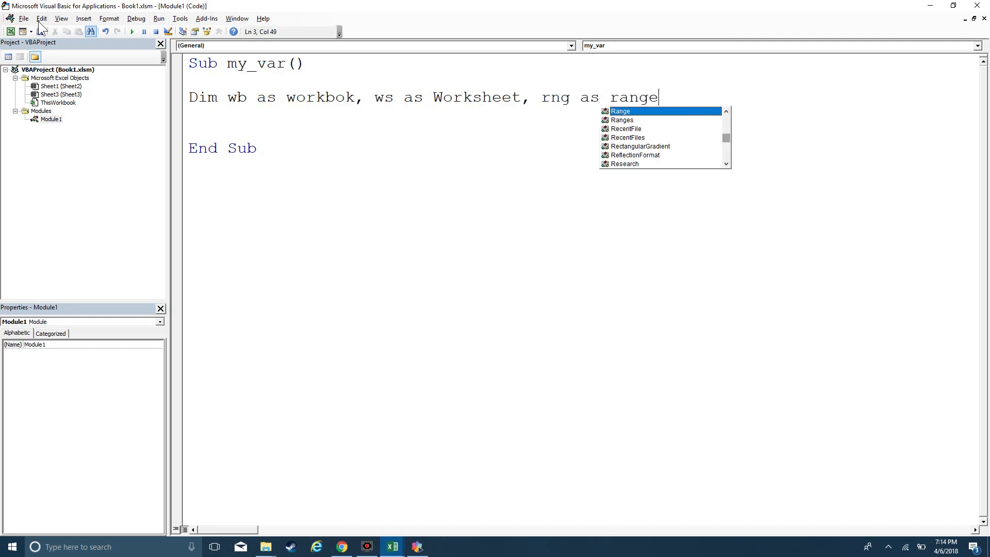
pyautogui.press('enter')
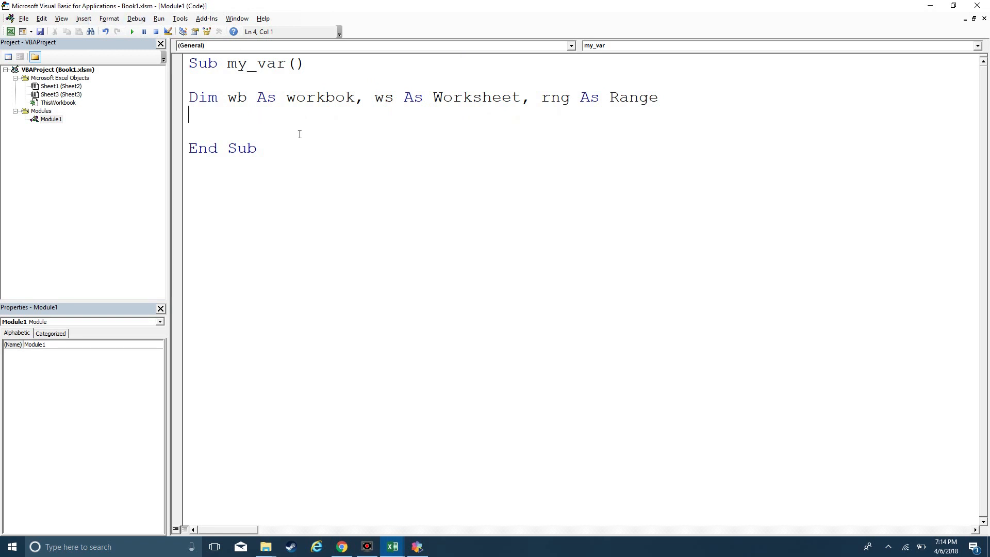
pyautogui.moveTo(241, 104)
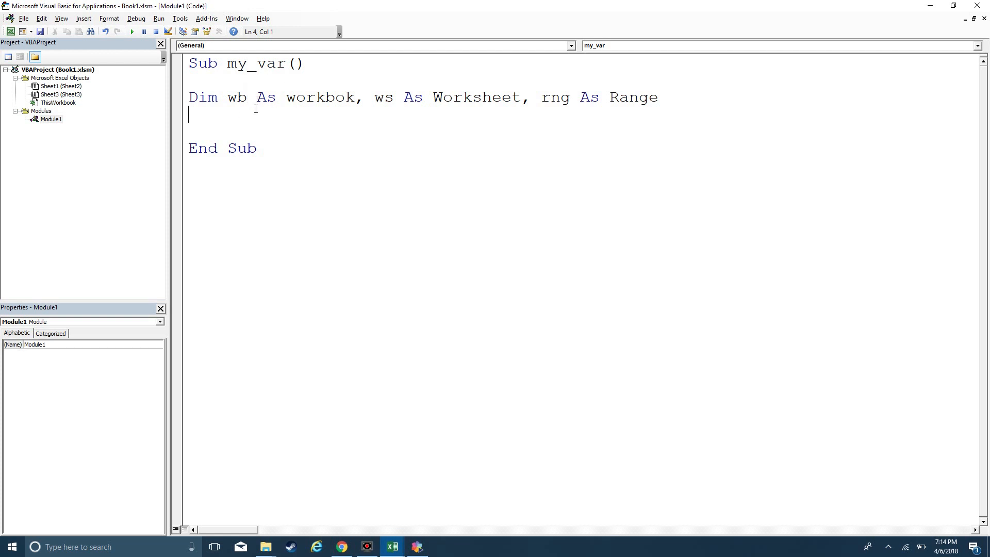
pyautogui.moveTo(338, 139)
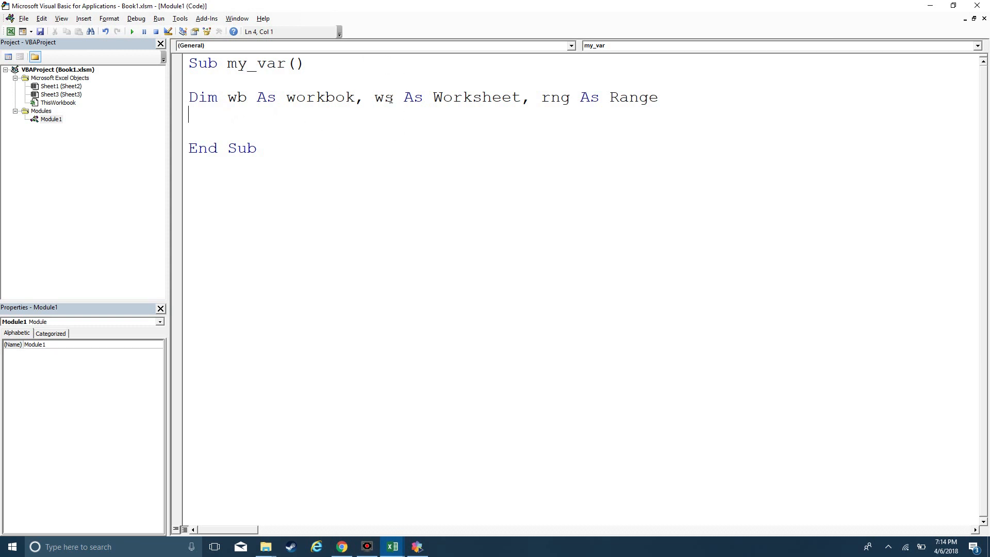
pyautogui.moveTo(391, 96)
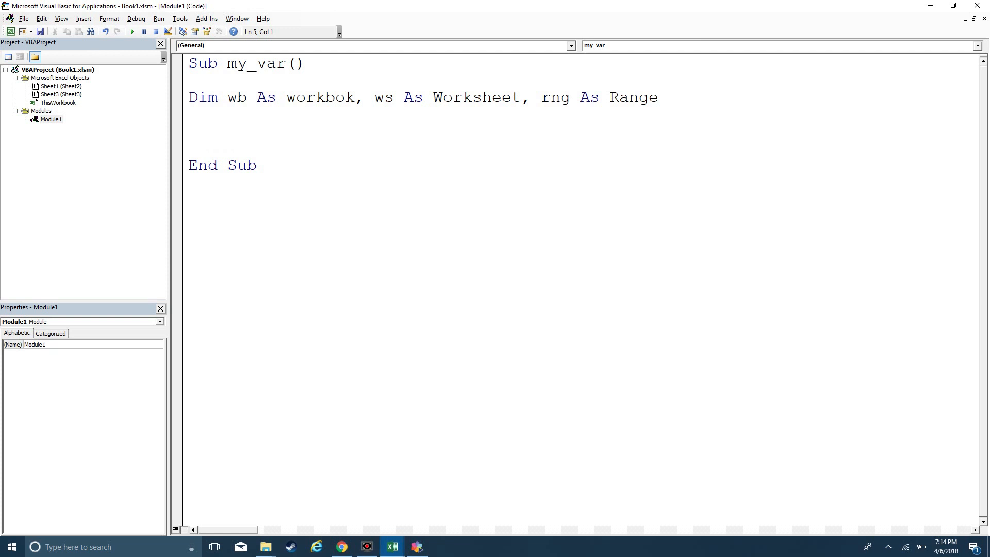
# Step: Add Set wb = Workbooks("Book1.xlsm")
pyautogui.write('se')
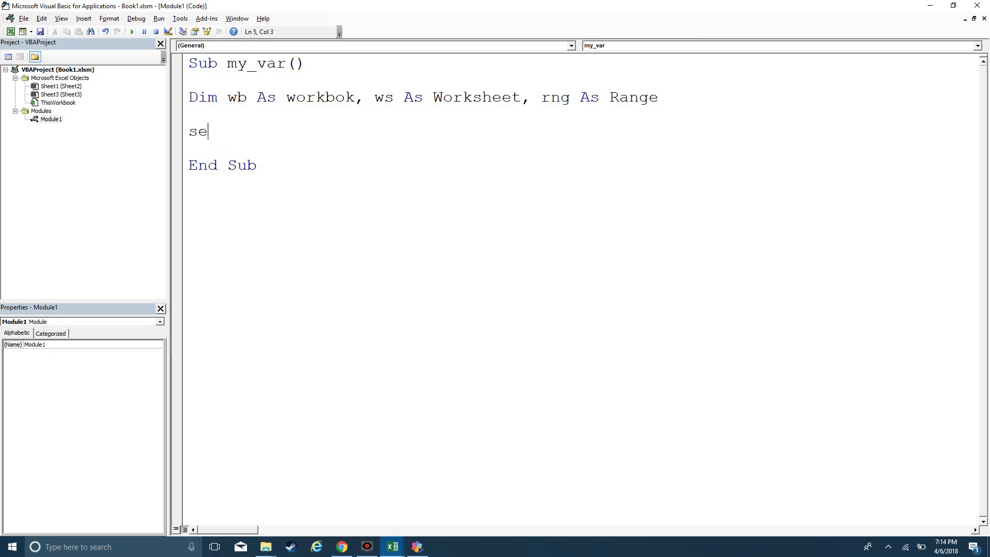
pyautogui.write('t')
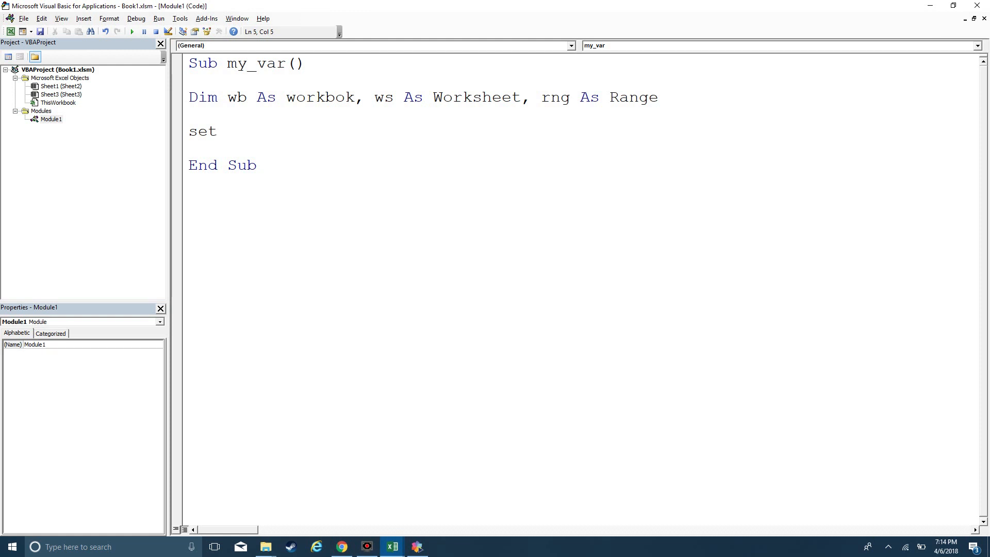
pyautogui.write('wb')
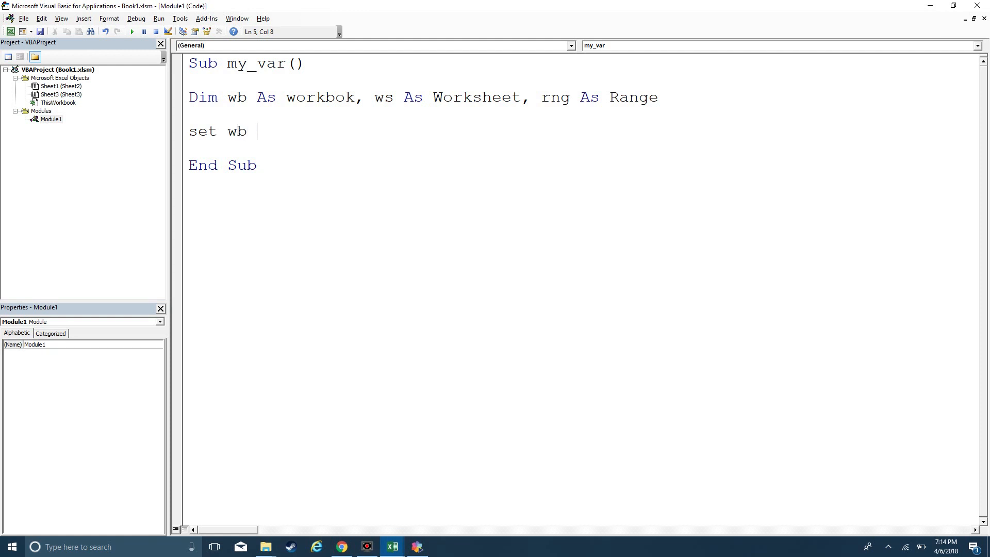
pyautogui.write('= work')
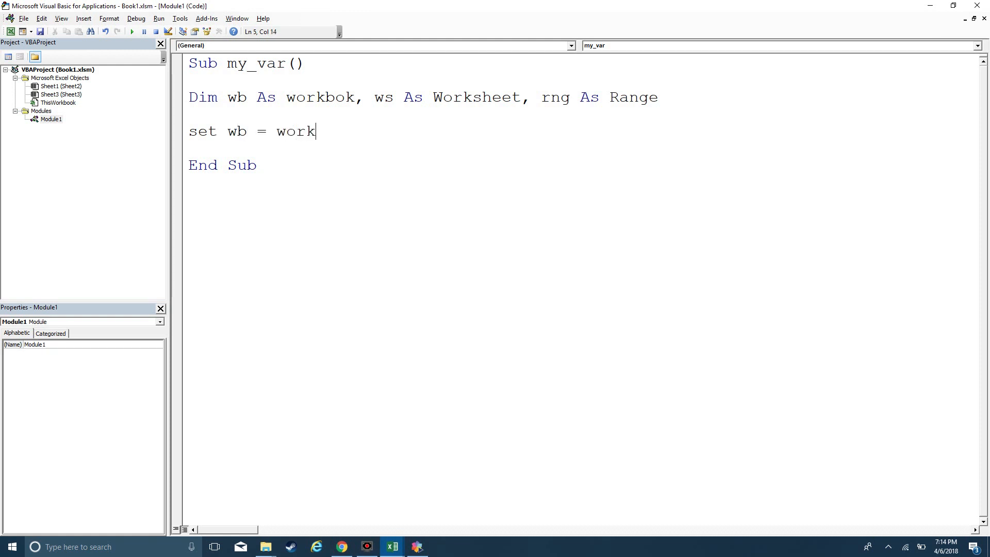
pyautogui.write('books')
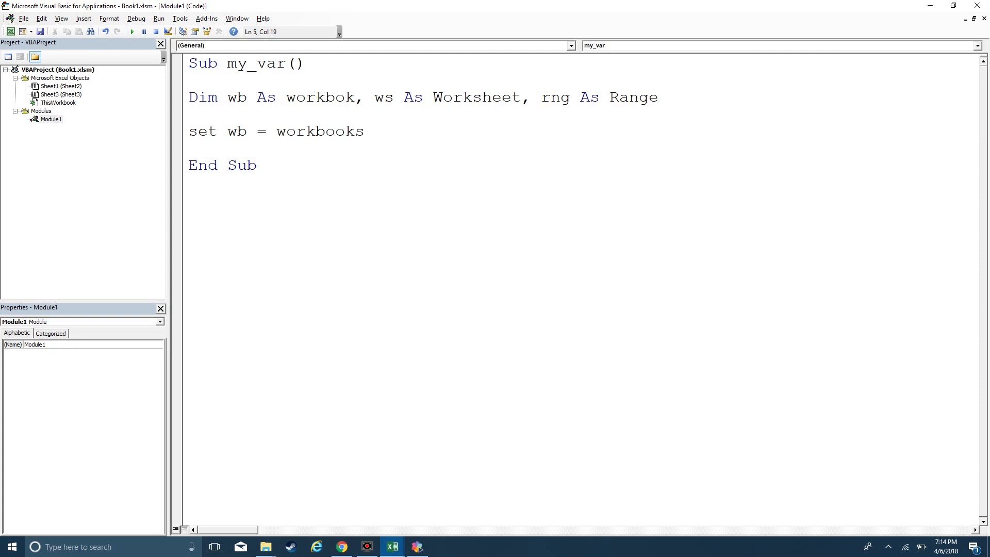
pyautogui.write('(')
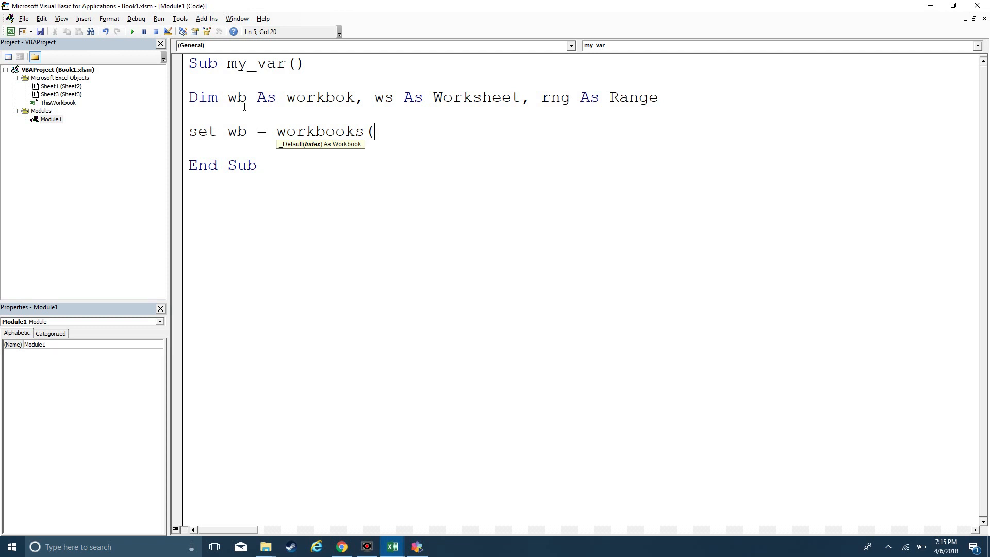
pyautogui.write('"Book')
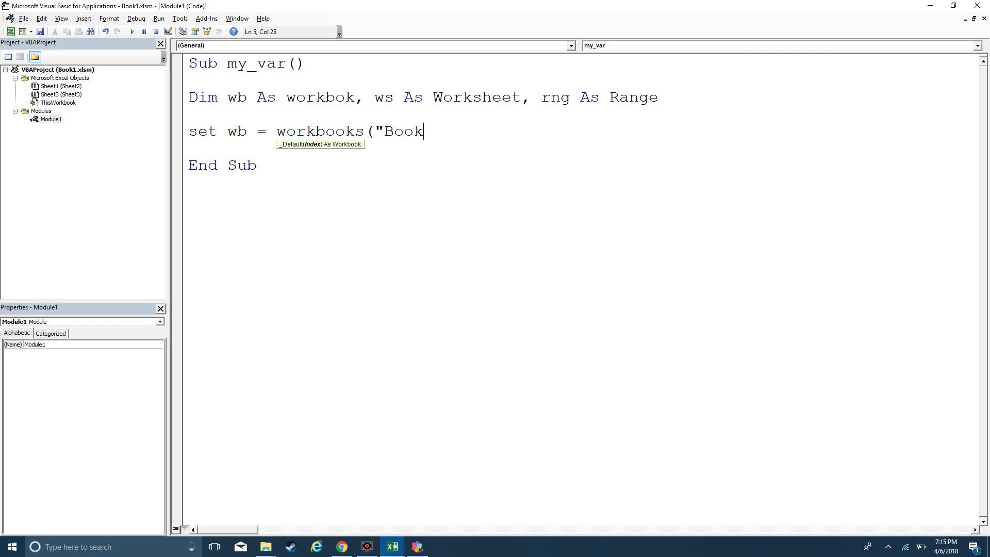
pyautogui.write('1.xlsm"')
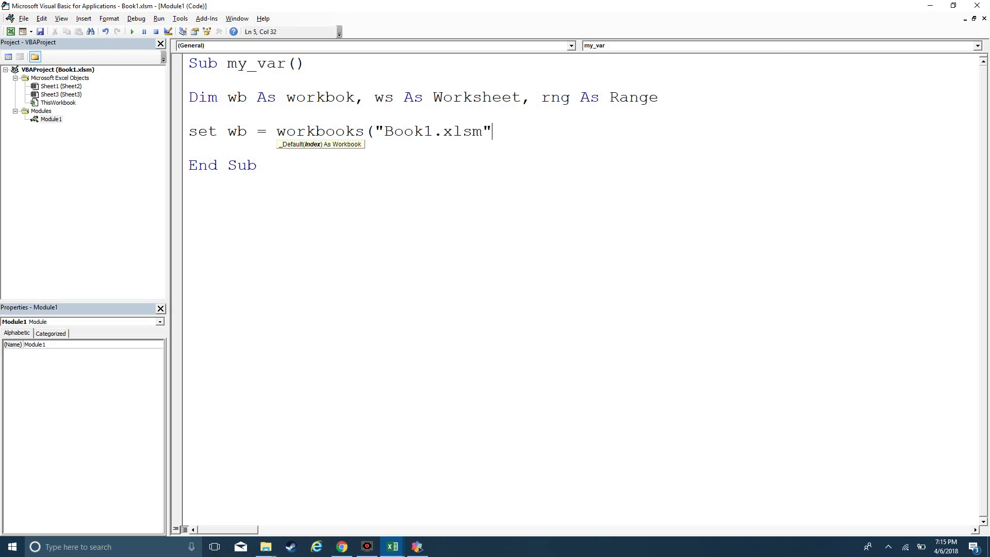
pyautogui.write(')')
pyautogui.write('Set w')
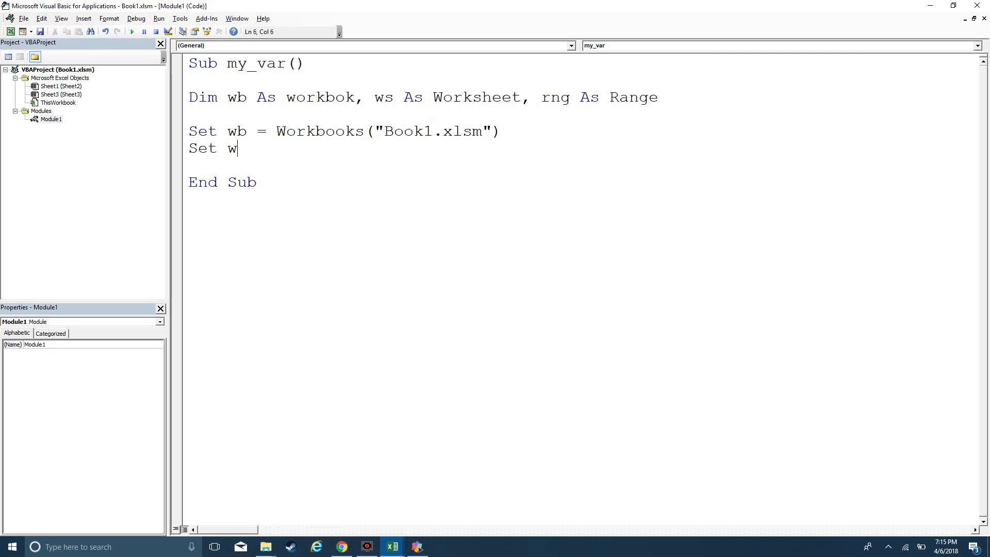
# Step: Add the alternative Set wb = ThisWorkbook and begin another Set wb line
pyautogui.write('b =')
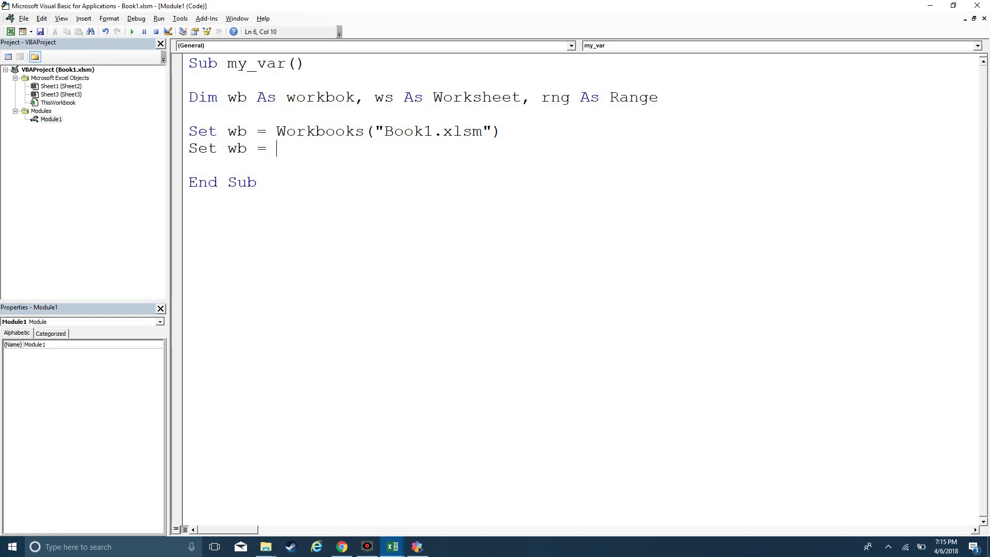
pyautogui.write('This')
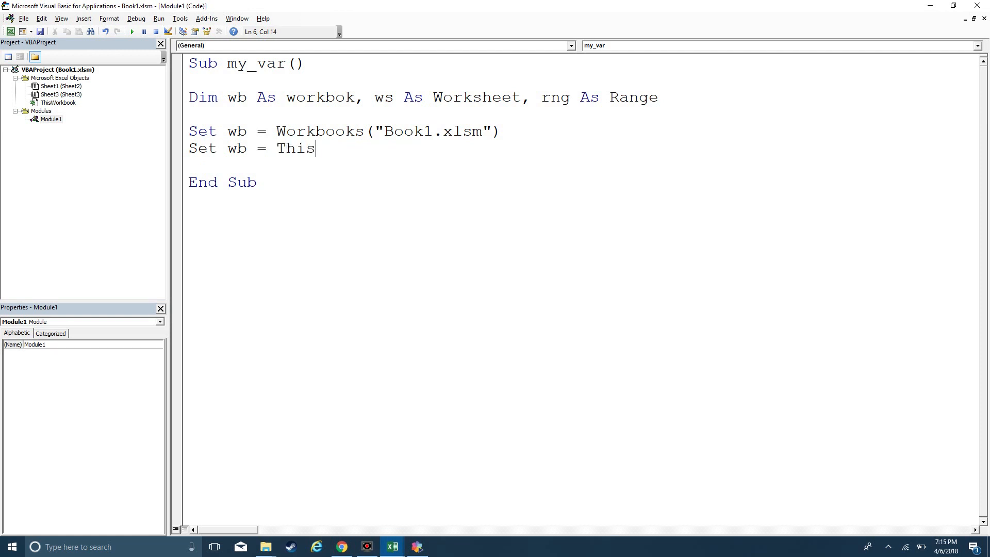
pyautogui.write('Workbook')
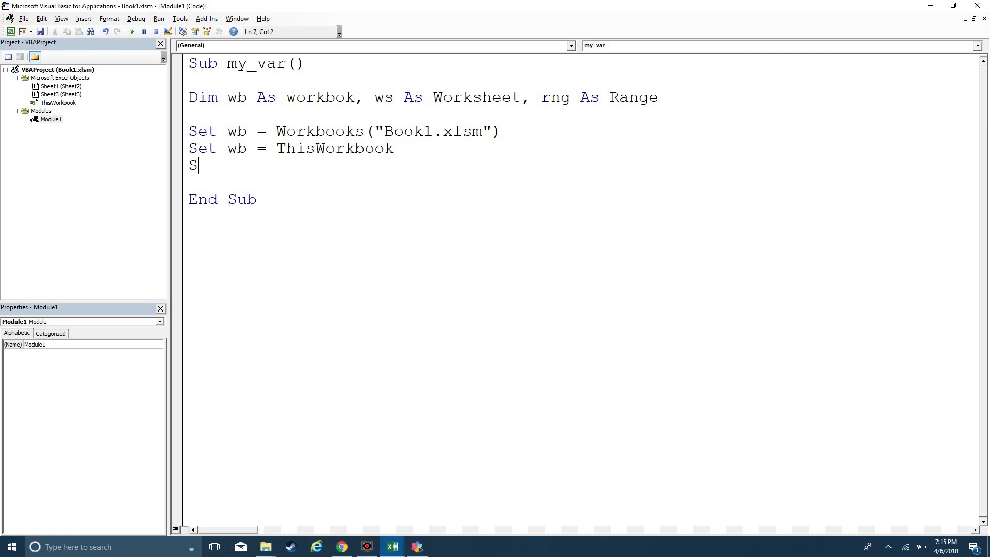
pyautogui.write('et wb =')
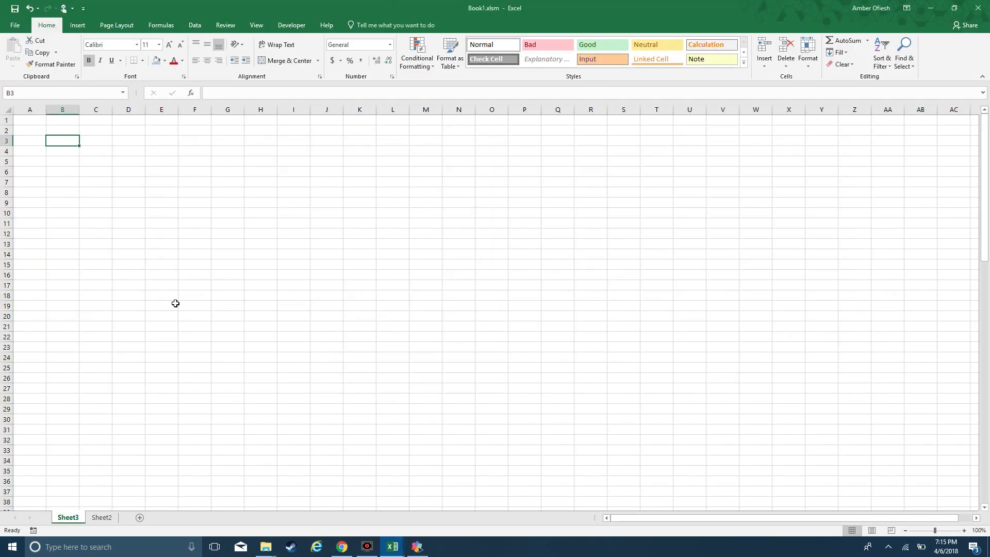
pyautogui.moveTo(416, 62)
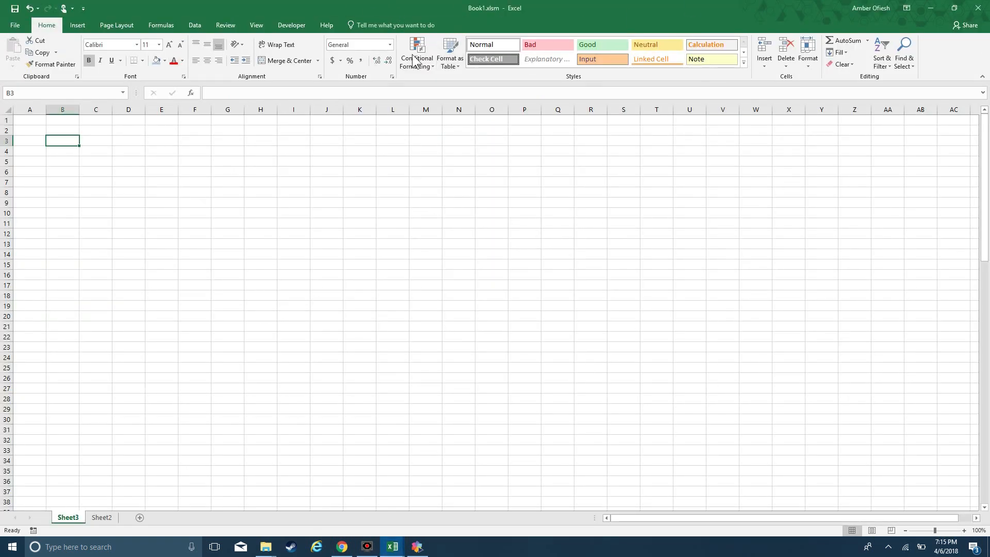
pyautogui.moveTo(445, 244)
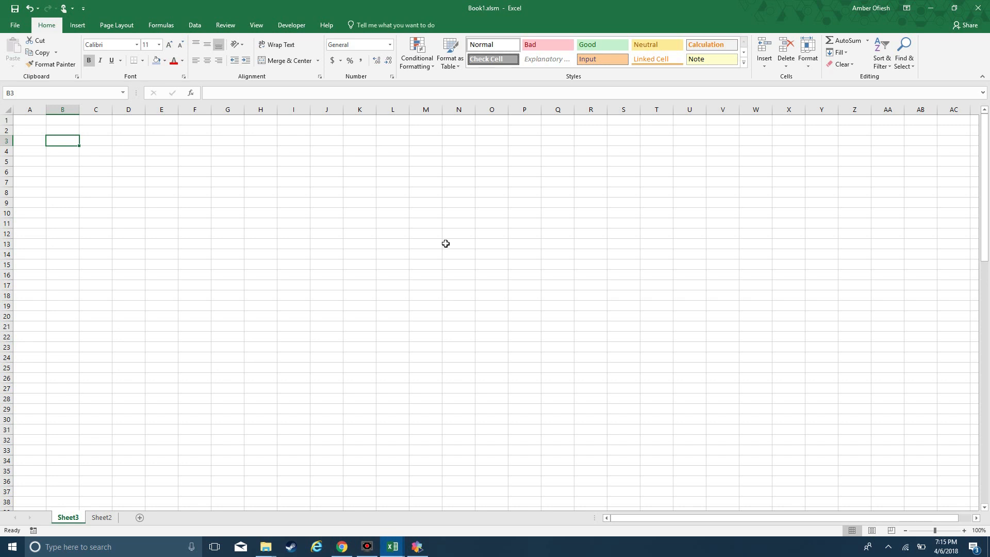
pyautogui.moveTo(701, 19)
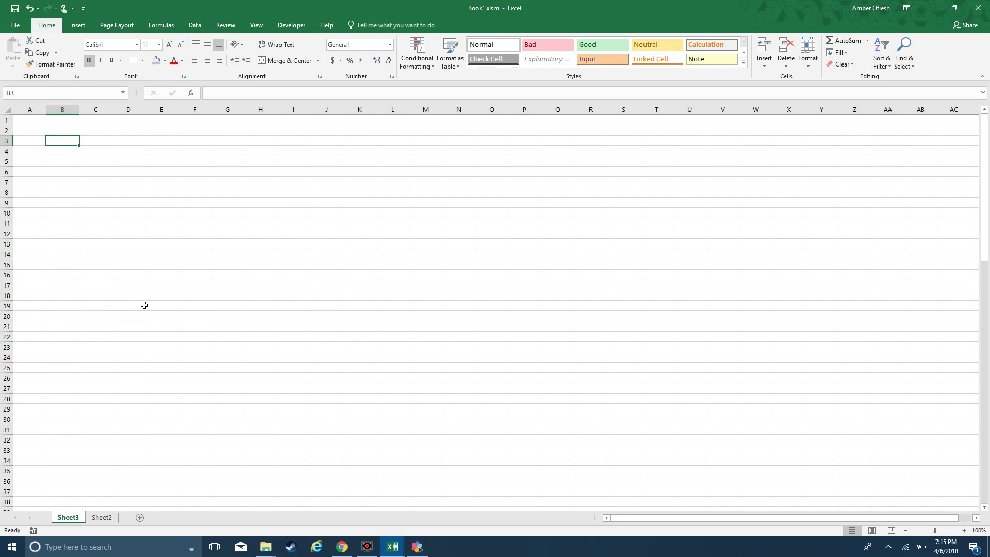
pyautogui.moveTo(148, 312)
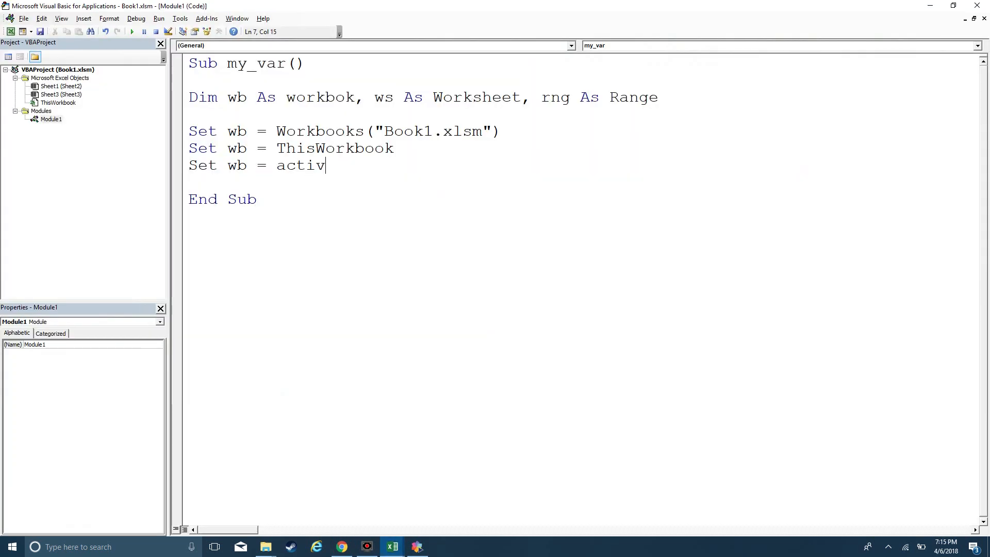
# Step: Complete Set wb = ActiveWorkbook and add Set ws = Sheets("sheet3")
pyautogui.write('eworkbook')
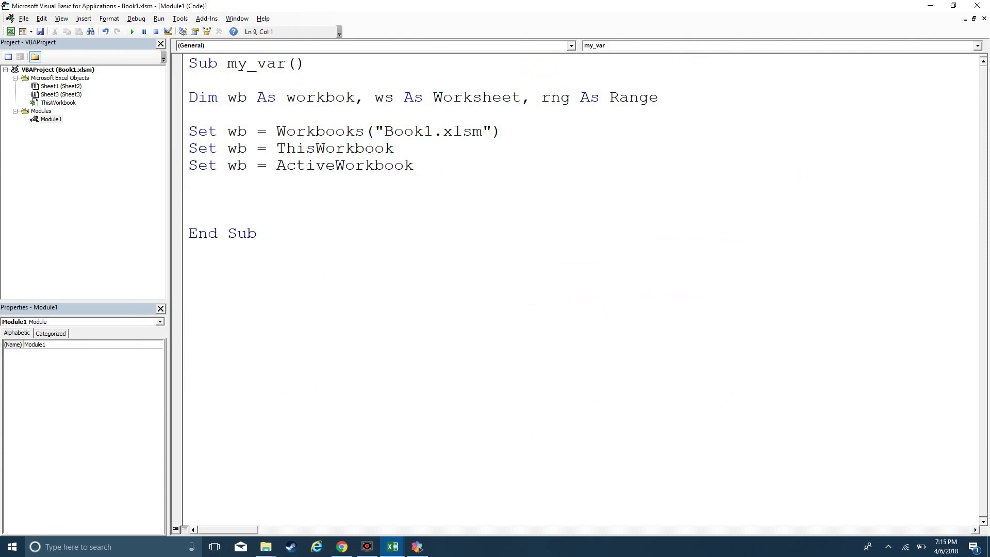
pyautogui.write('Set ws =')
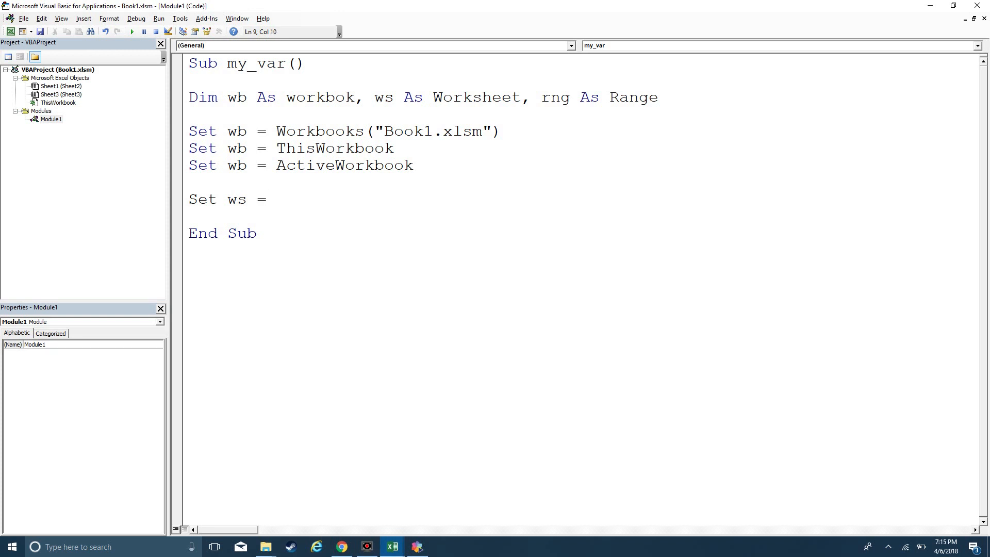
pyautogui.write('sheets("shee')
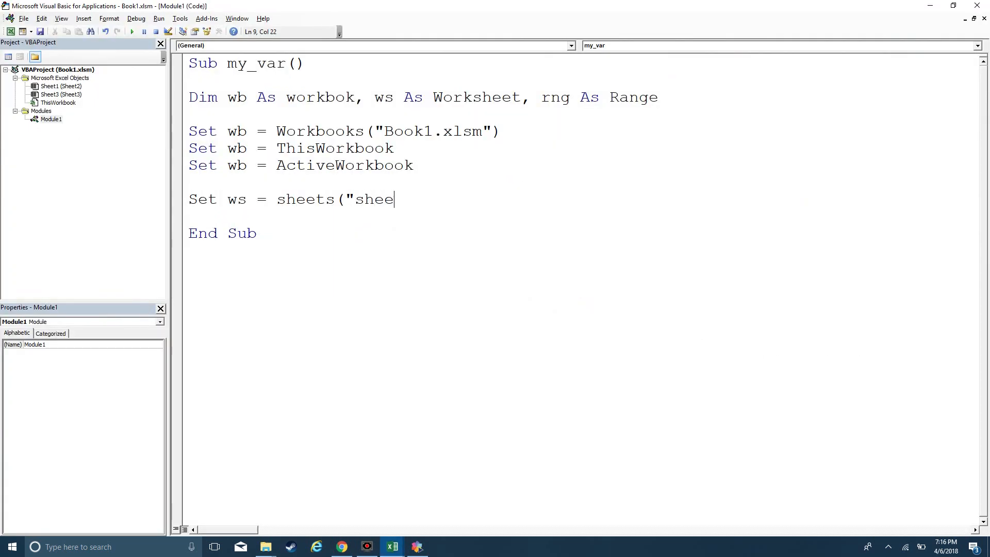
pyautogui.write('t3")')
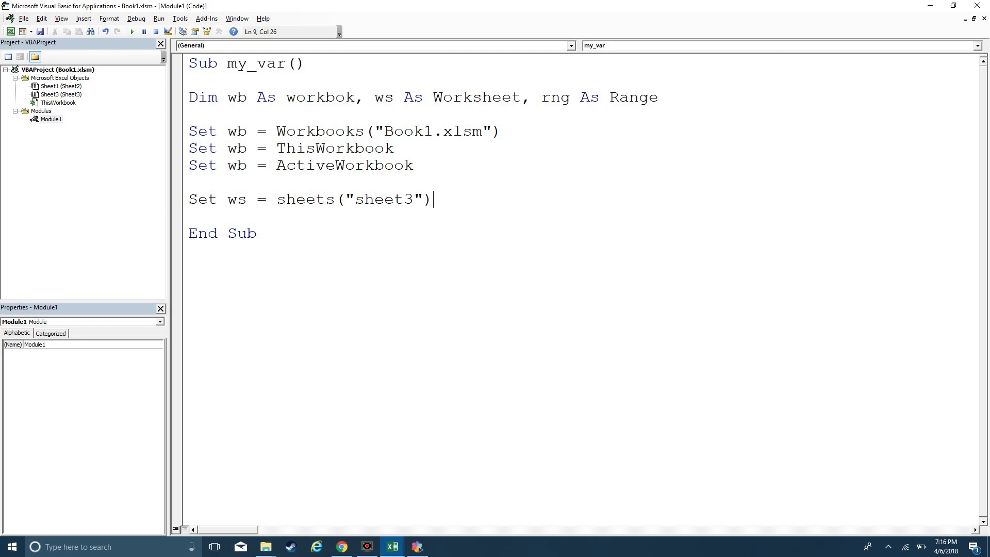
pyautogui.press('enter')
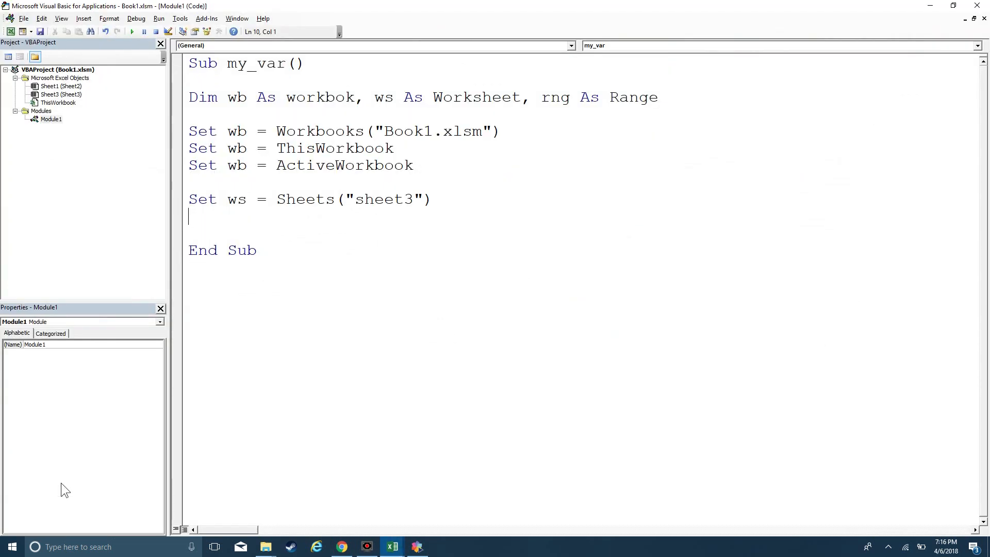
# Step: Type Set ws = ActiveSheet and switch the Excel workbook to Sheet2
pyautogui.write('set ws =')
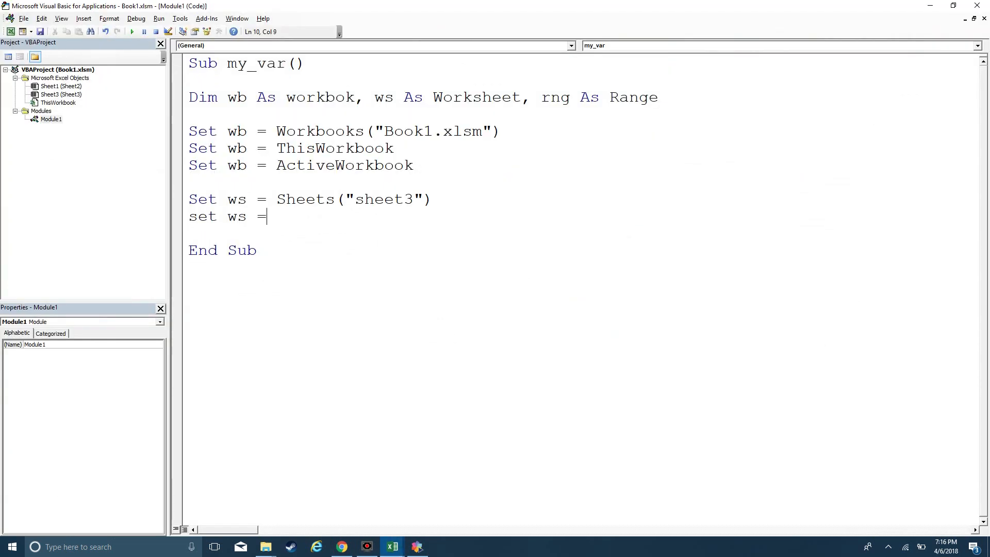
pyautogui.write('activ')
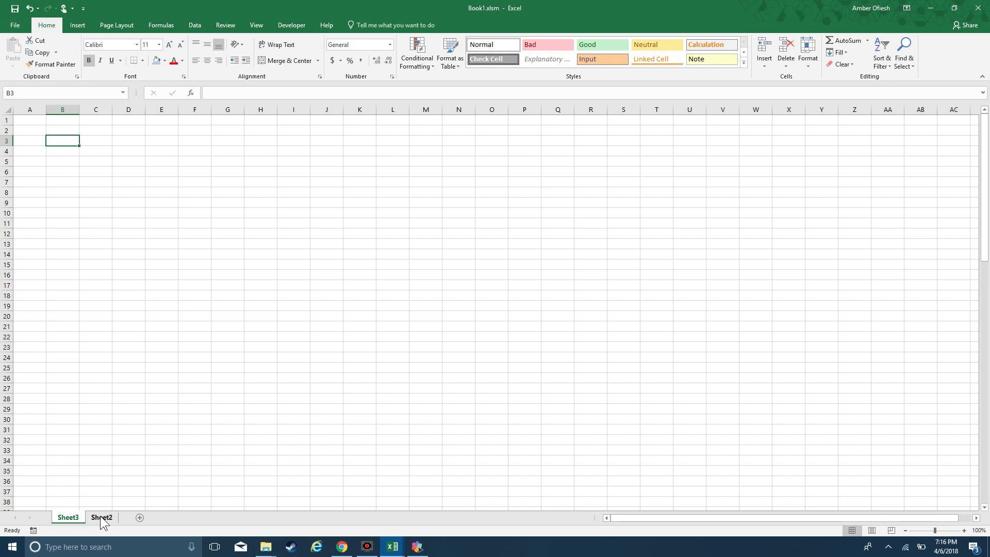
pyautogui.click(101, 517)
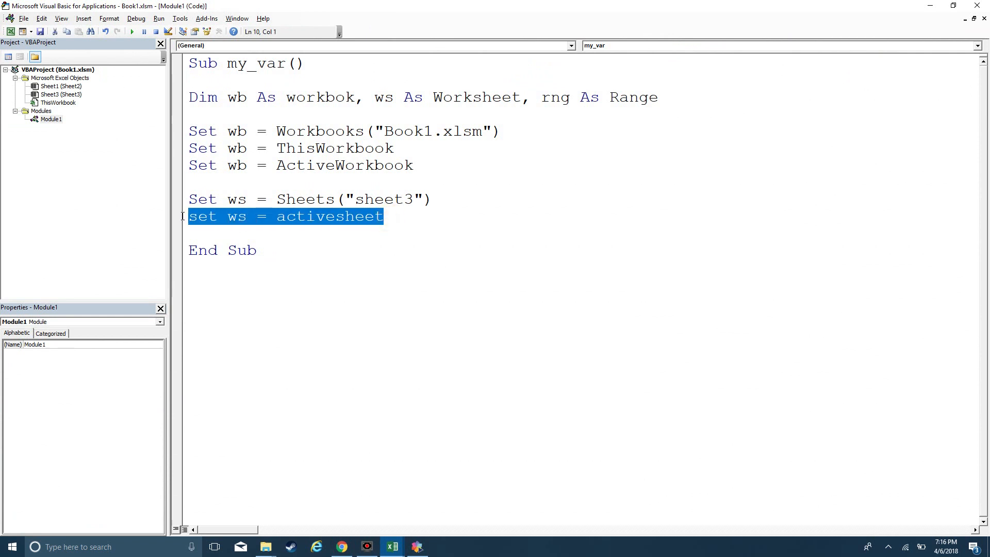
pyautogui.moveTo(186, 224)
pyautogui.write('set')
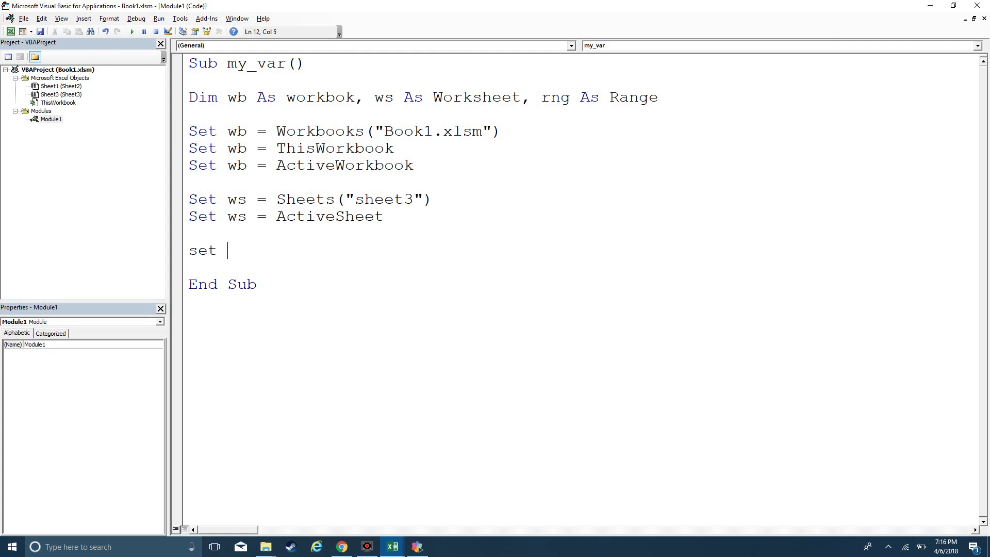
# Step: Add Set rng = Range("a1") and bring Excel's Sheet2 back on screen
pyautogui.write('rng =')
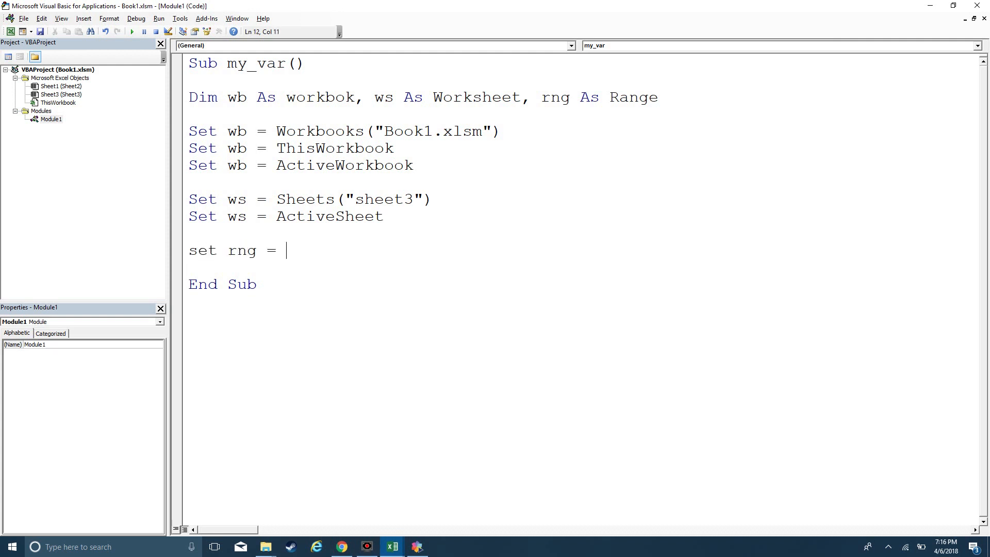
pyautogui.write('acit')
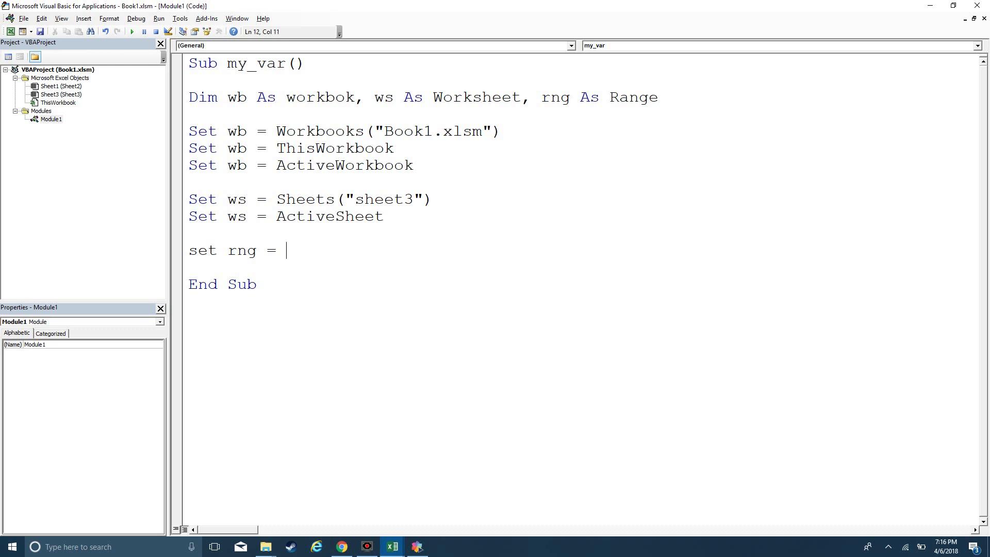
pyautogui.write('Range("a1')
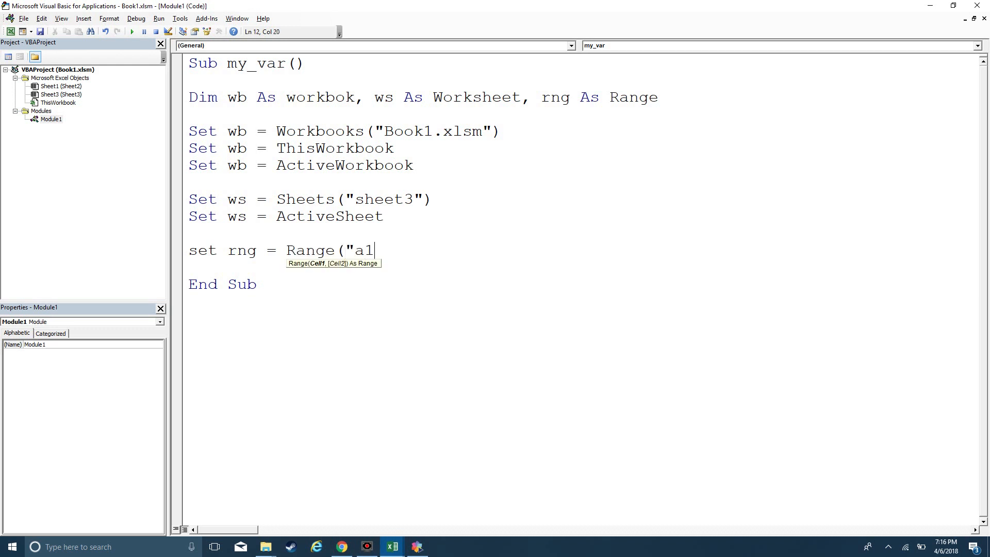
pyautogui.write('")')
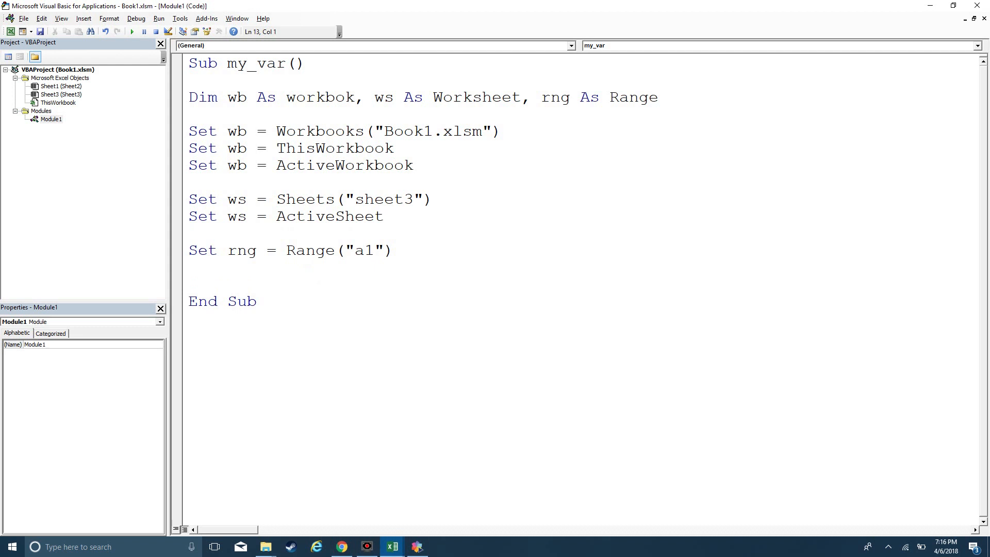
pyautogui.click(391, 546)
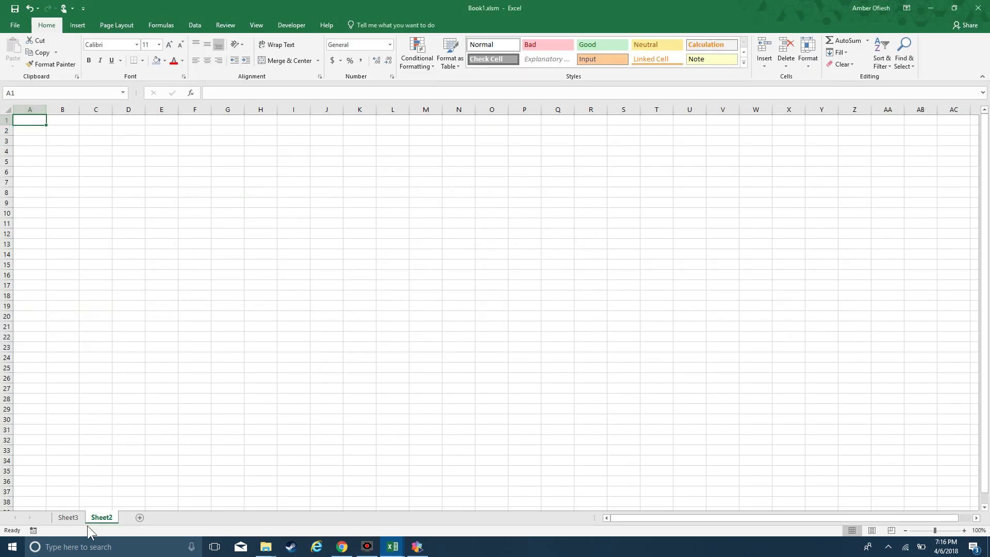
pyautogui.moveTo(132, 492)
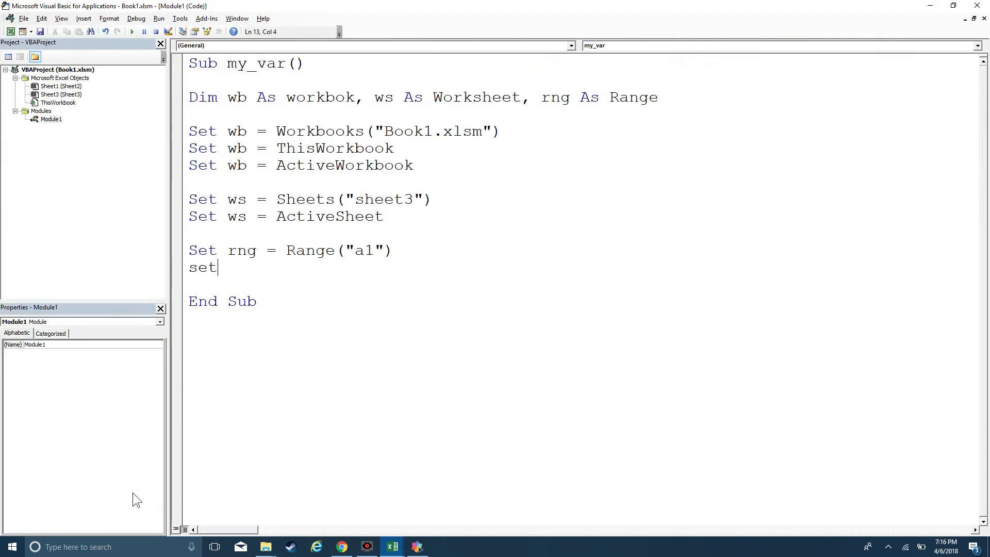
# Step: Add Set rng = Sheets("sheet2").Range("a1")
pyautogui.write('rng = sheets(')
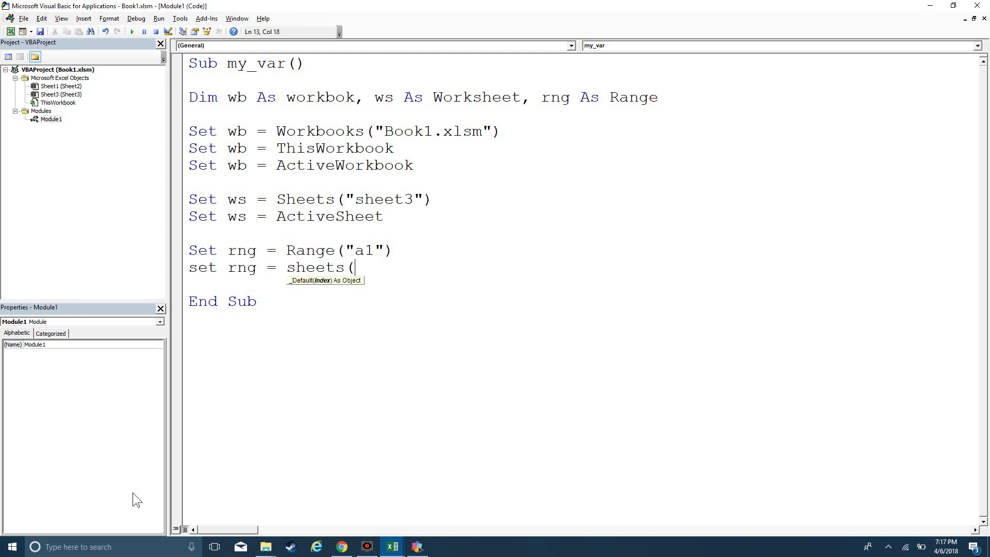
pyautogui.write('"sheet2')
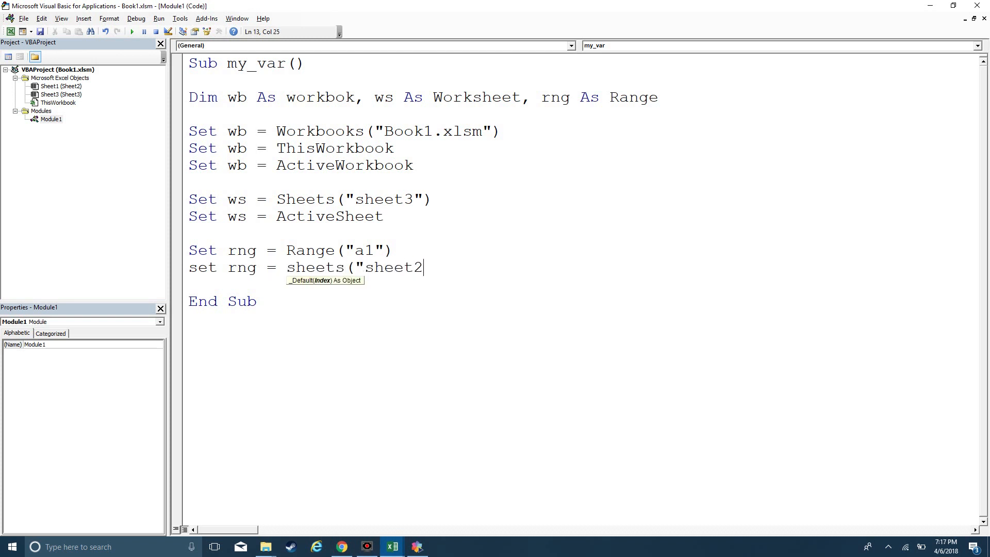
pyautogui.write('").range(')
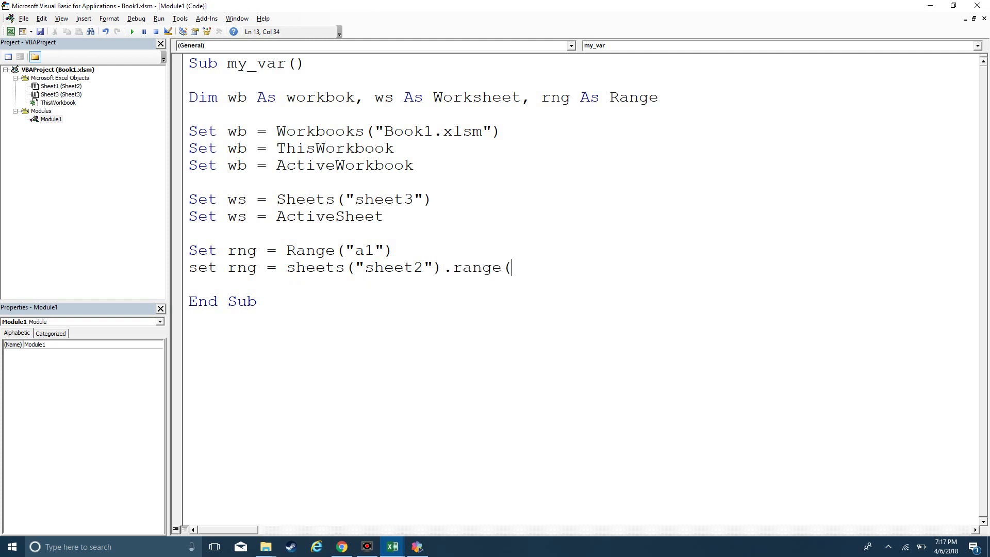
pyautogui.write('"a1")')
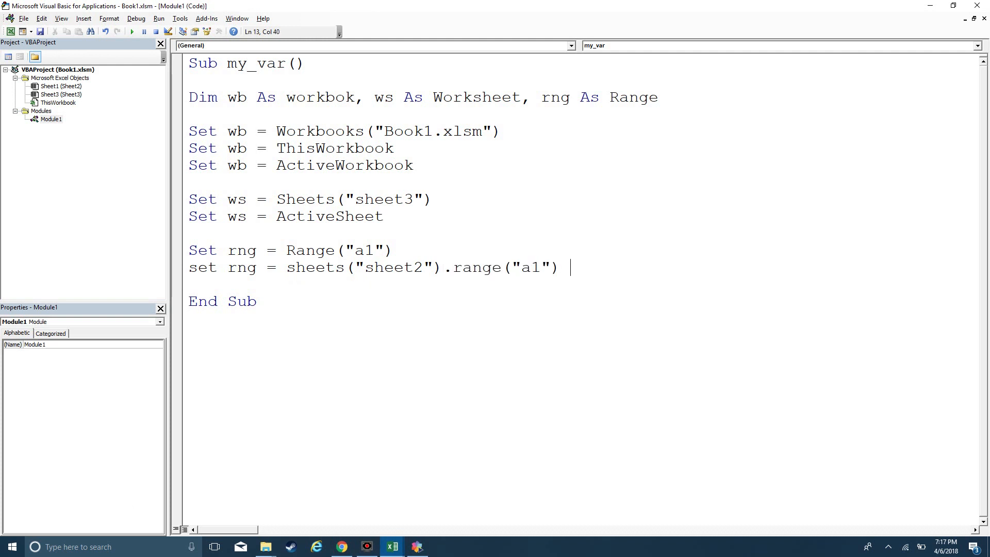
# Step: Comment the rng lines 'exactly to sheet 2' and 'relative to whichever sheet is active'
pyautogui.write("'")
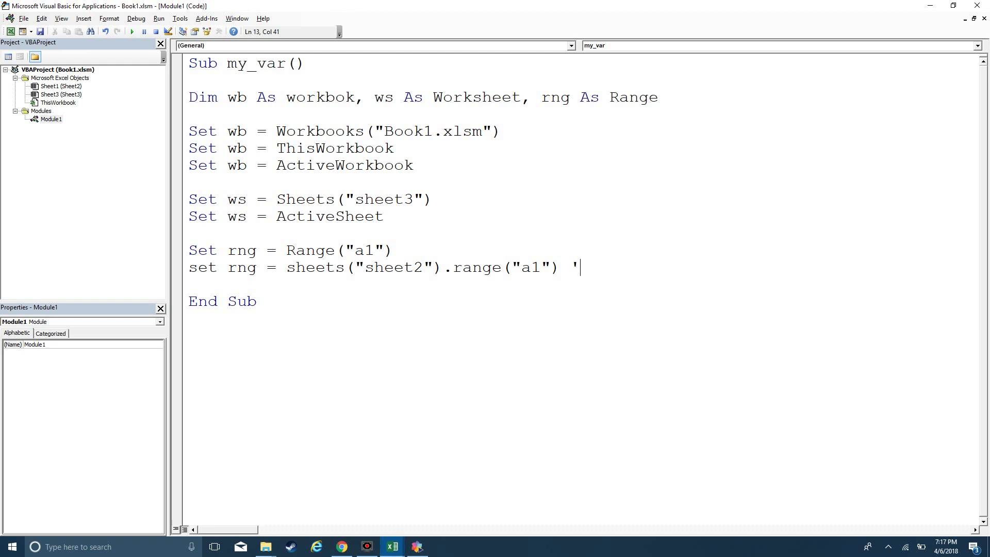
pyautogui.write('exac')
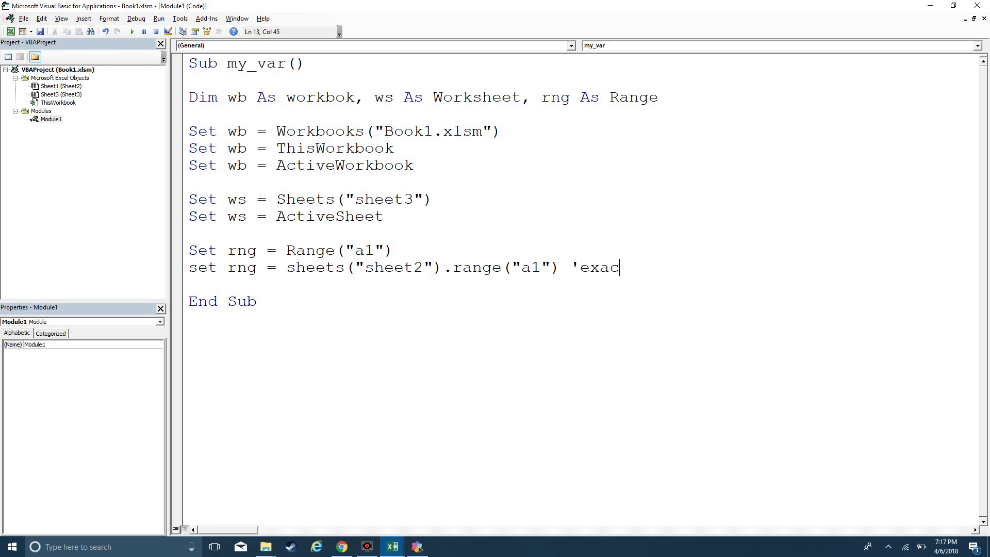
pyautogui.write('tly to sheet 2')
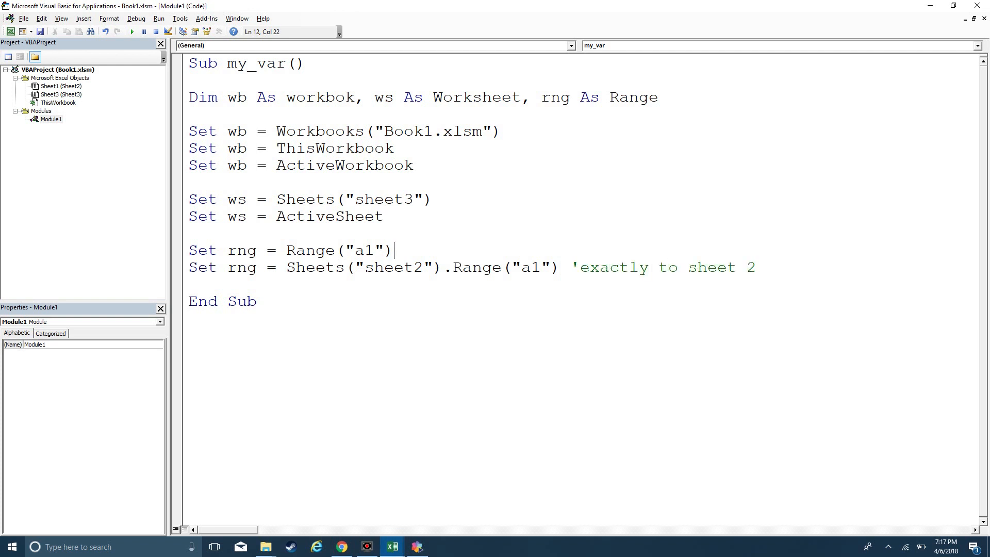
pyautogui.write("'")
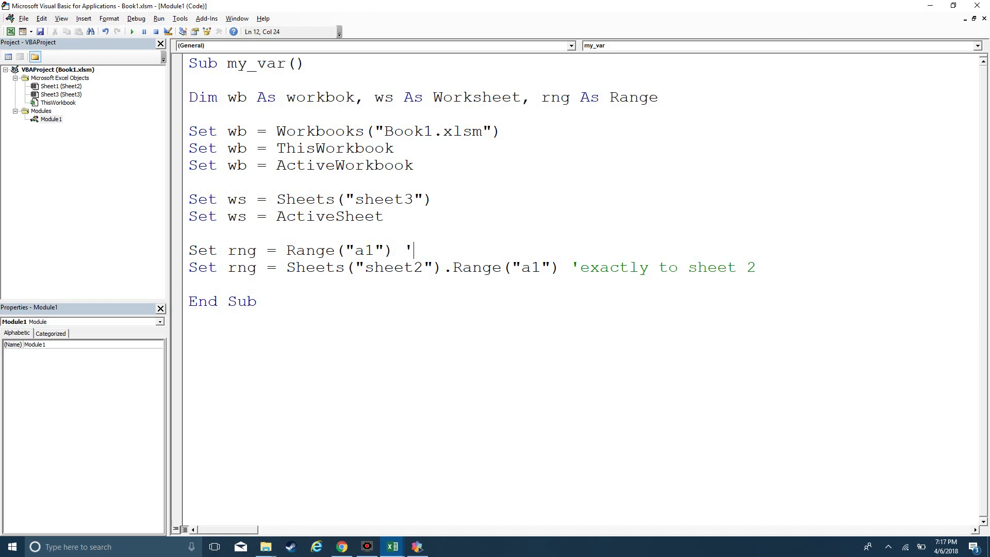
pyautogui.write('relative to')
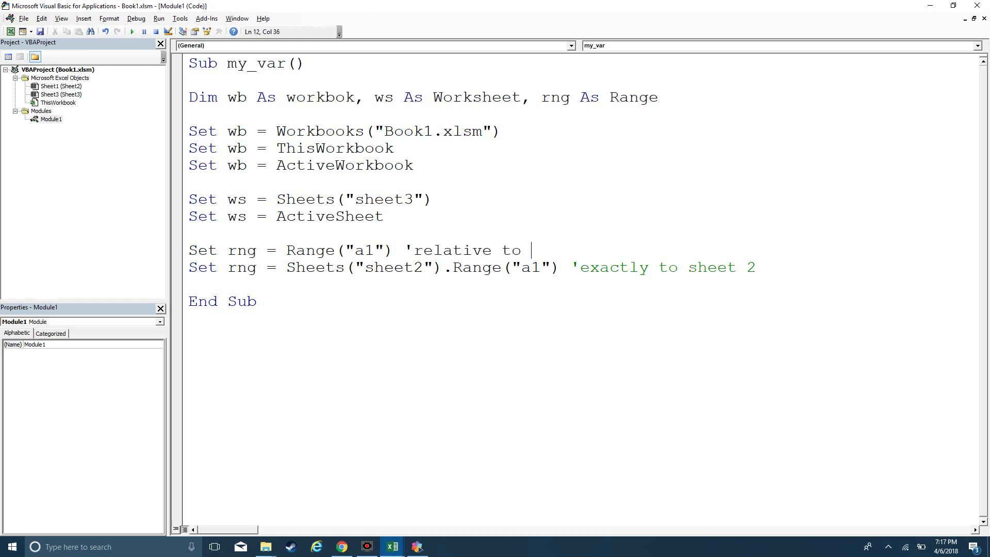
pyautogui.write('whichever')
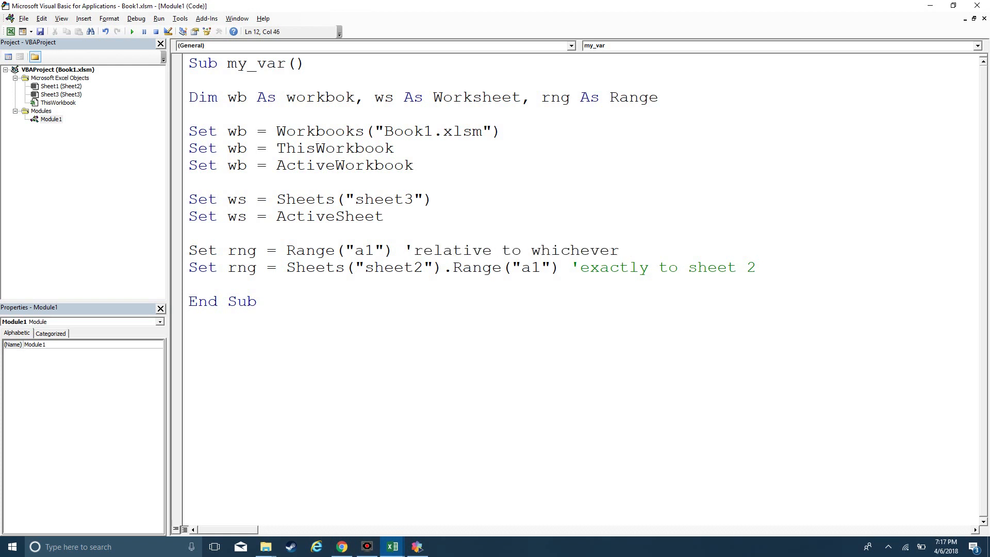
pyautogui.write('she')
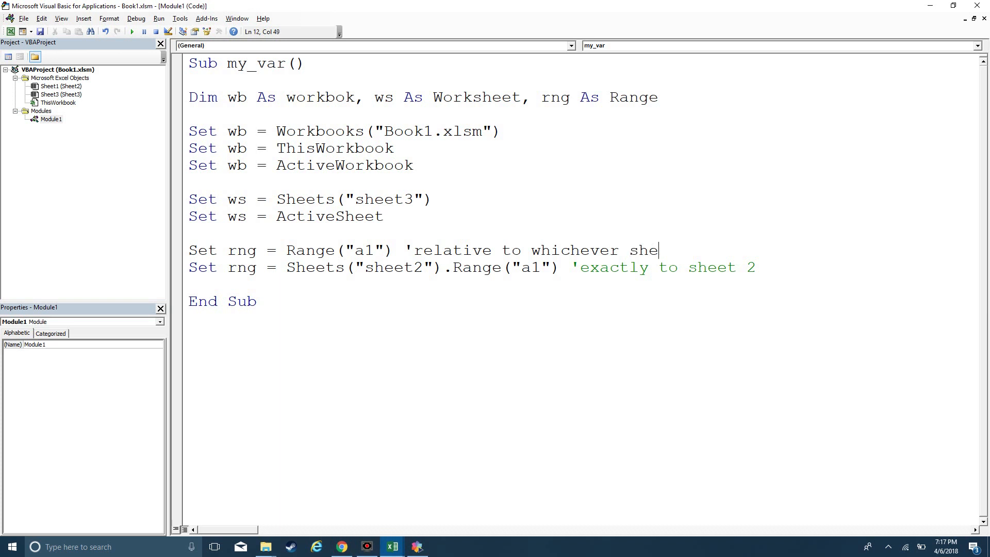
pyautogui.write('et is active')
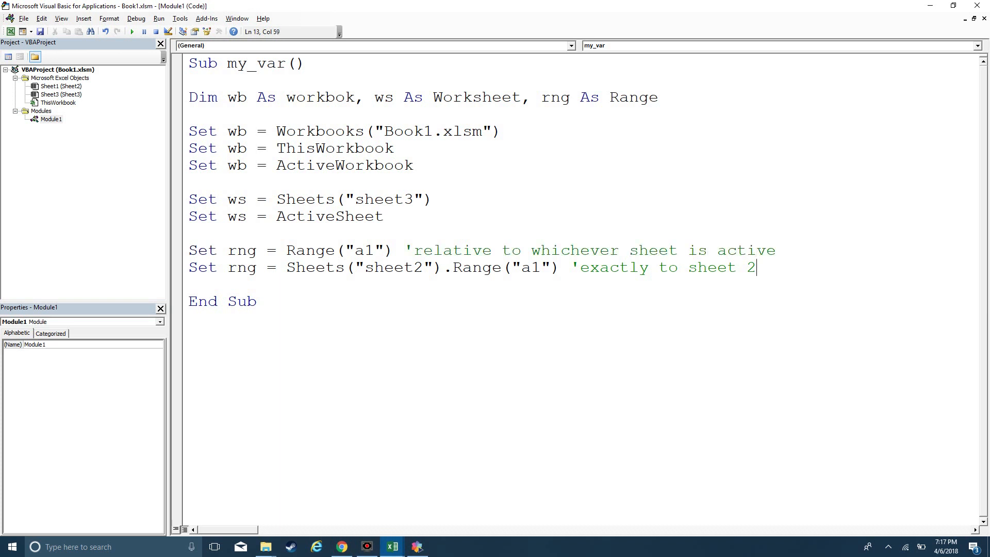
pyautogui.write('Set rng')
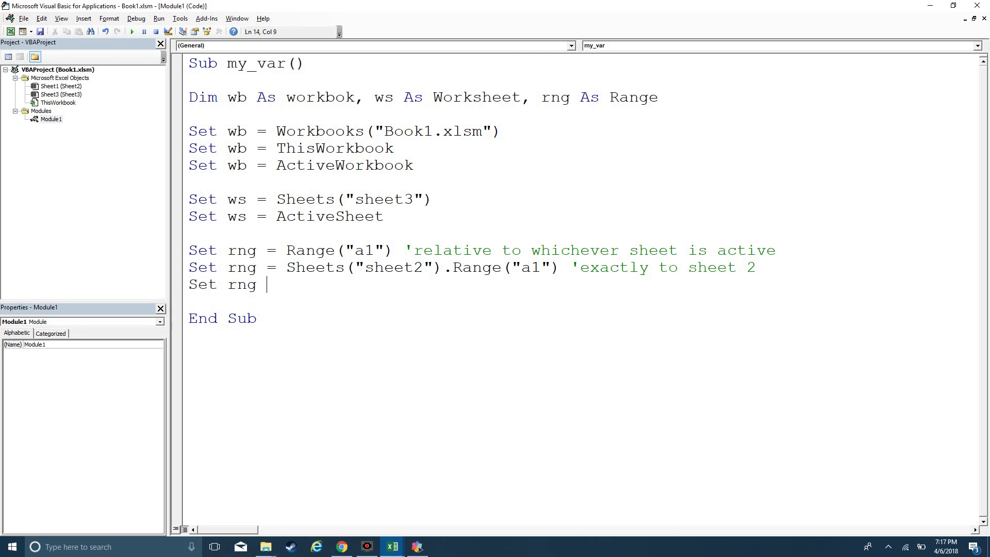
# Step: Add Set rng = Range("a1:b2"), glancing at Excel before returning to the code
pyautogui.write('sheets(')
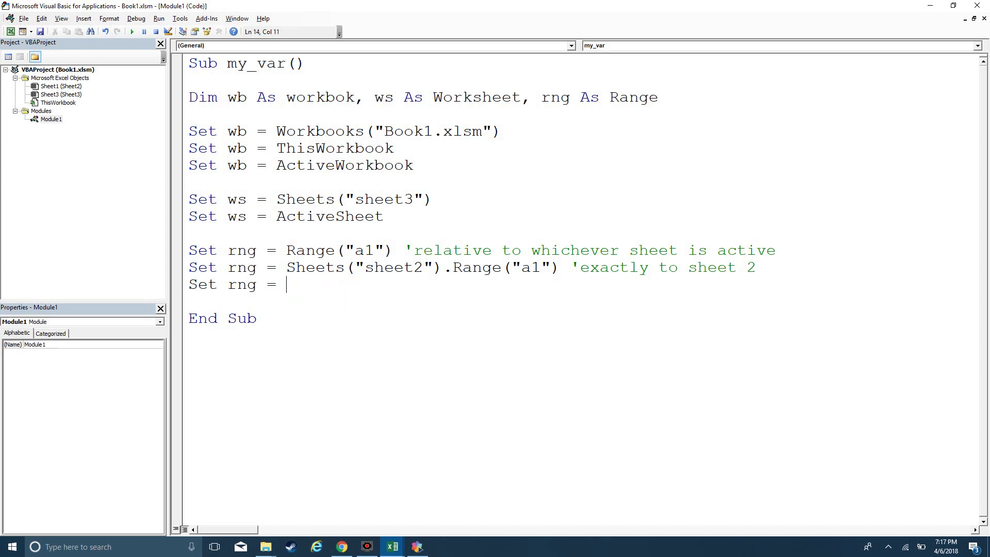
pyautogui.write('Range(')
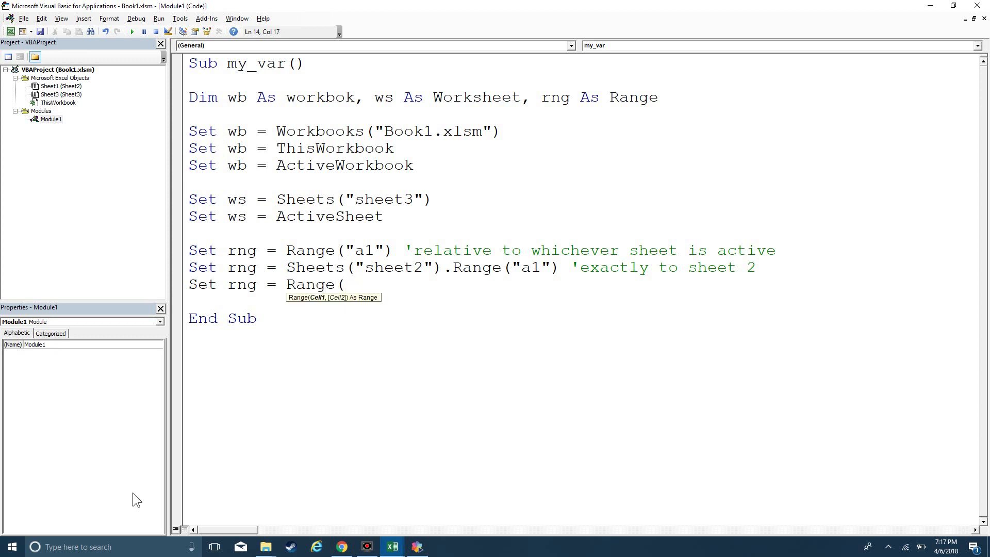
pyautogui.write('"a')
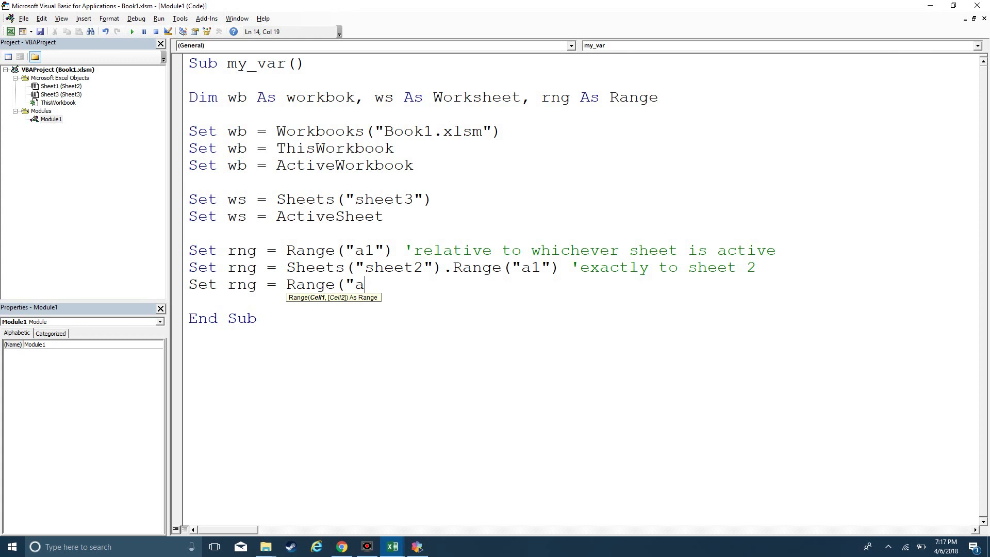
pyautogui.write('1:b2')
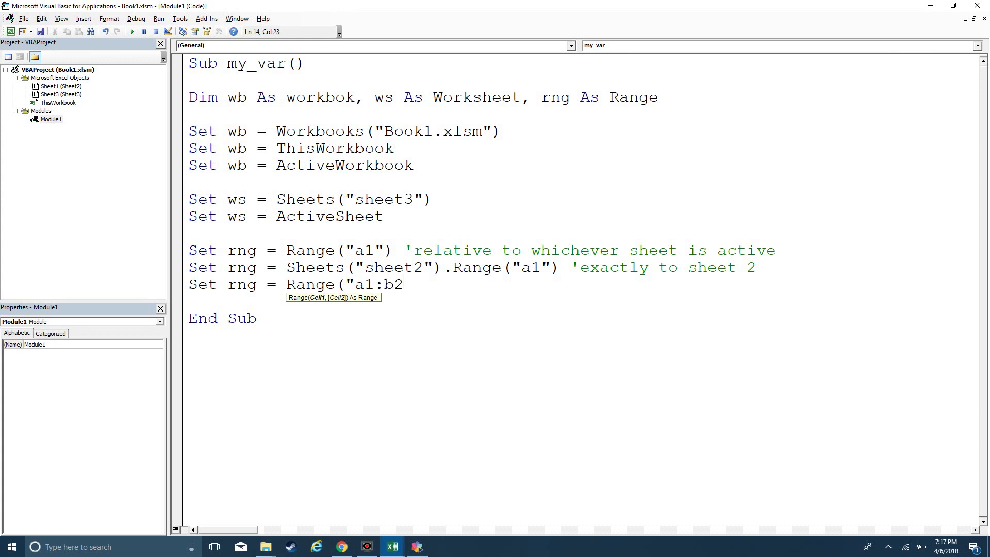
pyautogui.click(391, 546)
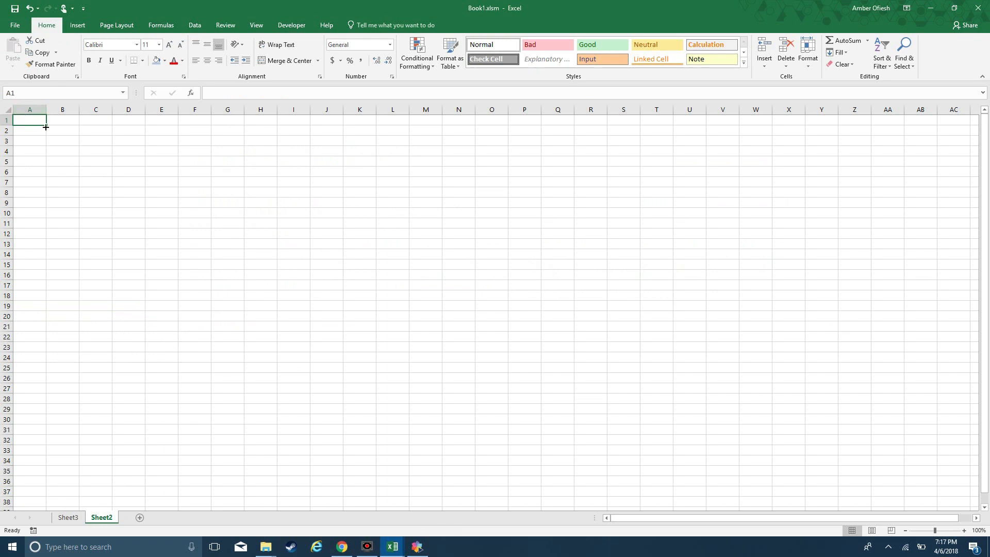
pyautogui.click(28, 120)
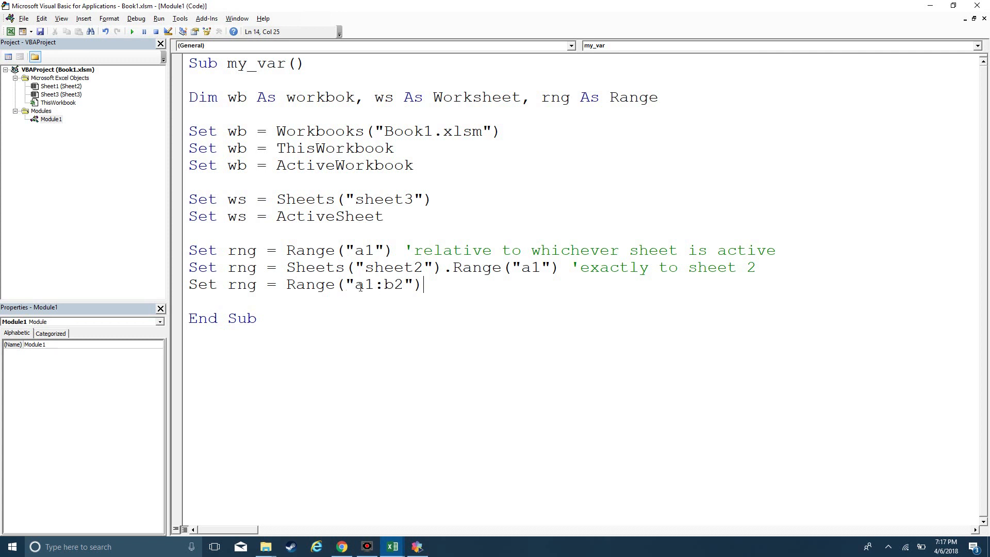
pyautogui.moveTo(397, 284)
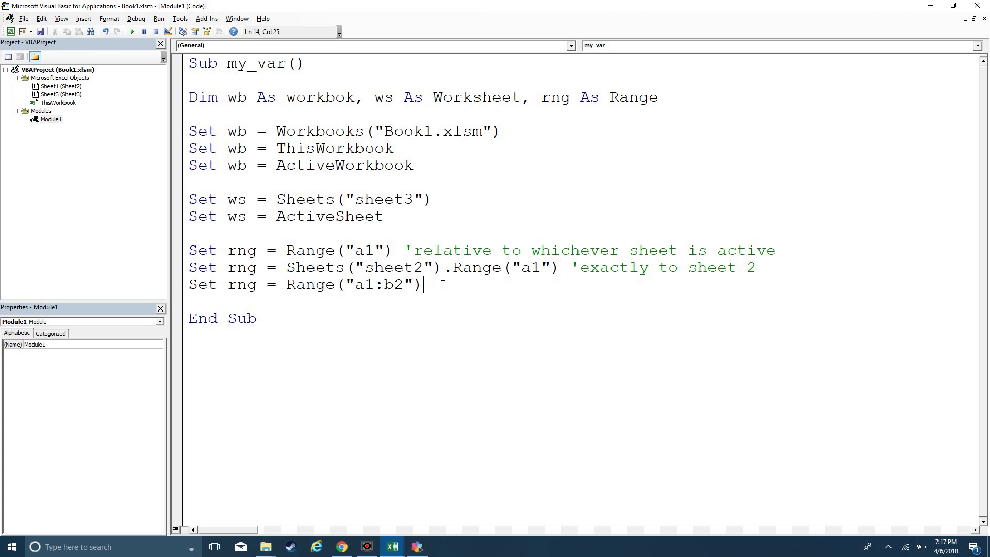
# Step: Add Set rng = Range("A:B") for columns A to B
pyautogui.write('Set rng = Rang')
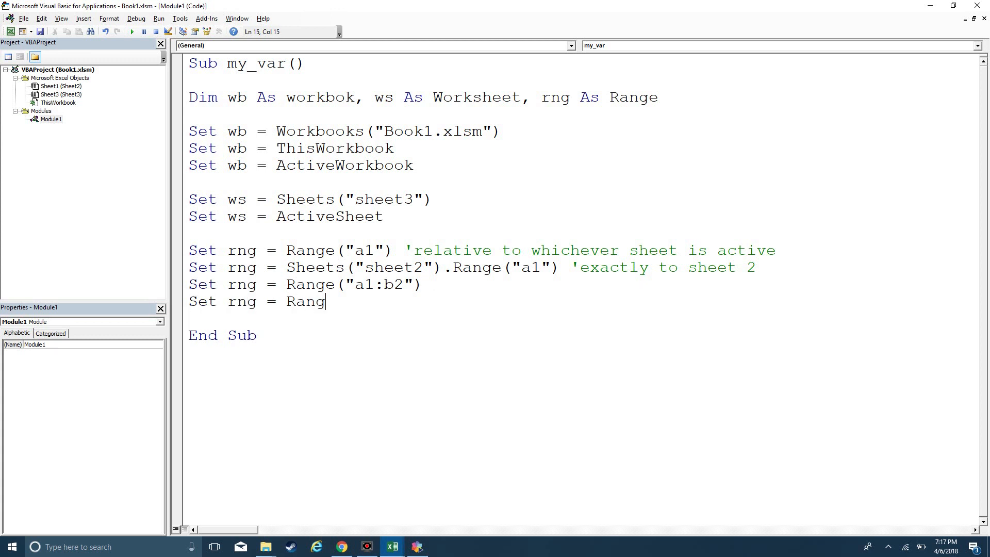
pyautogui.write('e ("A:')
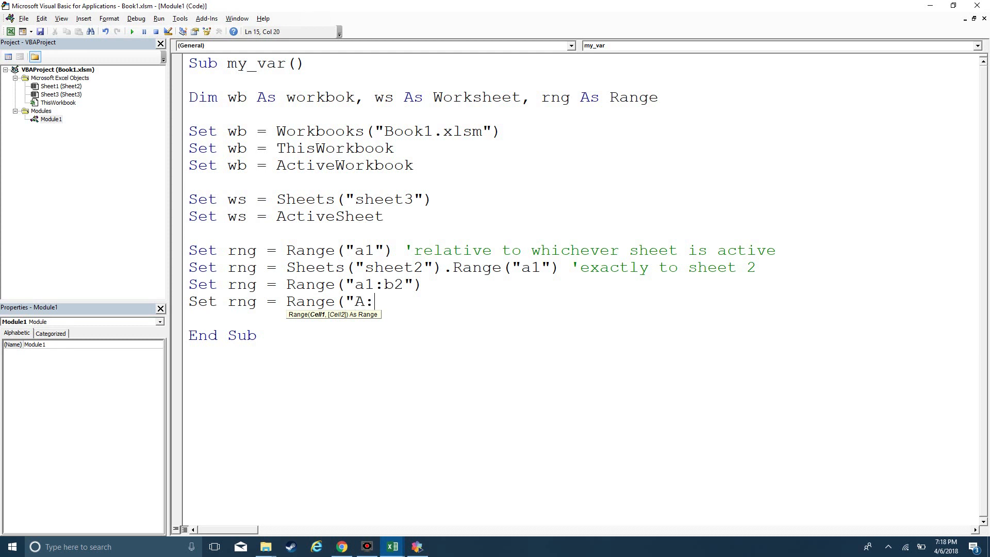
pyautogui.write('B")')
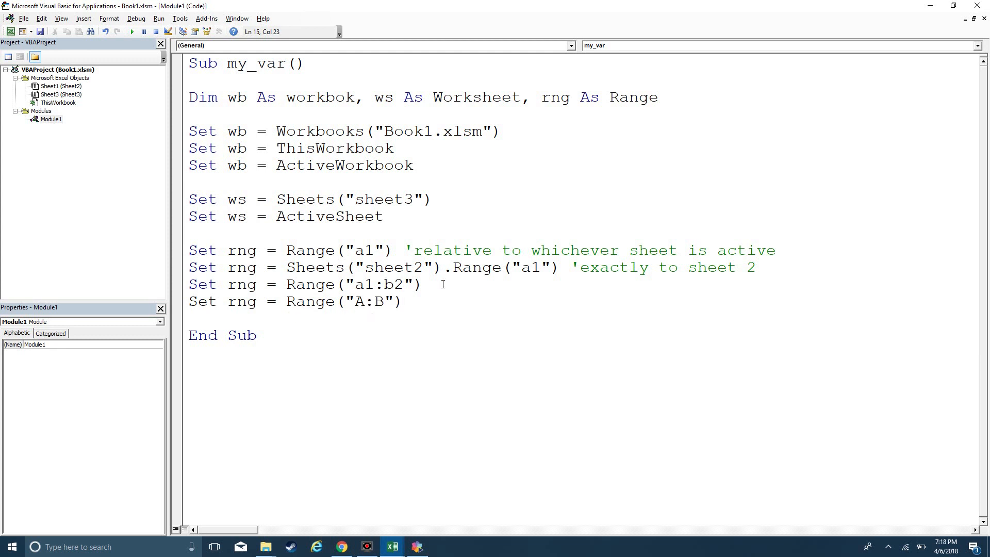
pyautogui.click(392, 546)
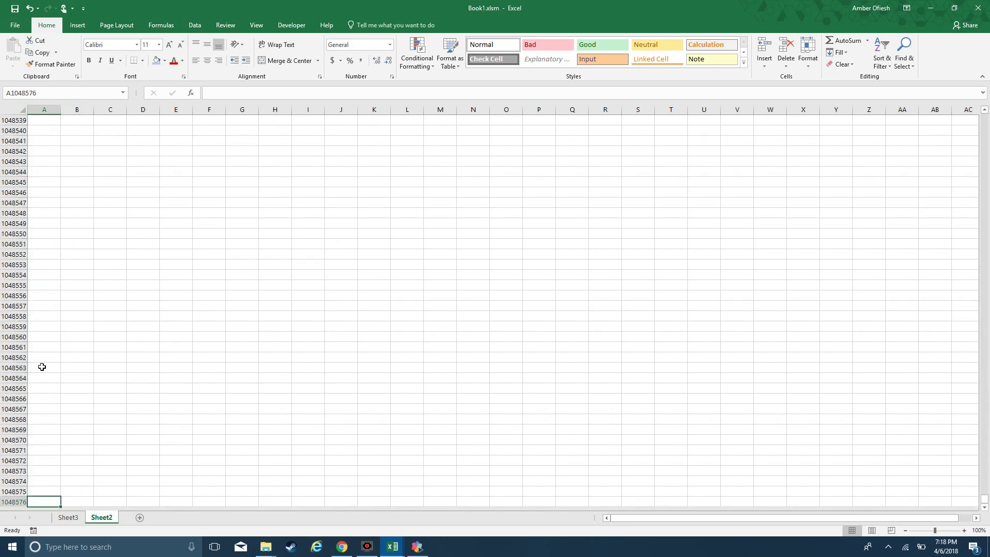
pyautogui.click(44, 377)
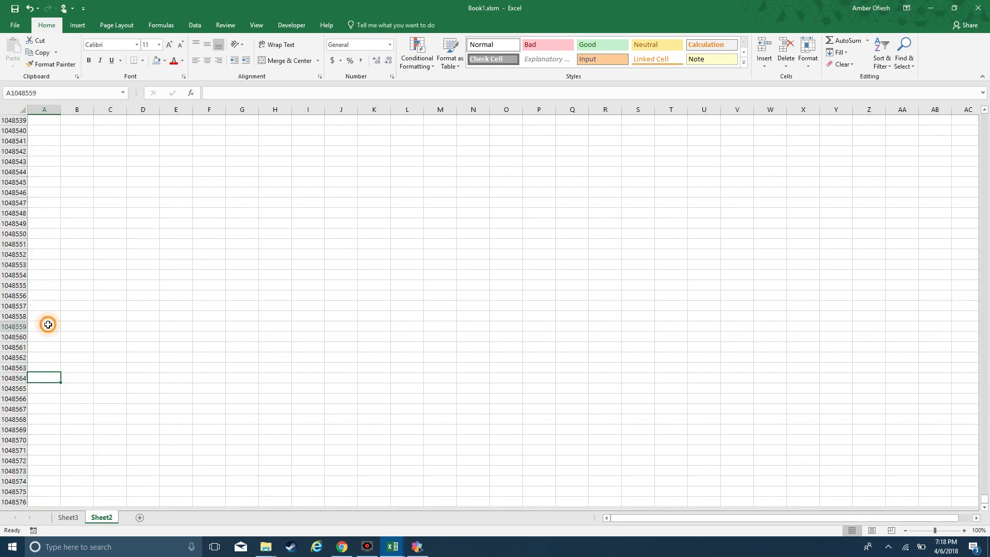
pyautogui.press('ctrl+Home')
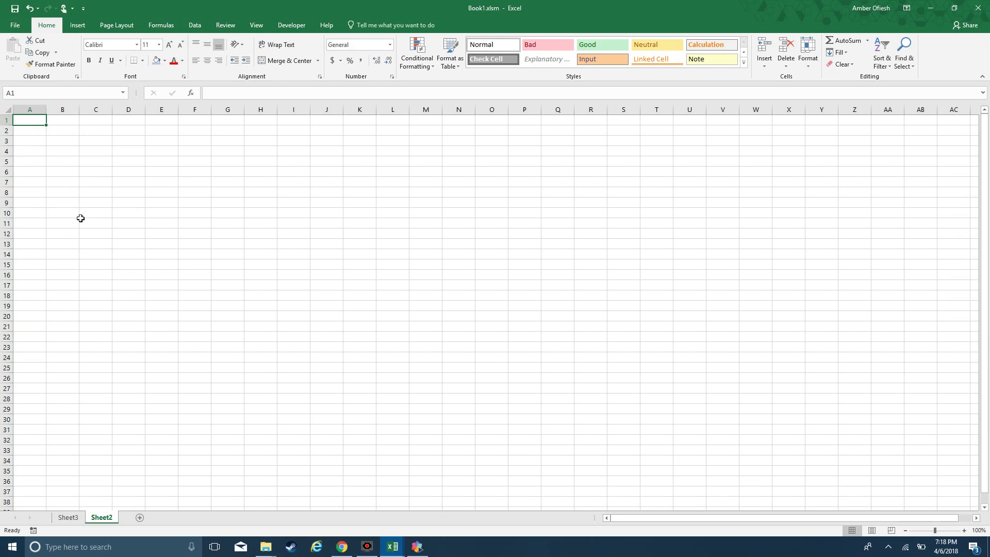
pyautogui.moveTo(76, 382)
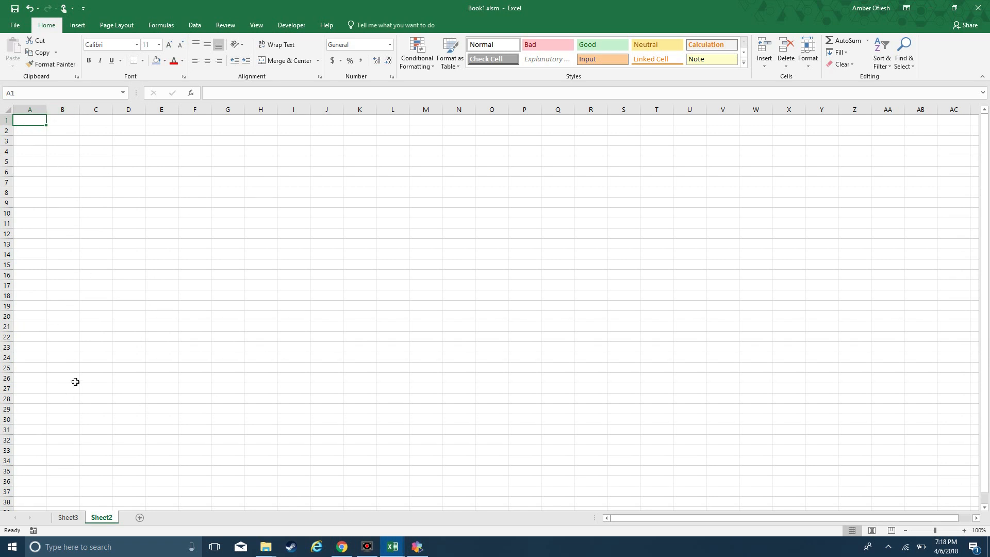
pyautogui.moveTo(155, 434)
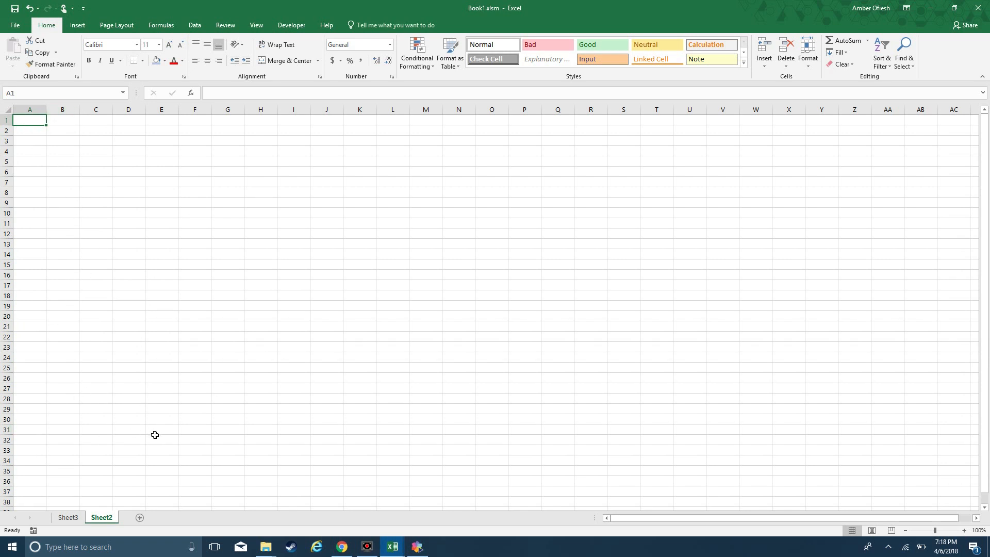
pyautogui.moveTo(42, 105)
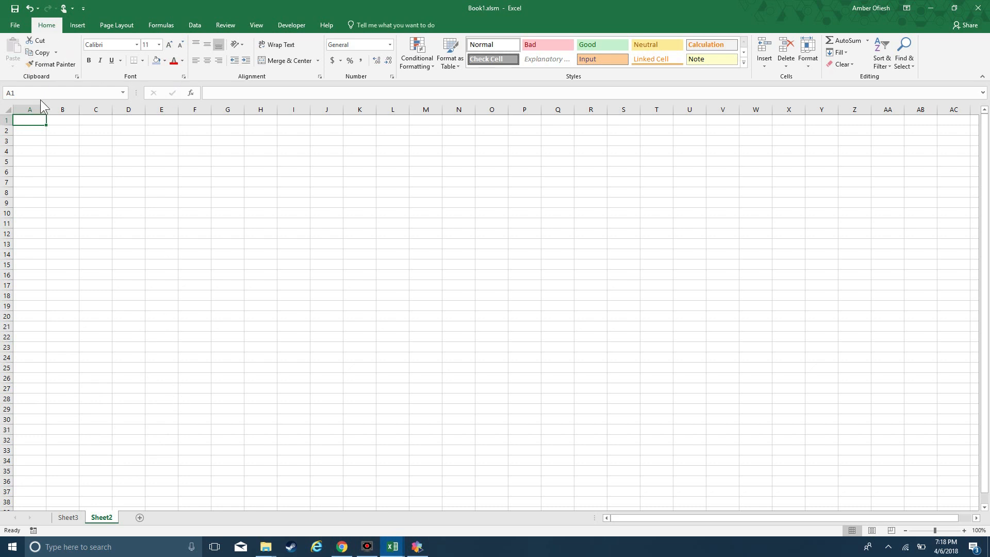
pyautogui.moveTo(137, 246)
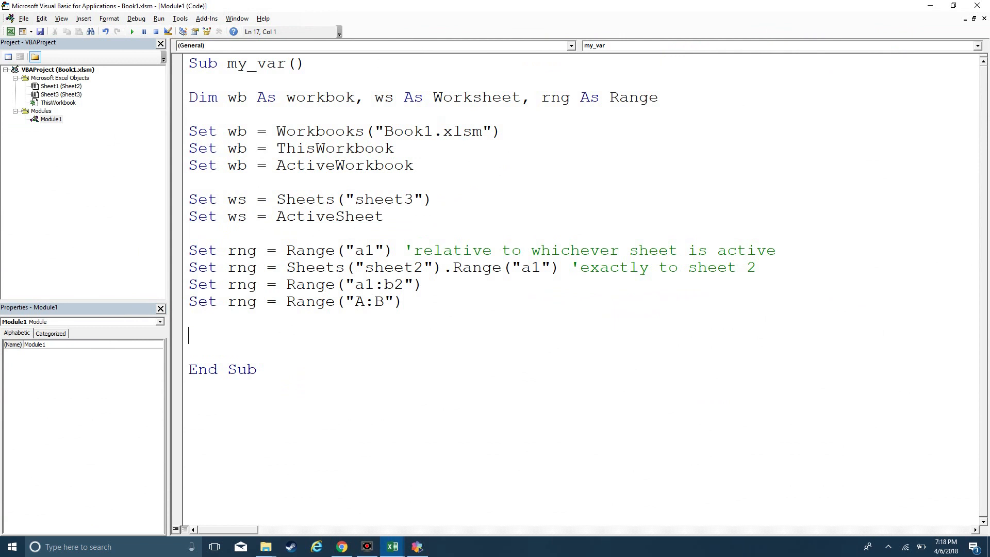
# Step: Insert the comment 'OBJECT: Always use "SET" at beginning of variable assignment above Dim
pyautogui.click(189, 81)
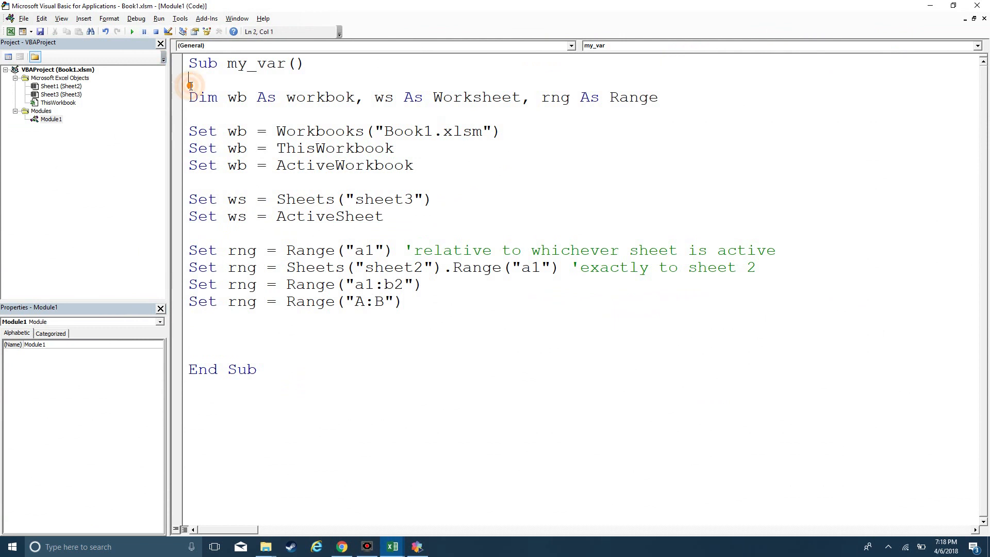
pyautogui.write("'OBJECT: Always use")
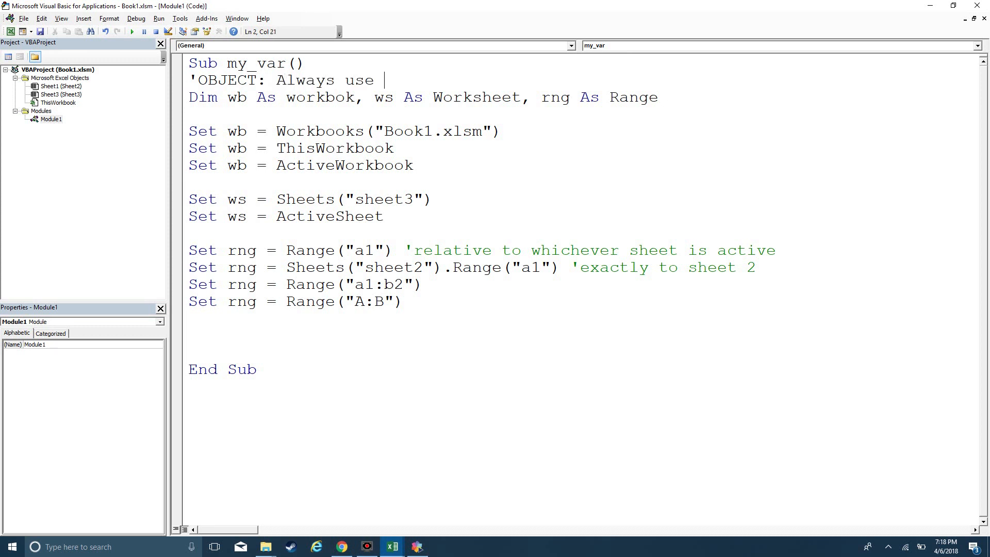
pyautogui.write('"SET" at')
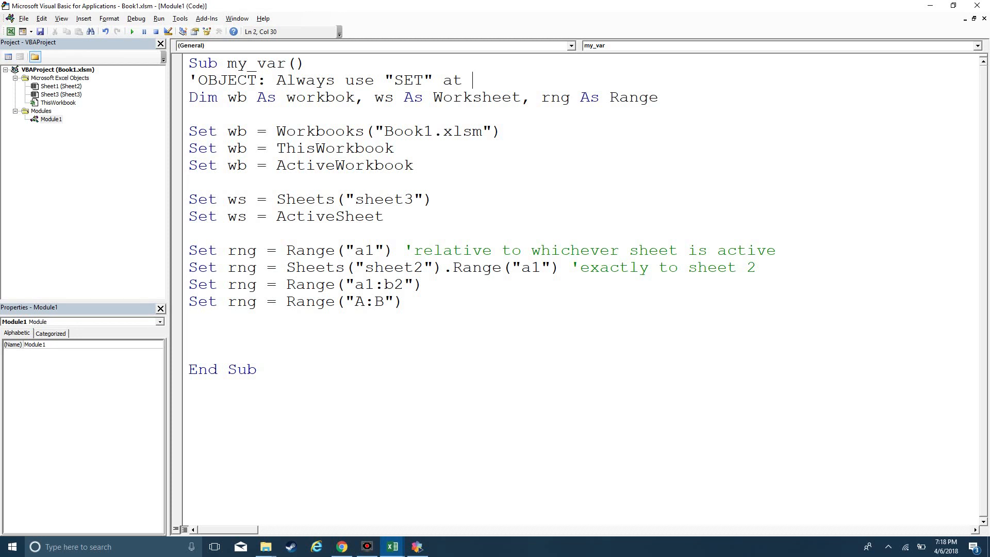
pyautogui.write('beginning o')
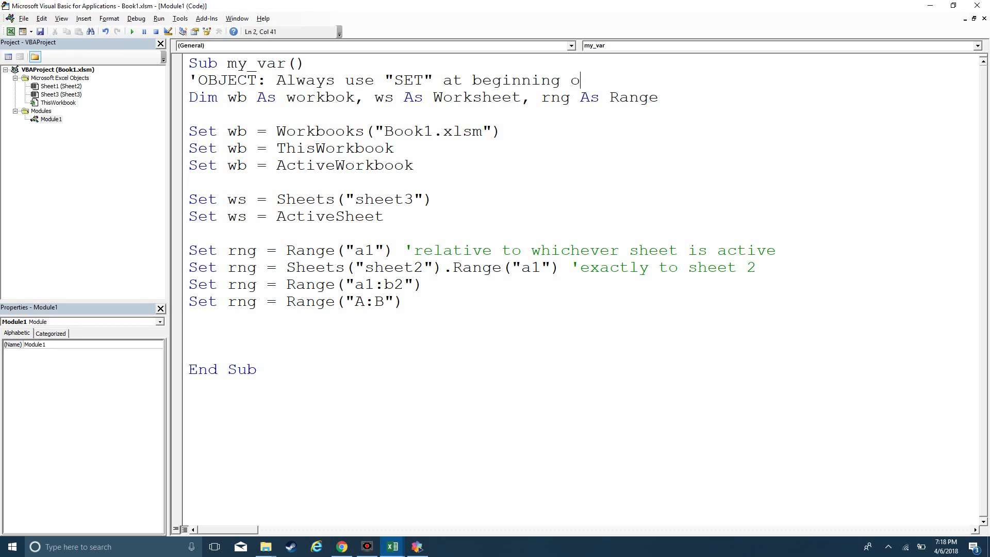
pyautogui.write('f variable assign')
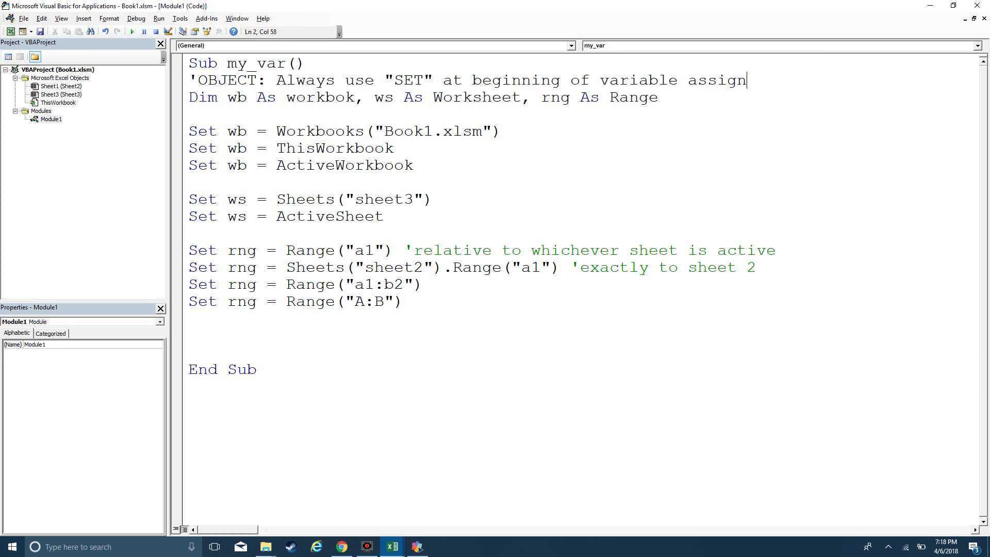
pyautogui.write('ment')
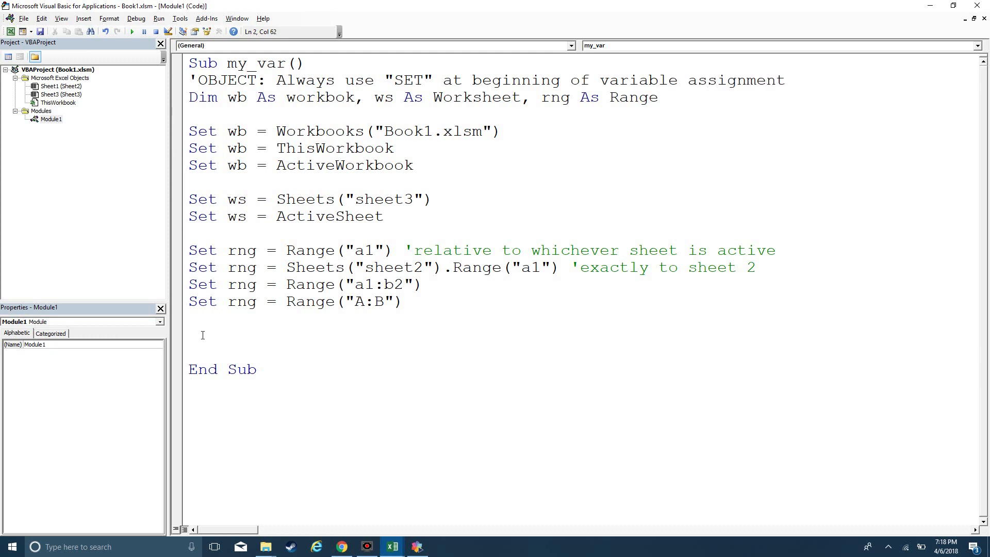
# Step: Write the comment 'DATA: Alway start with variable name, never use "SET"
pyautogui.write("'Da")
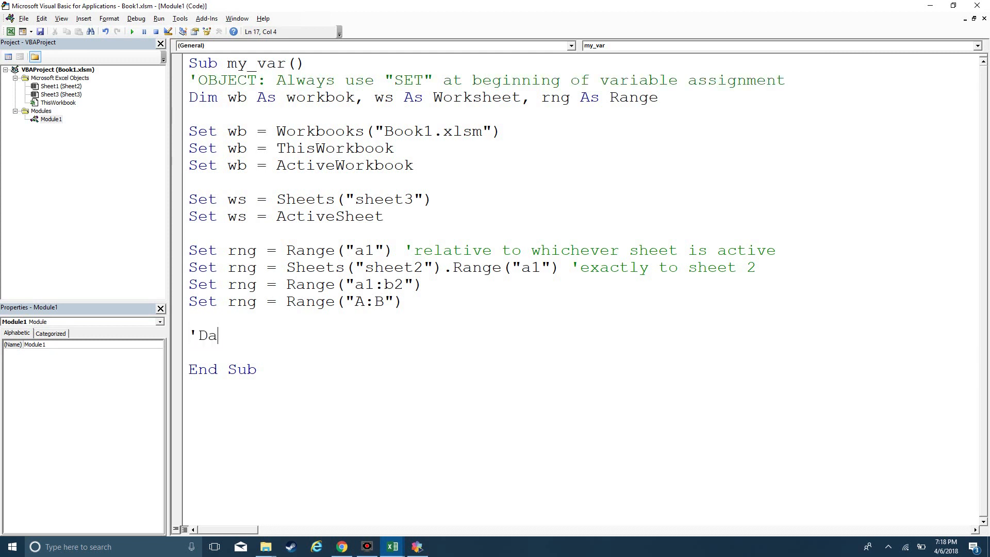
pyautogui.write('TA')
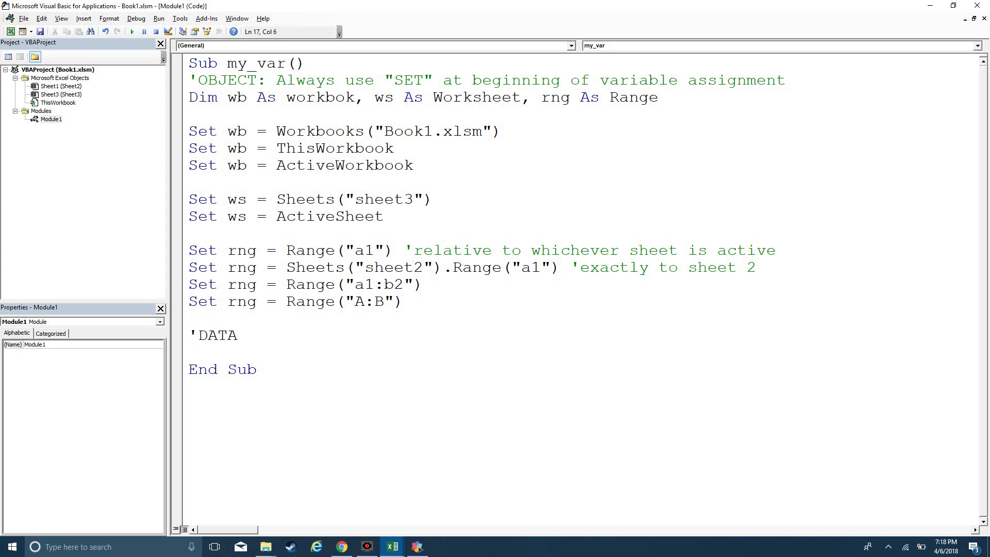
pyautogui.write(':')
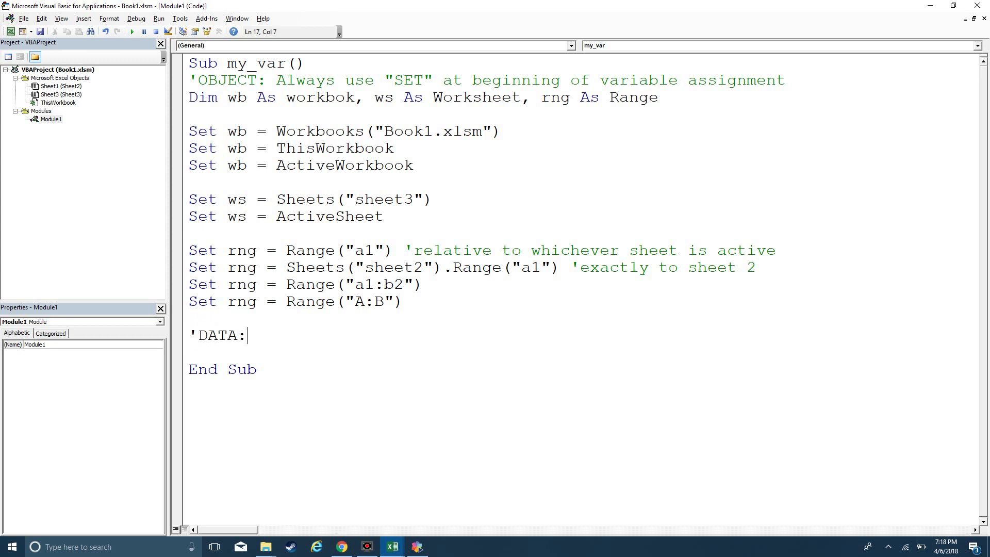
pyautogui.write('Ala')
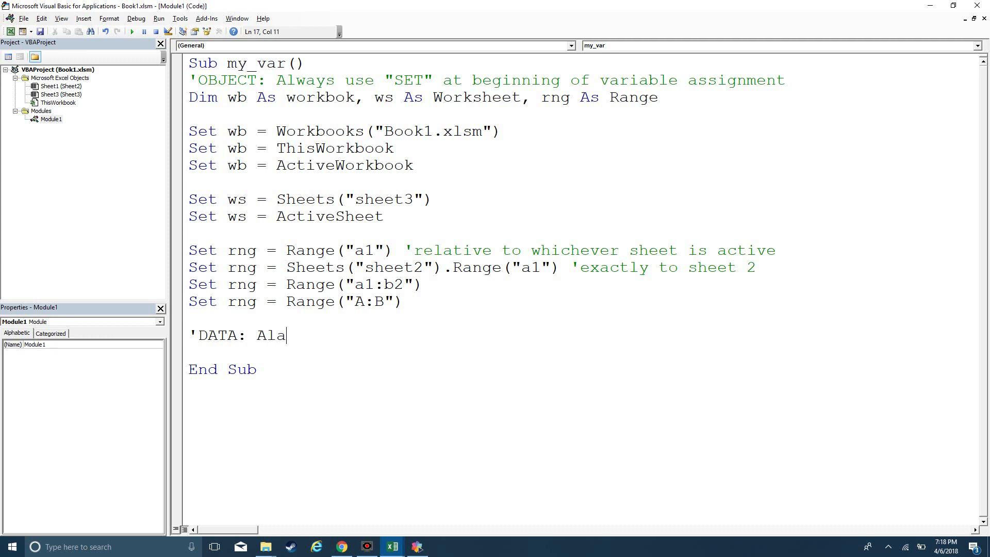
pyautogui.press('Backspace')
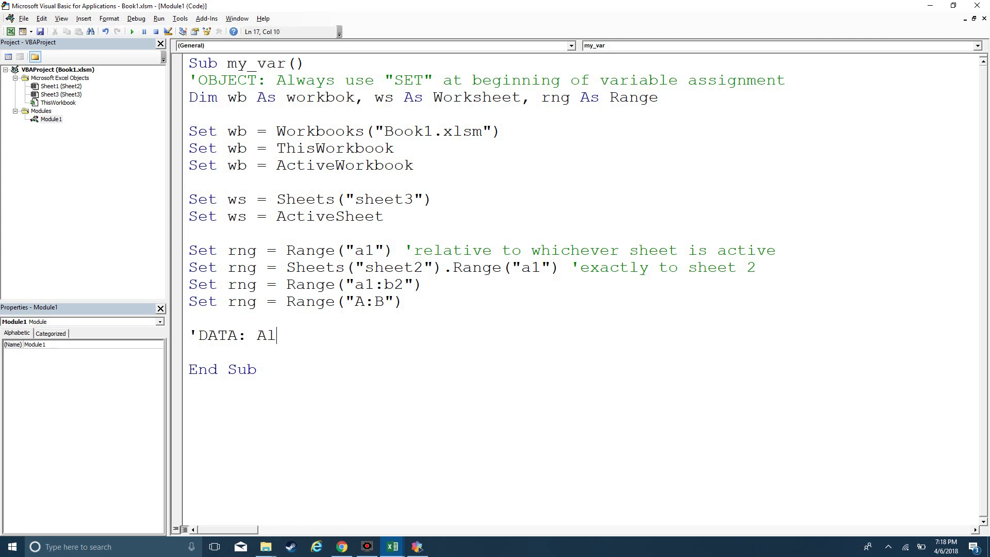
pyautogui.write('way start with')
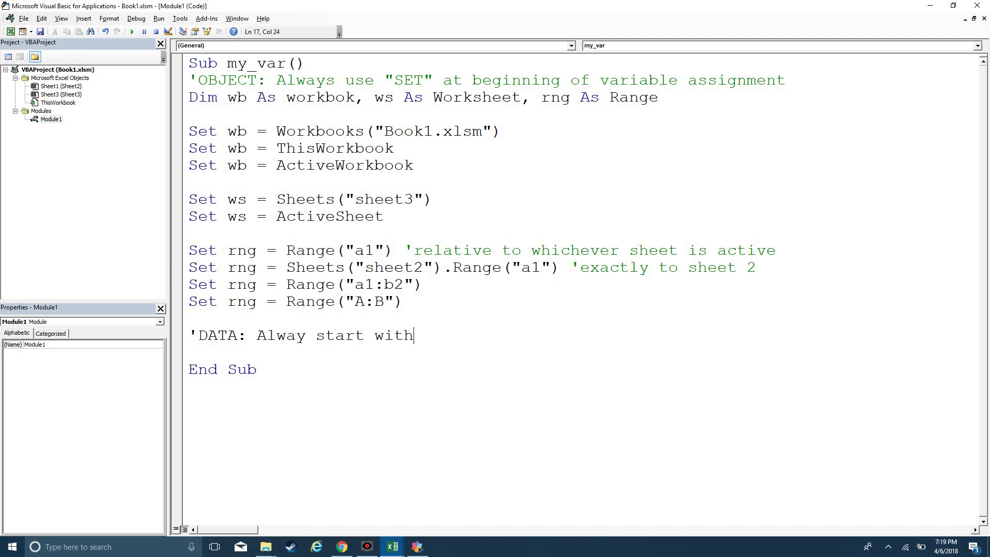
pyautogui.write('variable n')
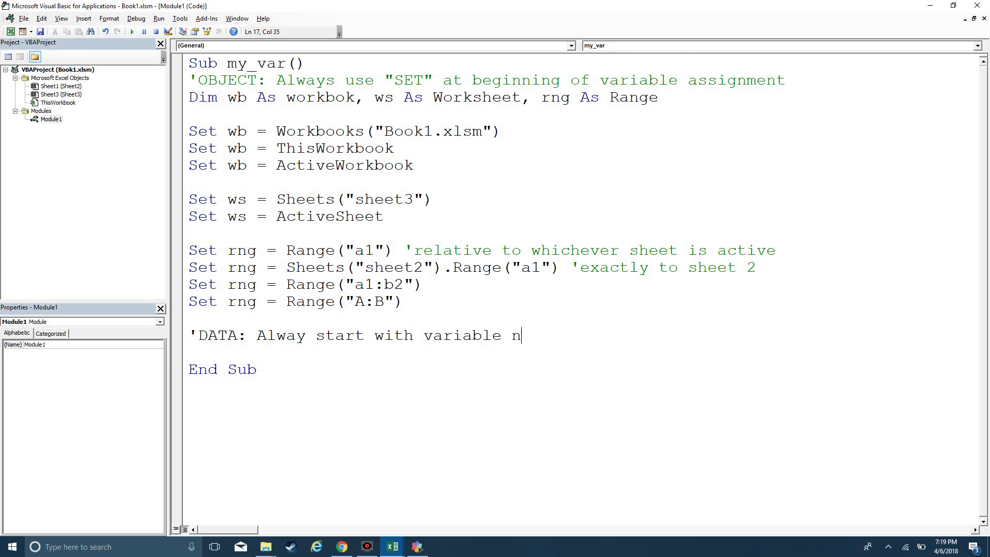
pyautogui.write('ame, ne')
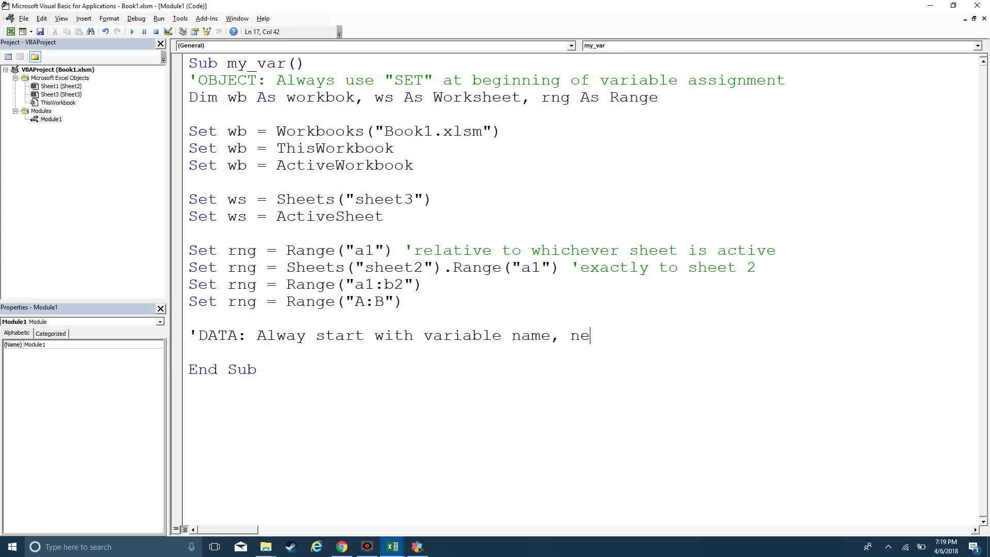
pyautogui.write('ver use "SET"')
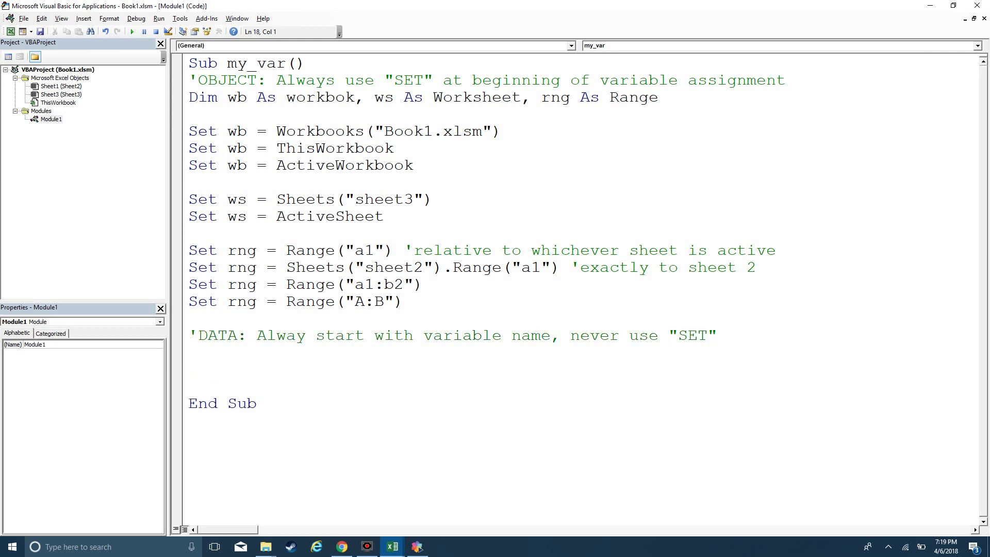
# Step: Write the comment 'String = "ABCD" "123" "AGV!#GWV1235"
pyautogui.write("'Strin")
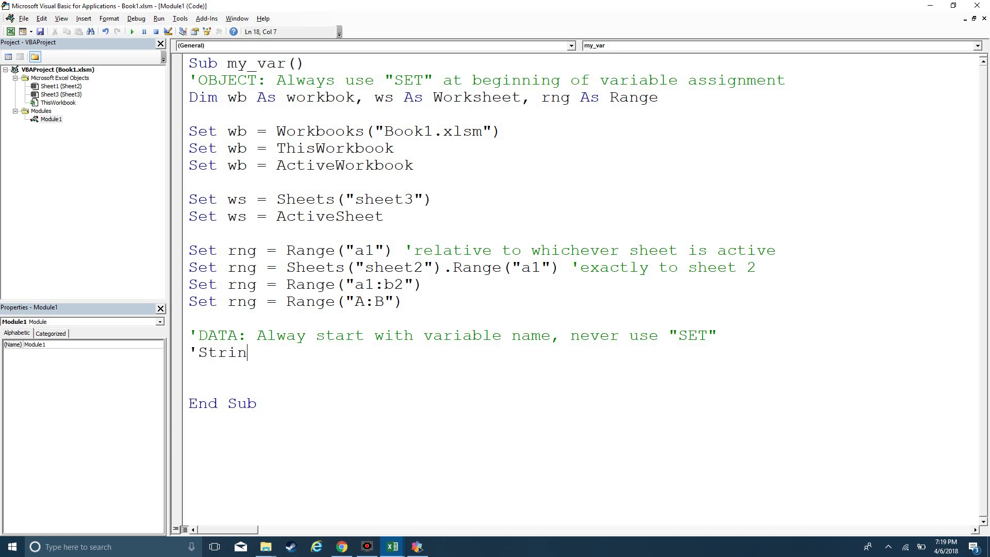
pyautogui.write('g =')
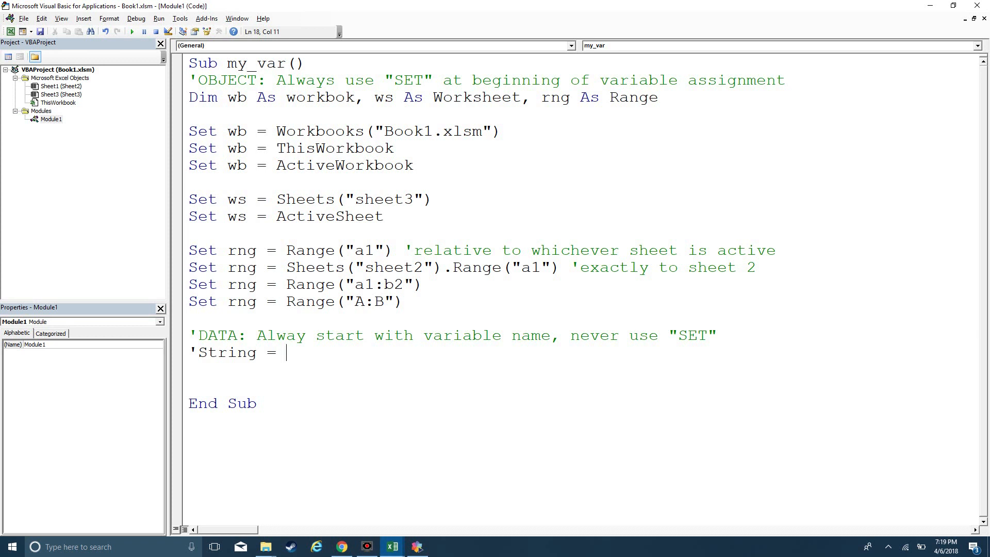
pyautogui.write('"')
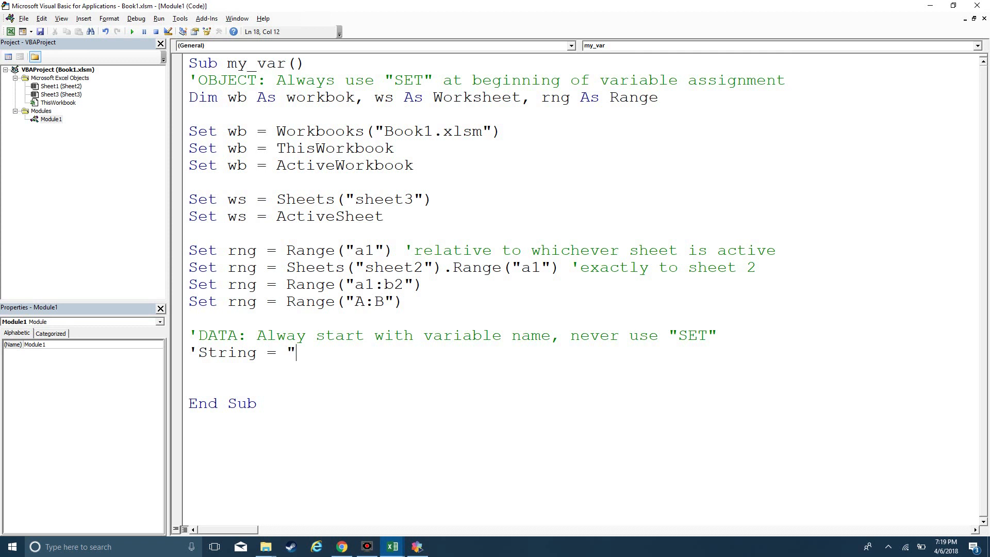
pyautogui.write('ABCD')
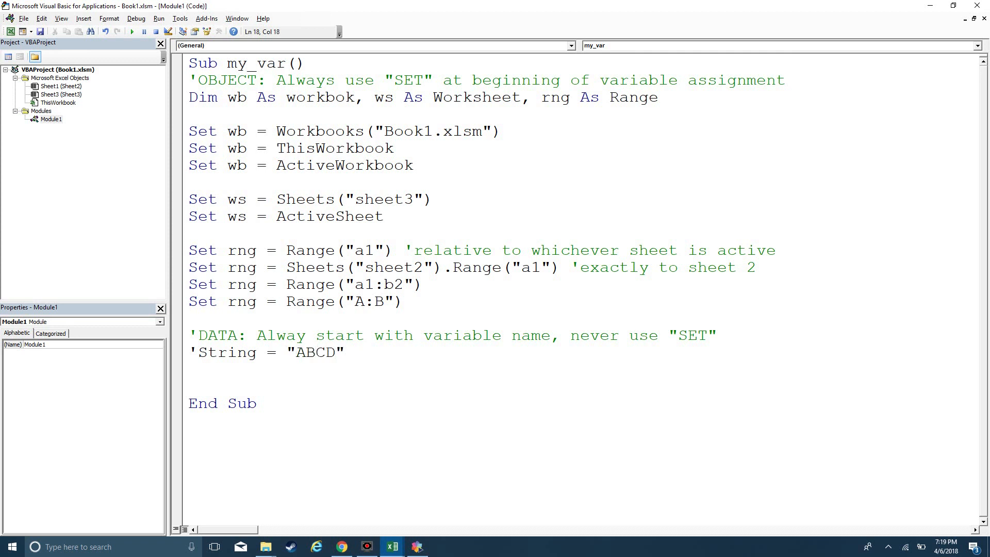
pyautogui.write('"123"')
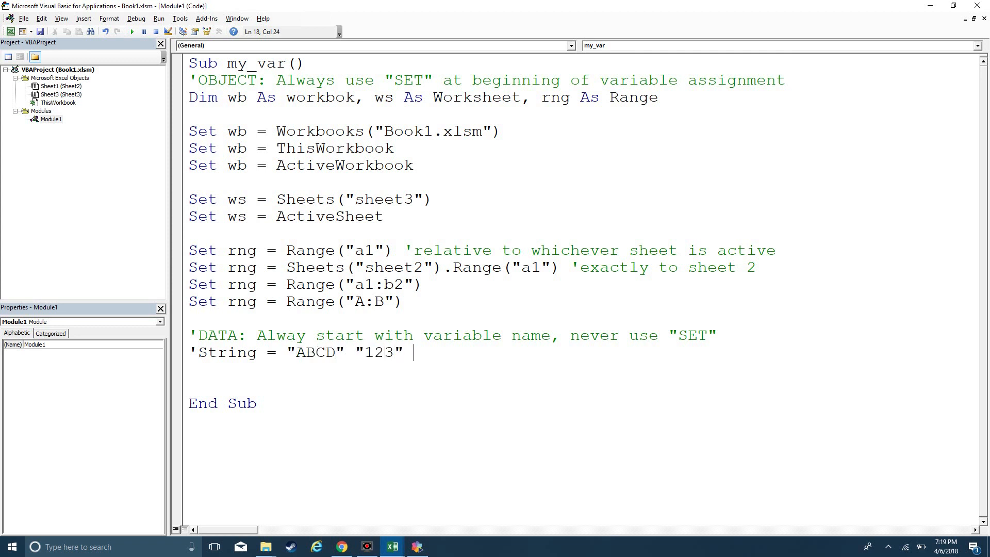
pyautogui.write('"AGV!#G')
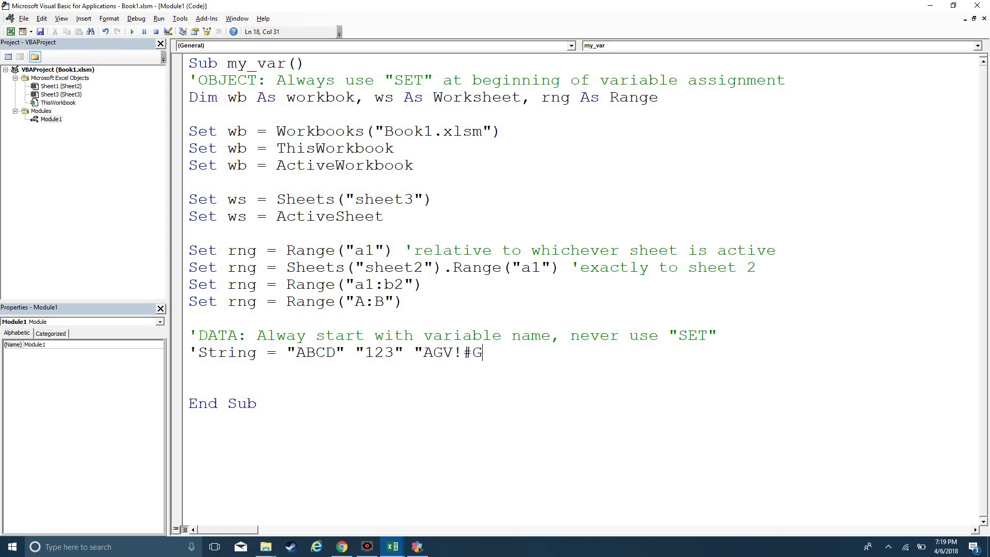
pyautogui.write('WV1235"')
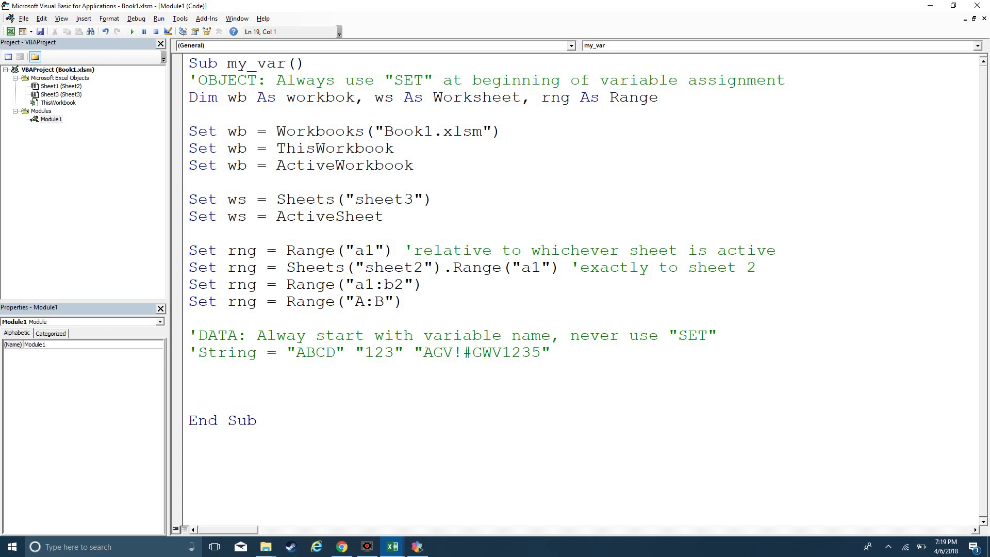
# Step: Add the comment 'Long = Positive or Negative whole number with no decimal'
pyautogui.write("'Long")
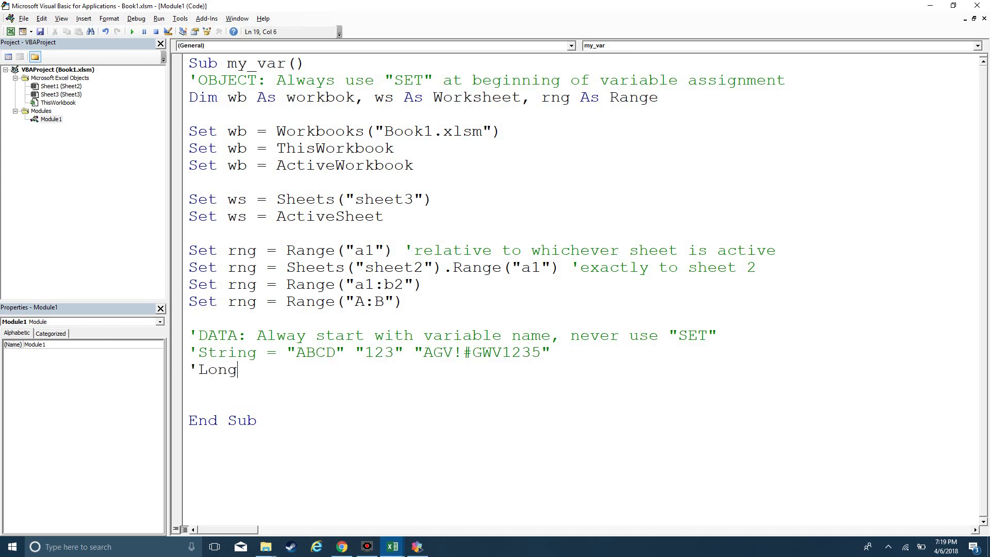
pyautogui.write('=')
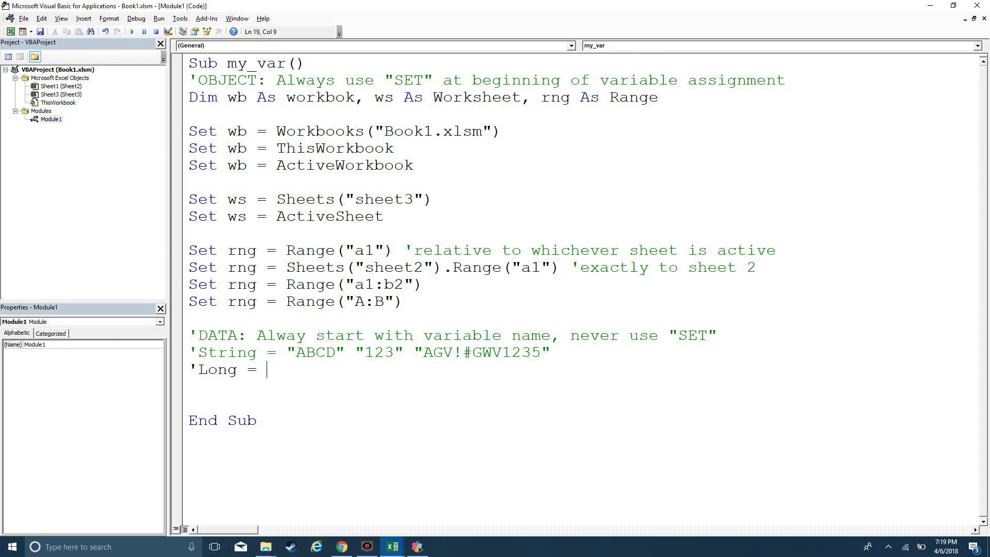
pyautogui.write('Positive or Negative')
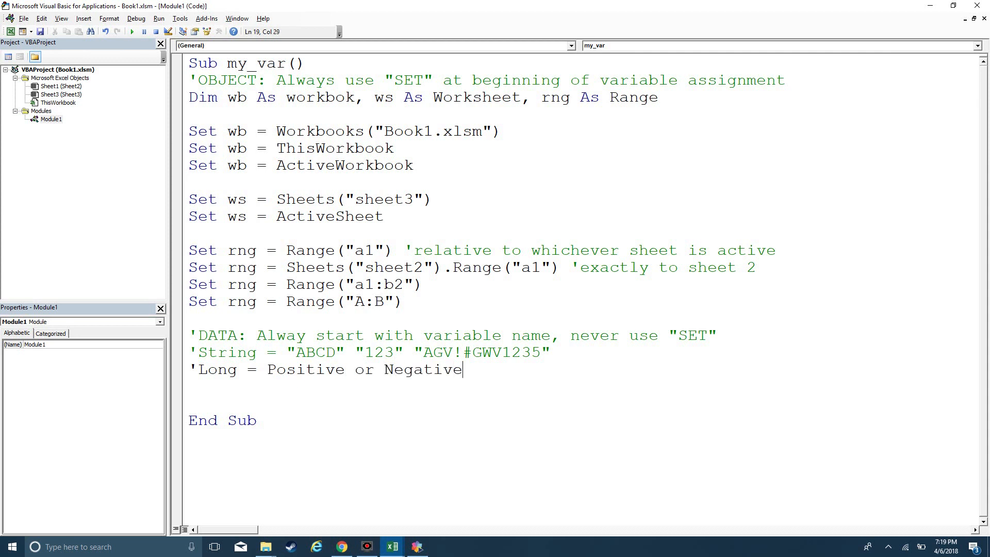
pyautogui.write('whole number with no decimal')
pyautogui.write("'")
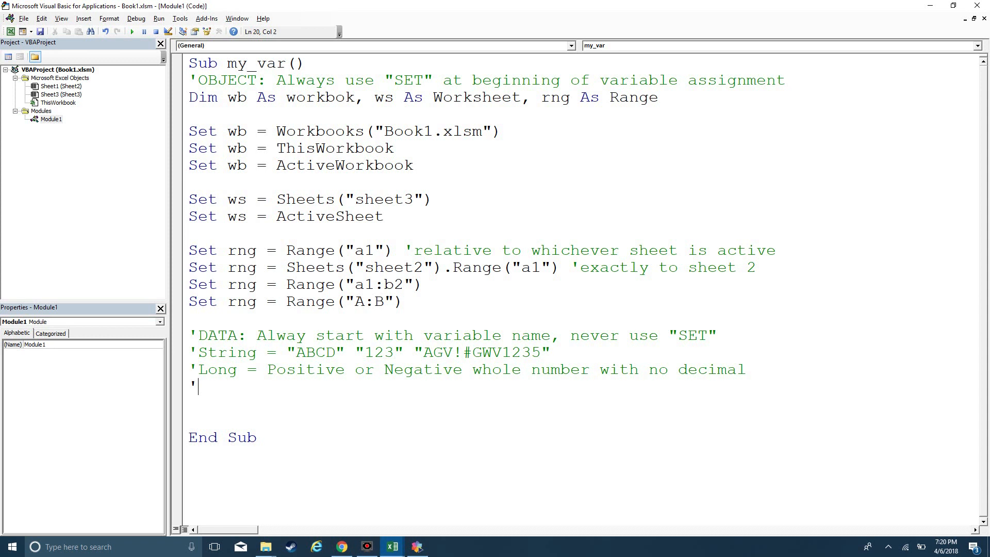
# Step: Add the comment 'Double = Floating type integer extending decimal points'
pyautogui.write('D')
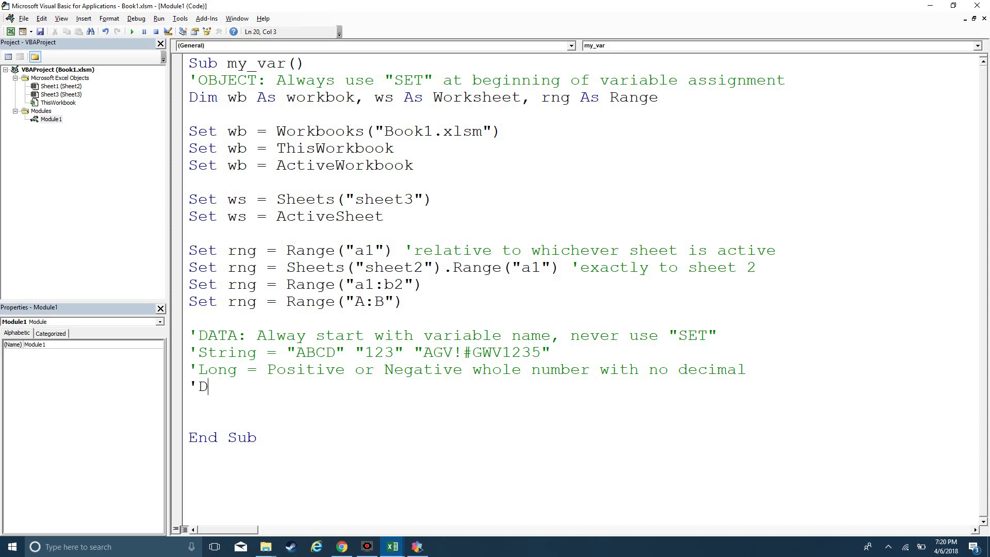
pyautogui.write('ouble =')
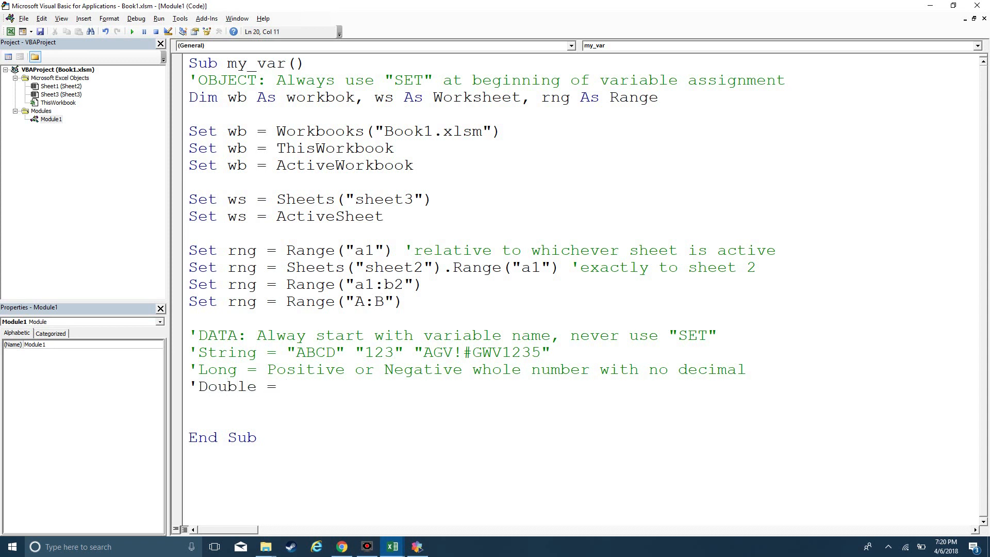
pyautogui.write('Floating typ')
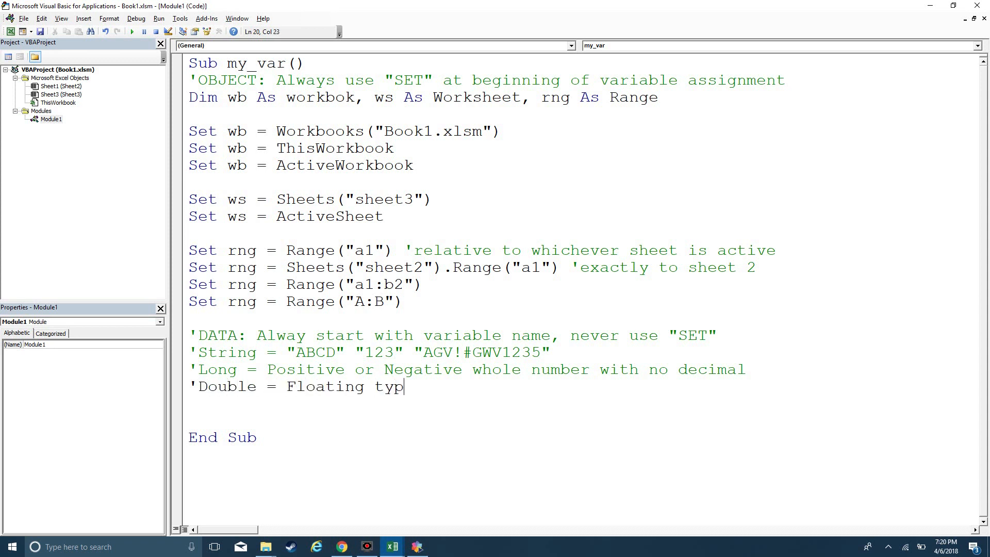
pyautogui.write('e inte')
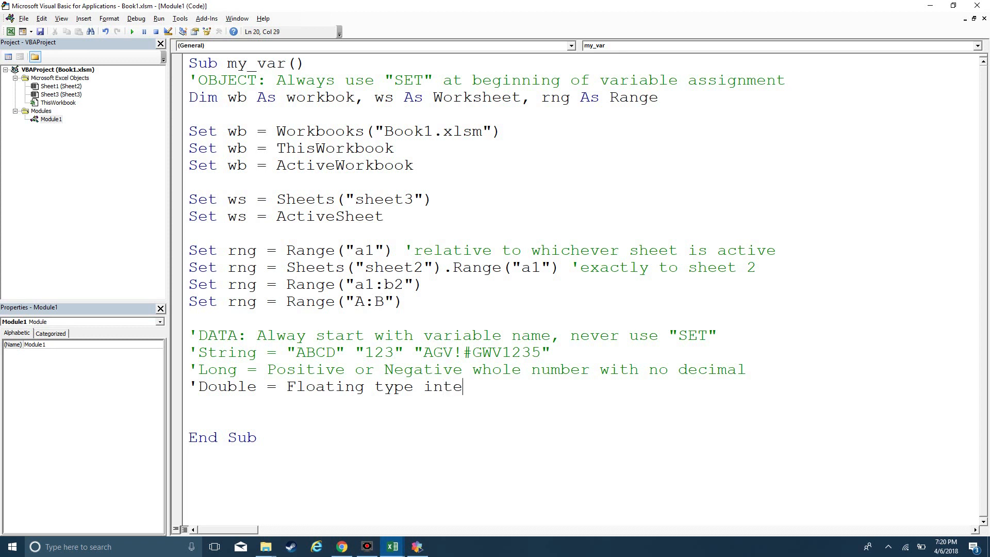
pyautogui.write('ger t')
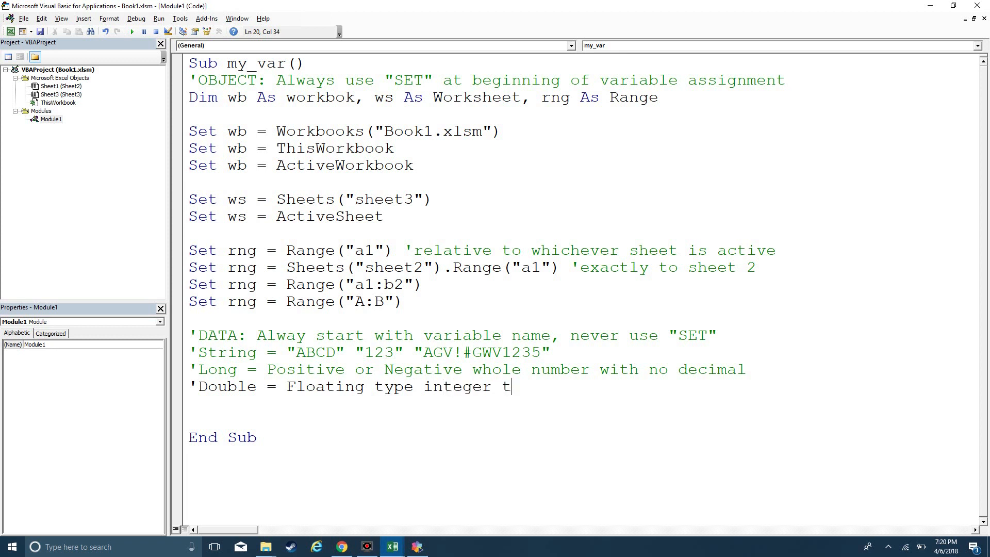
pyautogui.write('extend')
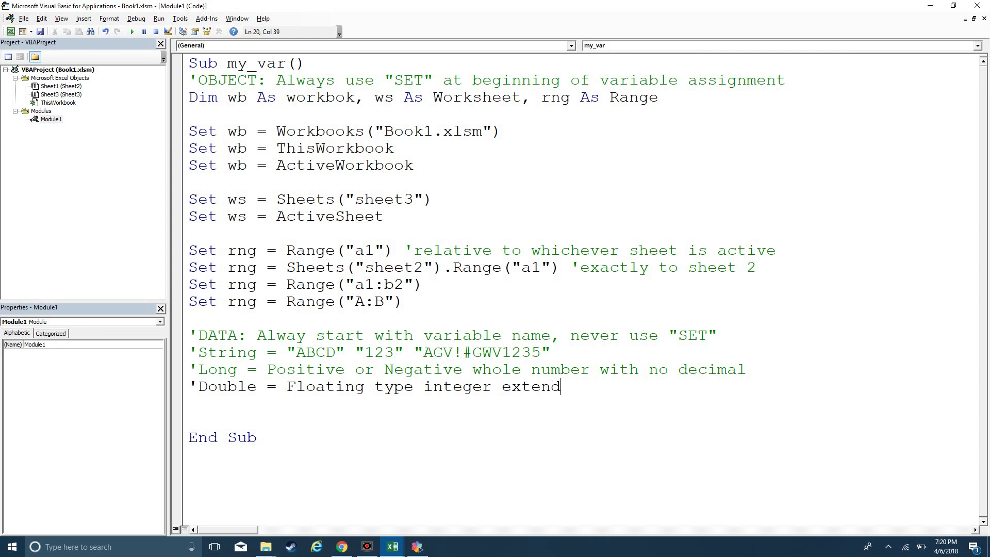
pyautogui.write('ing decimal poi')
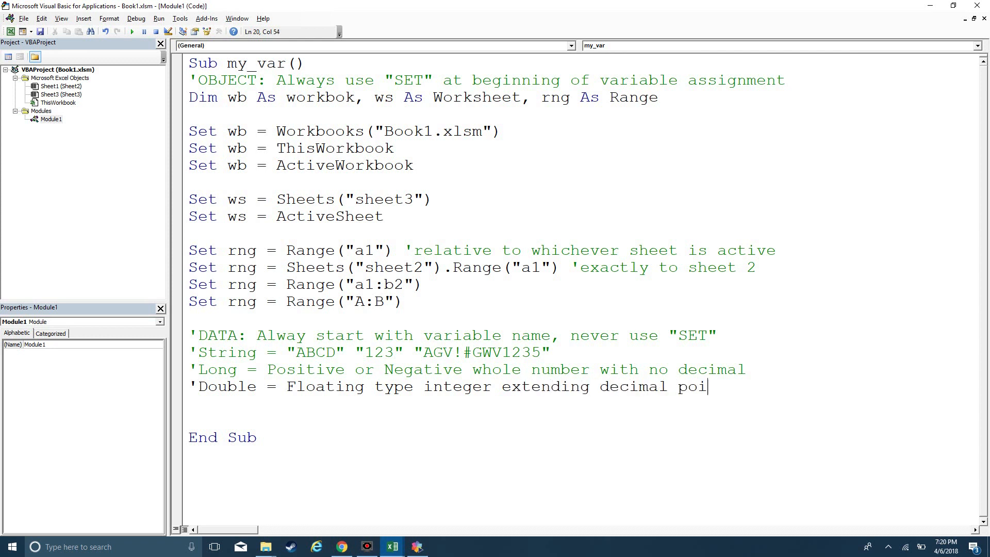
pyautogui.write('nts')
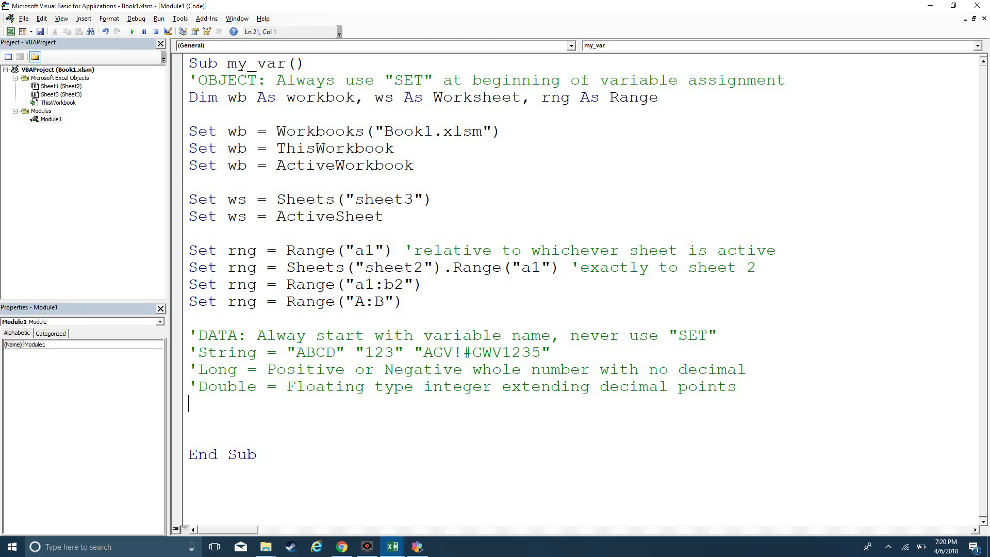
# Step: Write the comment line 'Boolean = True or False (binary assigment)'
pyautogui.write("'")
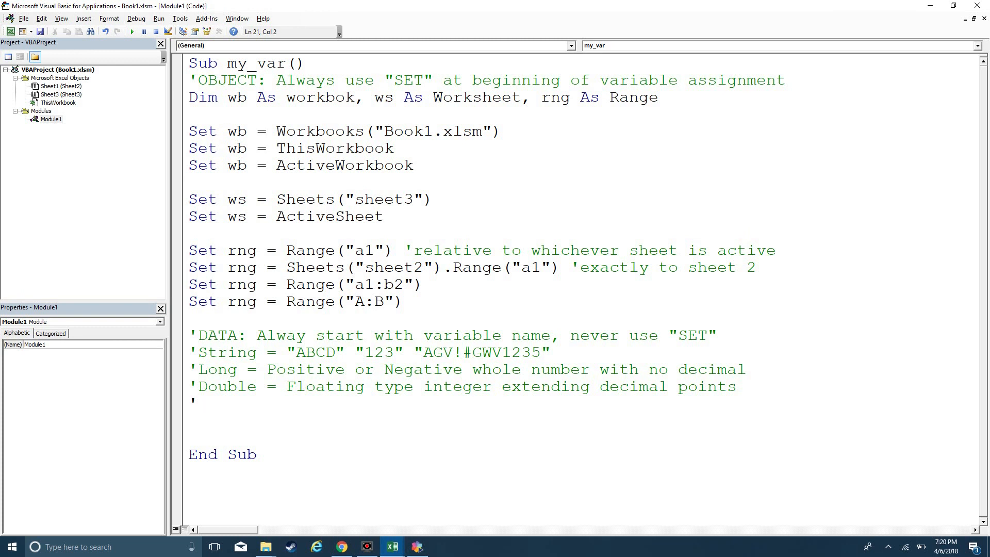
pyautogui.write('Boolean')
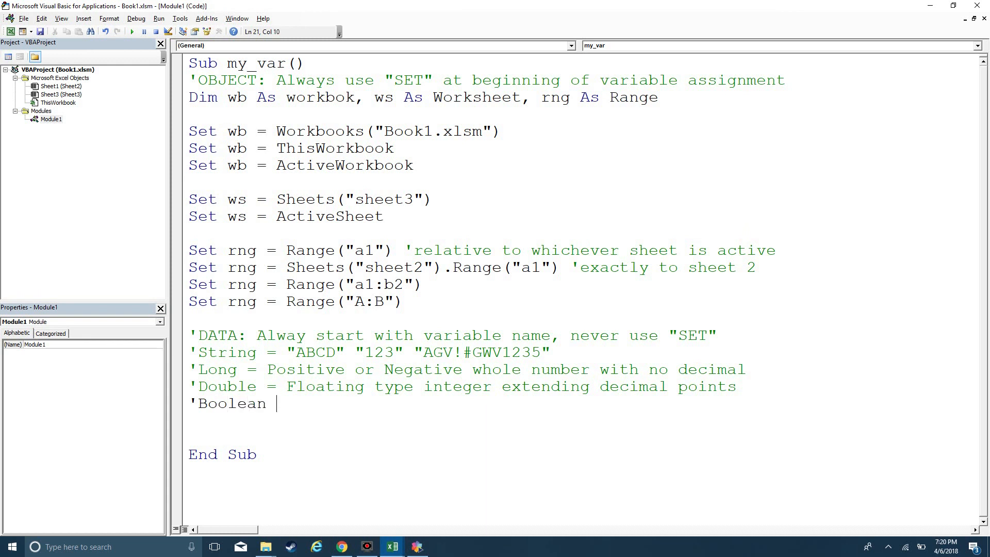
pyautogui.write('= True a')
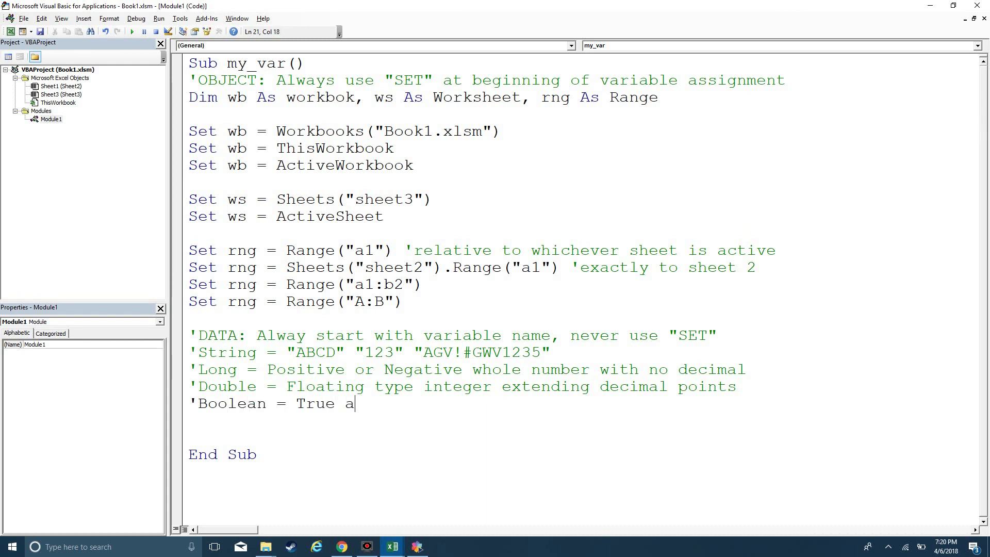
pyautogui.write('or False')
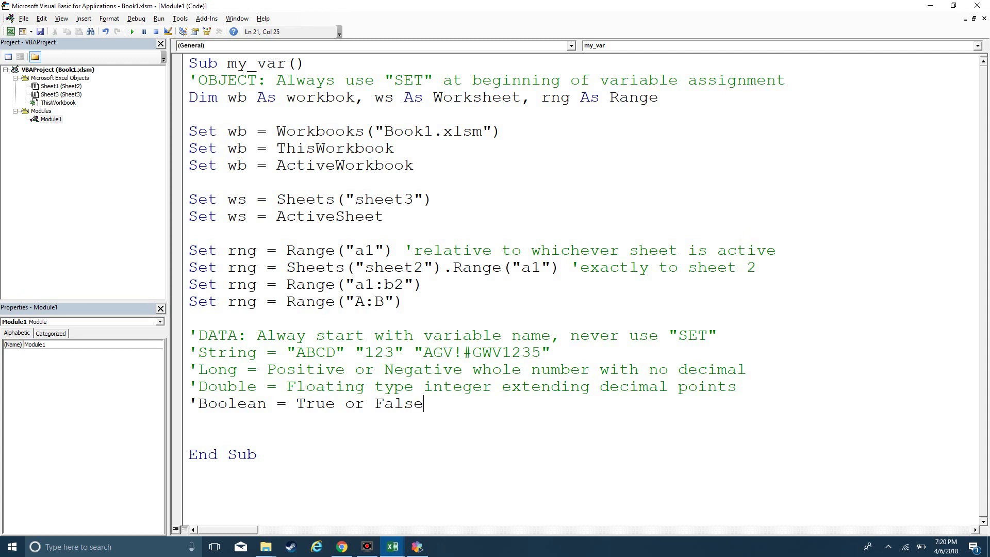
pyautogui.write('(binary')
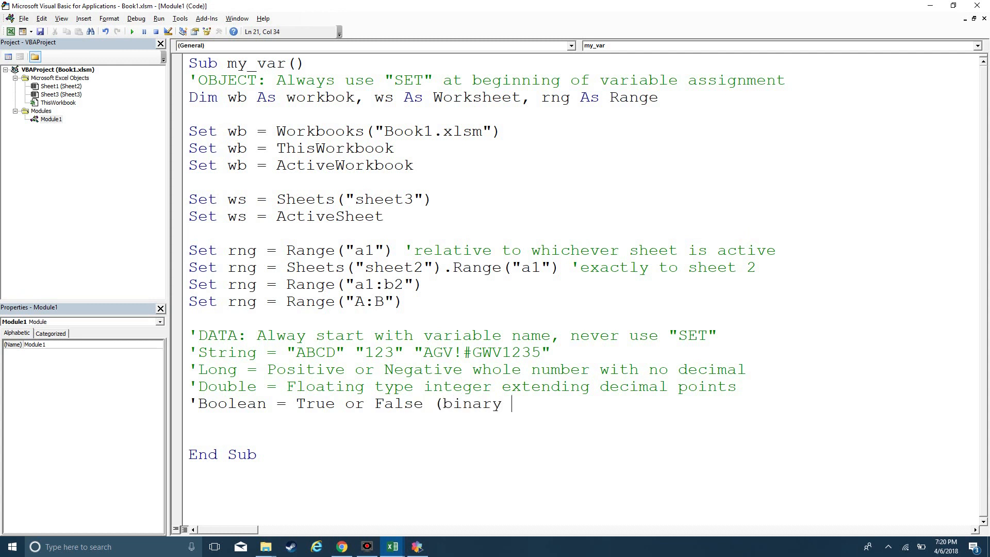
pyautogui.write('assigmen')
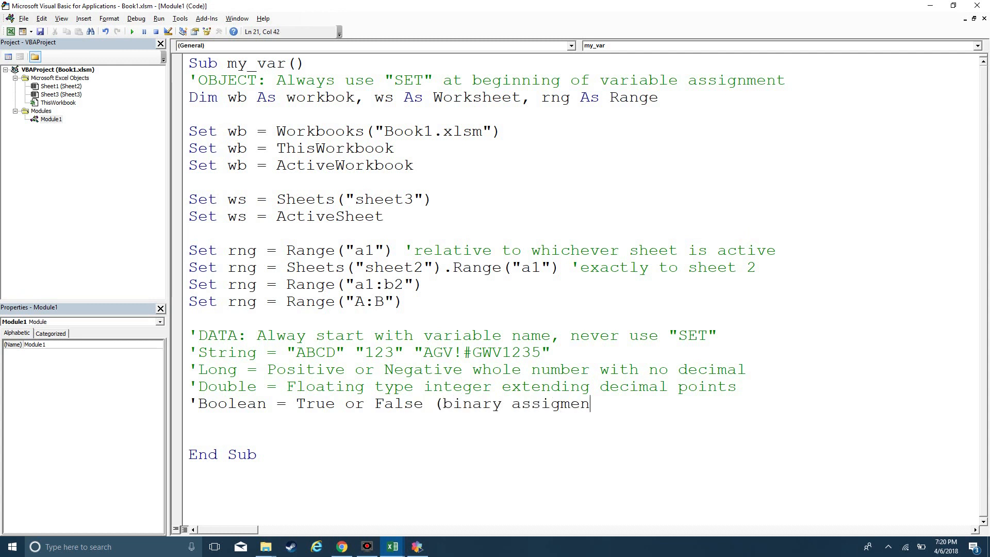
pyautogui.write('t)')
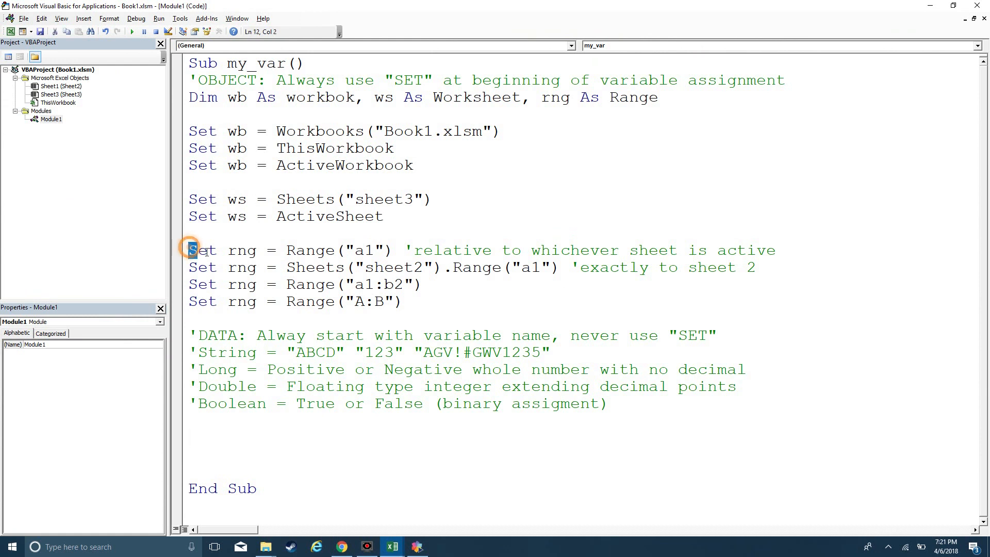
# Step: Delete the active-sheet Range("a1") line and review the wb, ws and rng Set assignments
pyautogui.moveTo(193, 250); pyautogui.dragTo(776, 250)
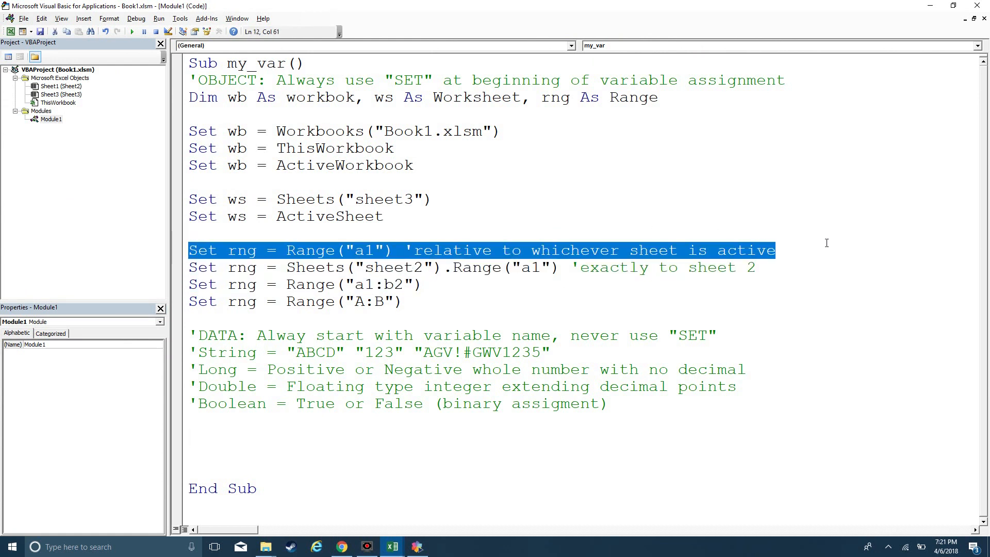
pyautogui.moveTo(415, 298)
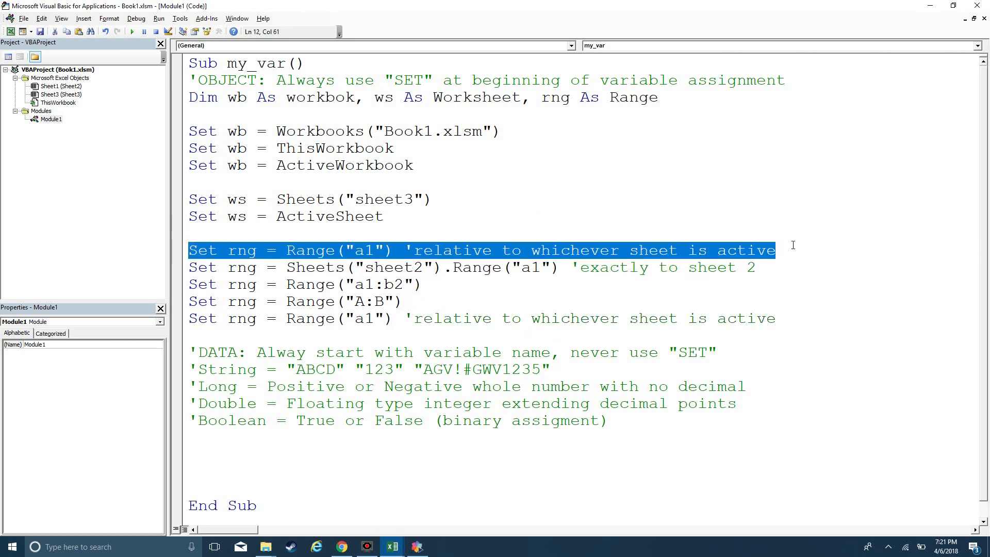
pyautogui.press('Delete')
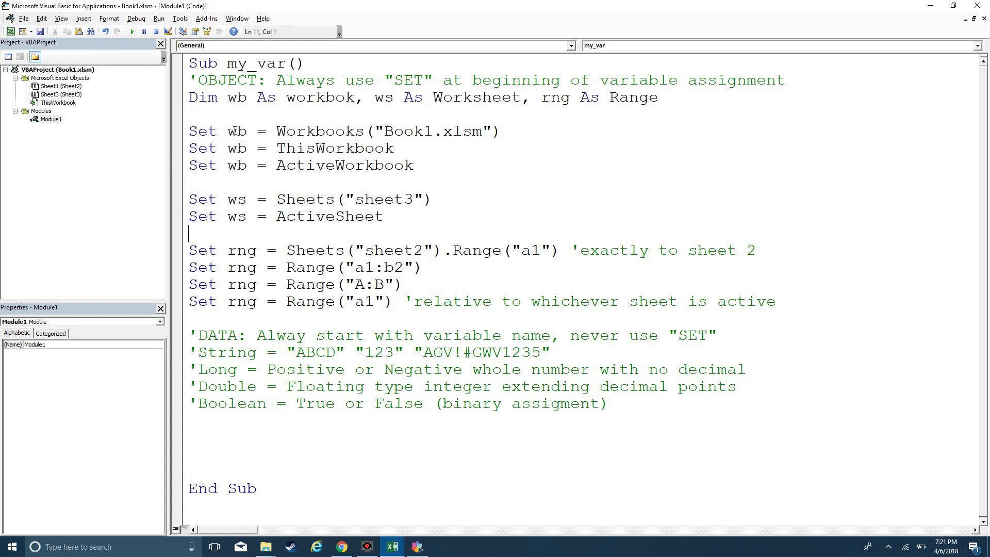
pyautogui.moveTo(238, 175)
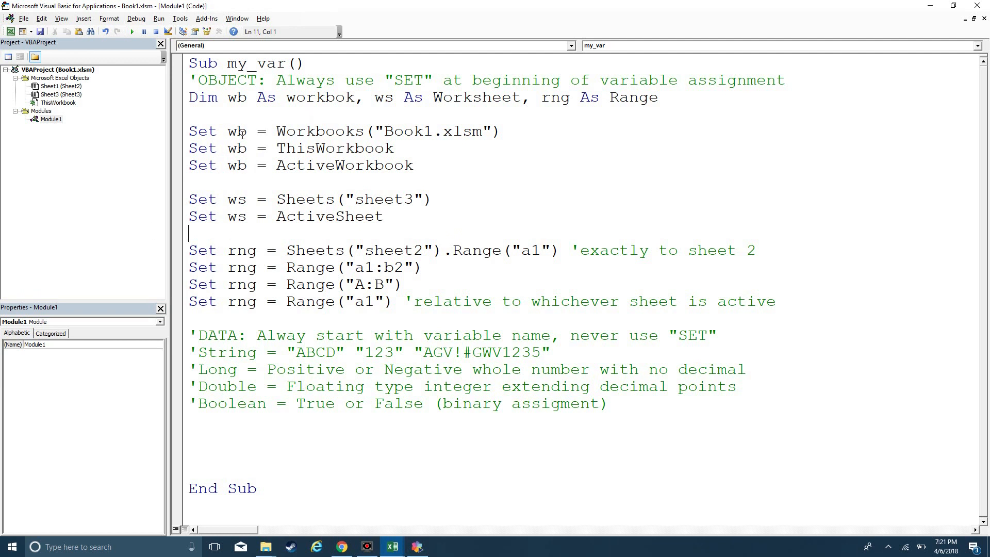
pyautogui.moveTo(226, 131); pyautogui.dragTo(305, 131)
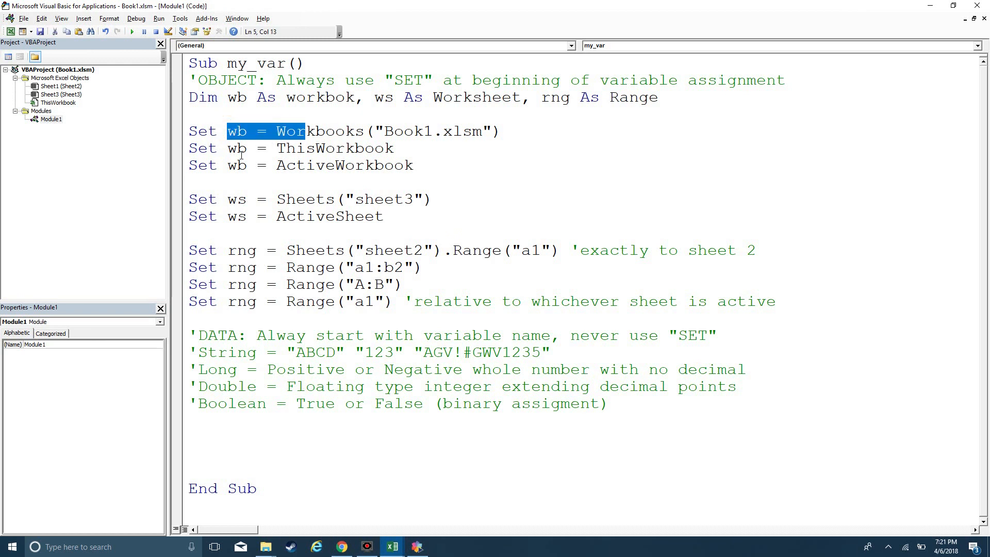
pyautogui.doubleClick(236, 148)
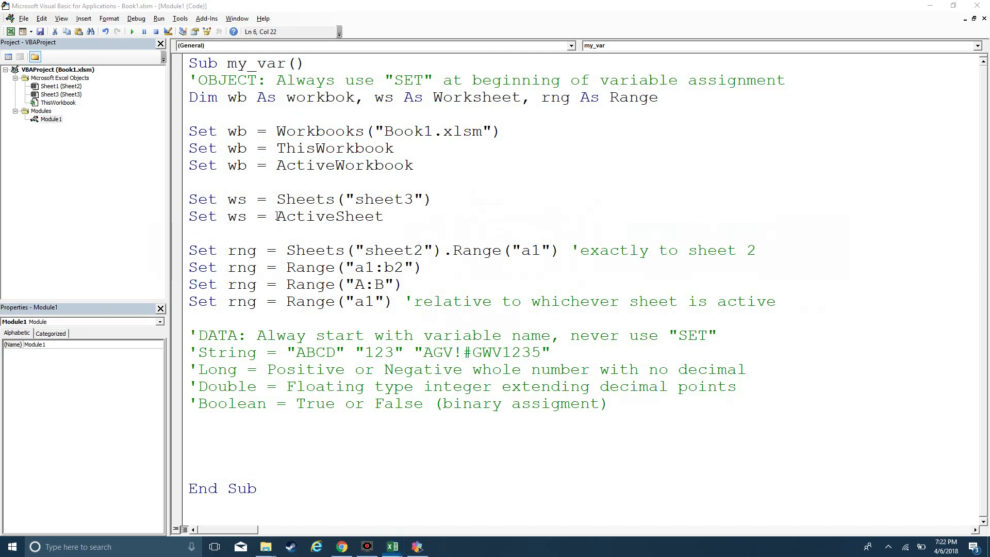
pyautogui.click(392, 546)
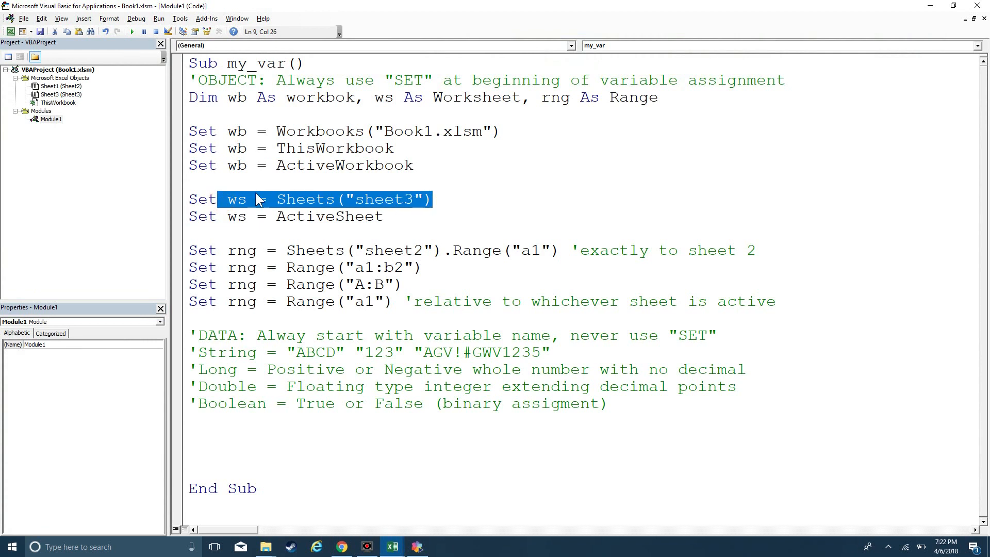
pyautogui.moveTo(309, 235)
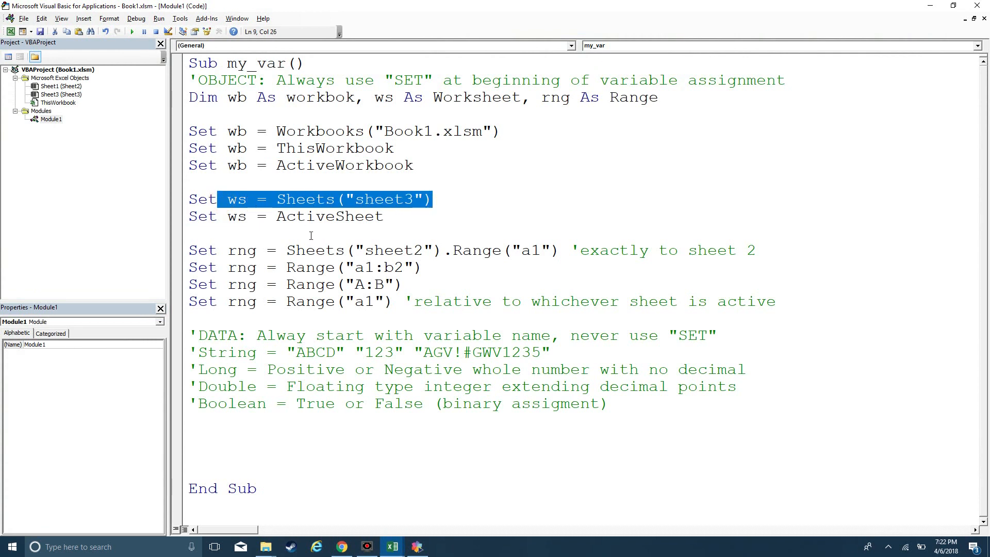
pyautogui.click(228, 216)
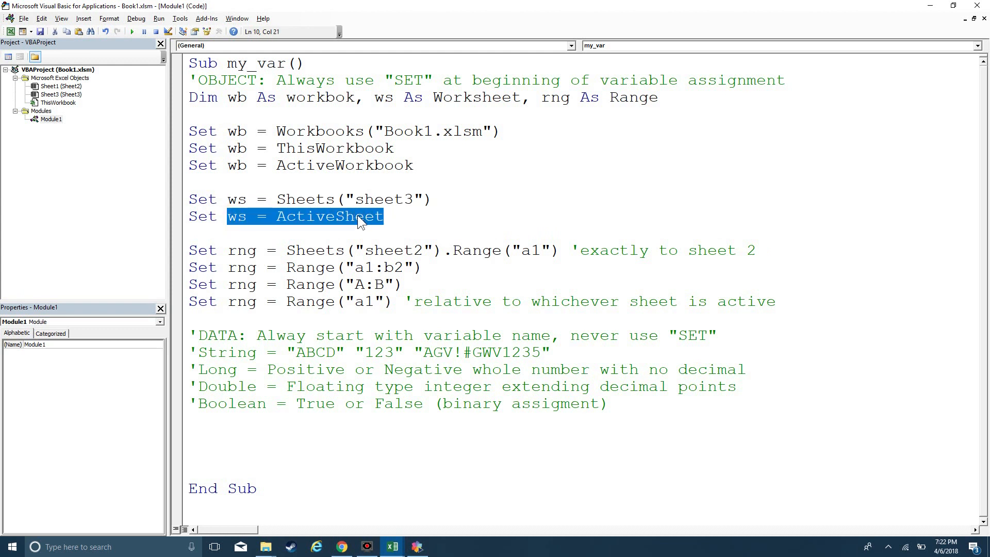
pyautogui.moveTo(239, 222)
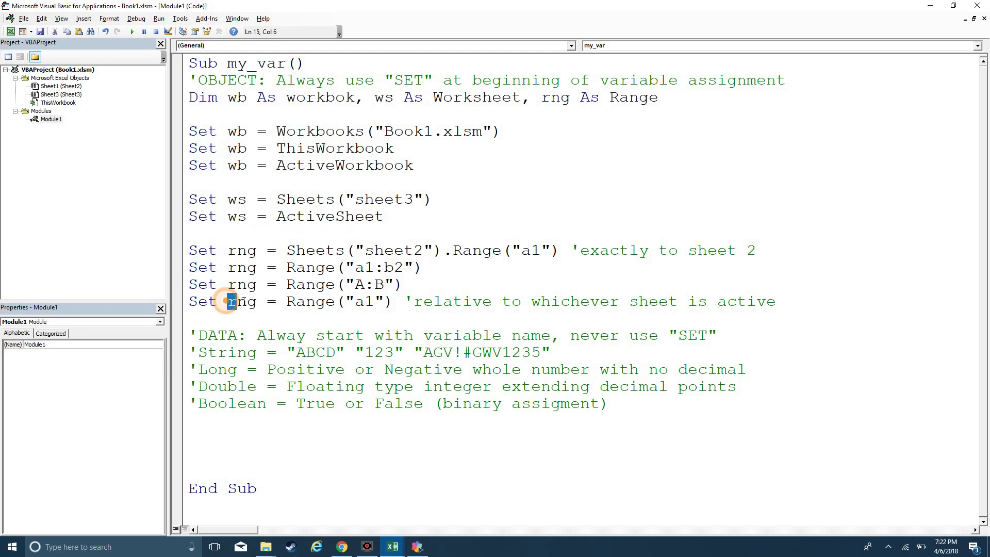
pyautogui.doubleClick(240, 301)
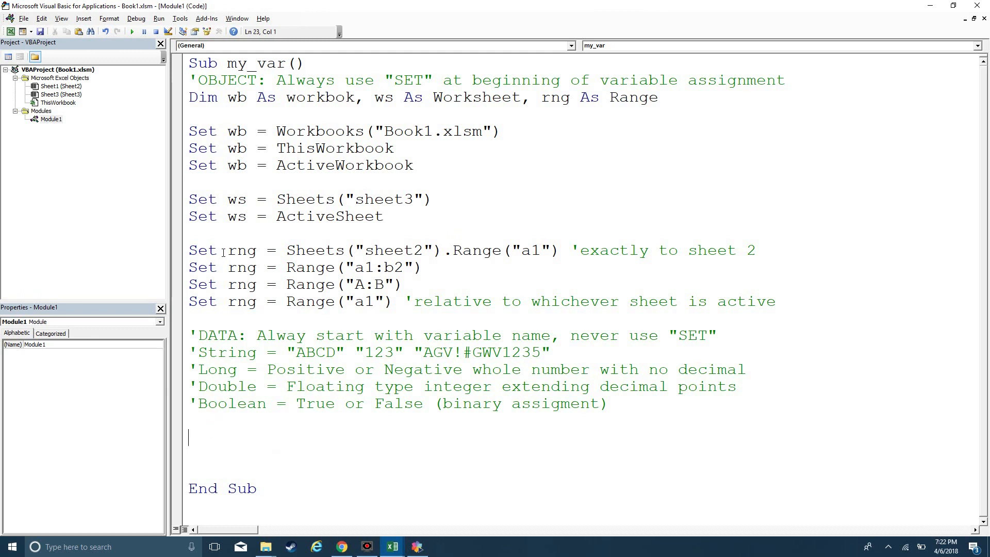
# Step: On the empty line before End Sub, enter MyHeight = rng.Height
pyautogui.moveTo(229, 250); pyautogui.dragTo(429, 284)
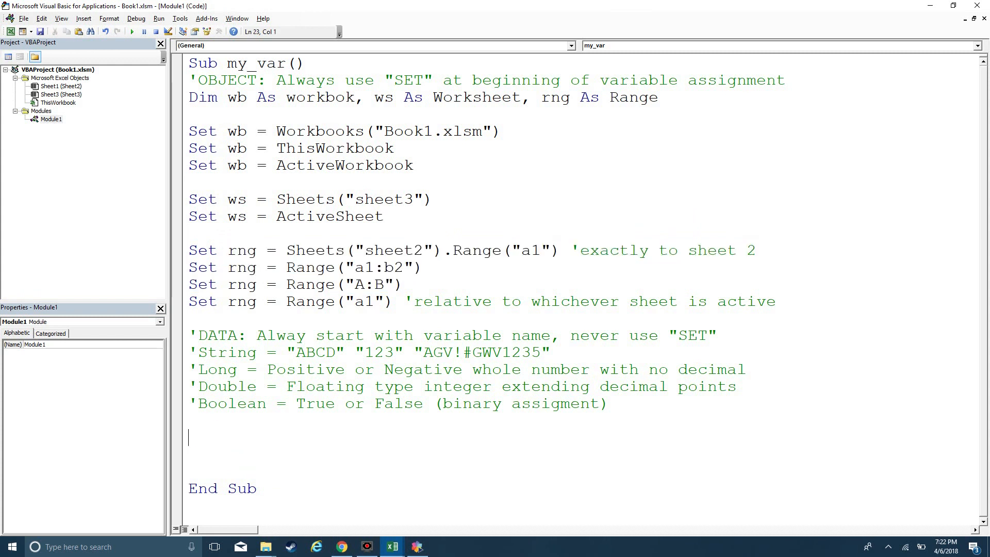
pyautogui.write('MyHeight')
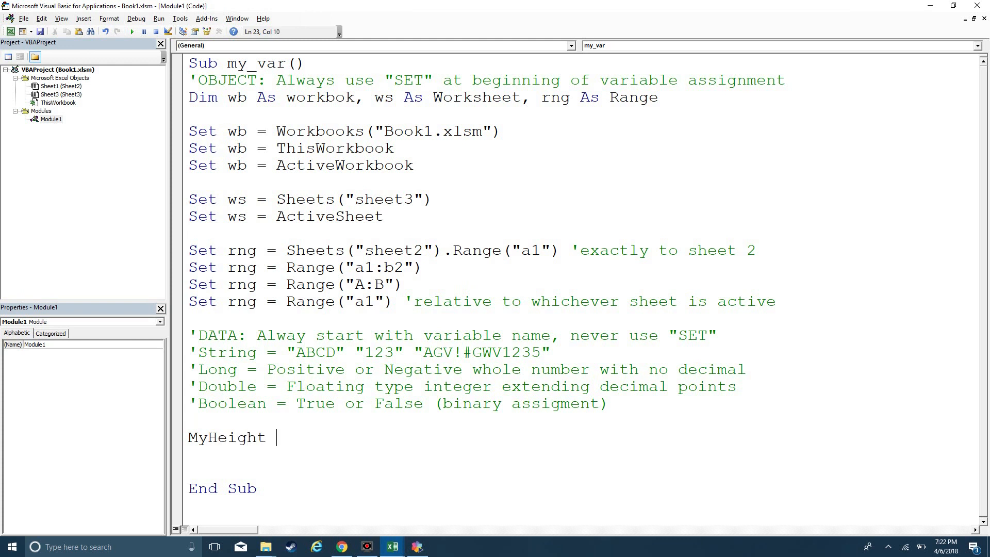
pyautogui.write('= rng')
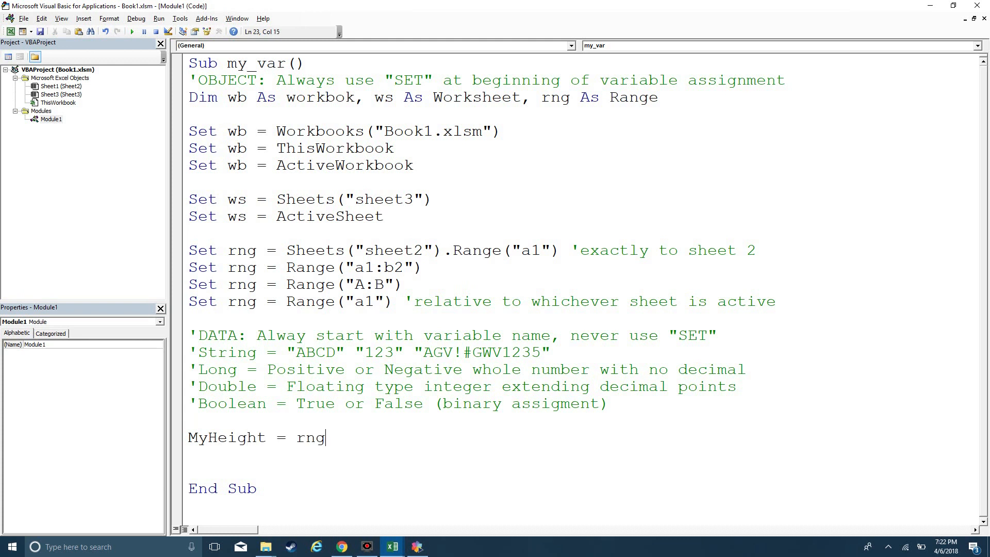
pyautogui.write('.height')
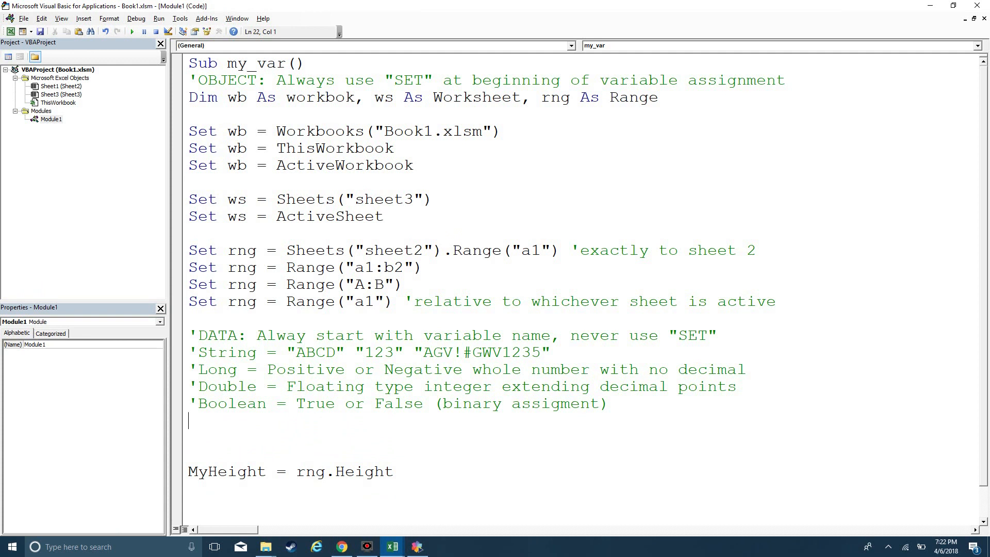
# Step: Declare MyHeight with Dim MyHeight as Double below the comments
pyautogui.write('Dim')
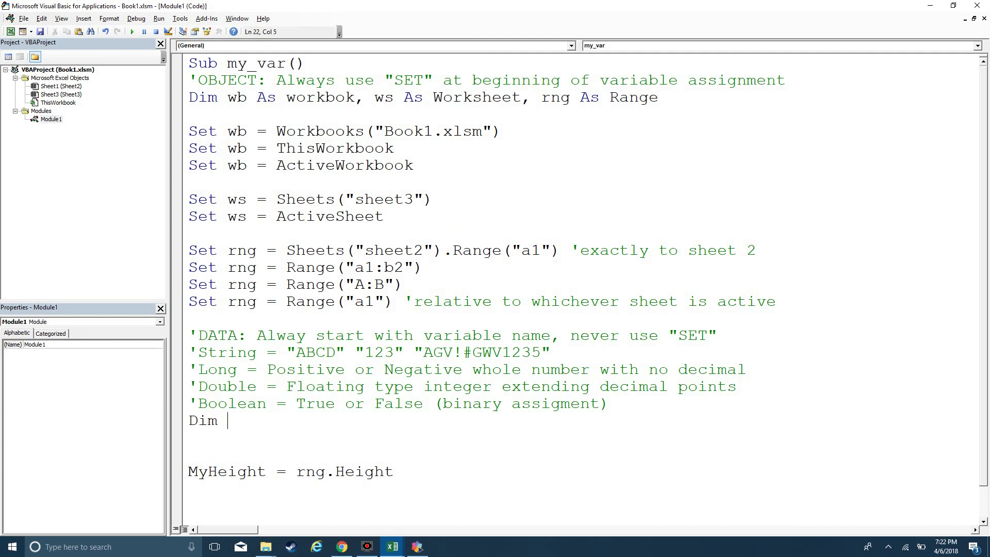
pyautogui.write('My')
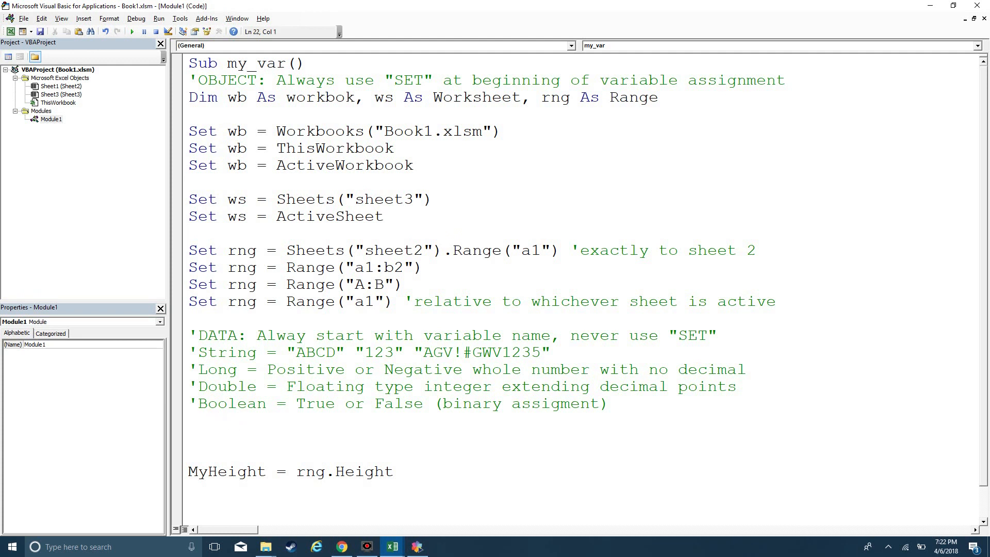
pyautogui.write('Dim')
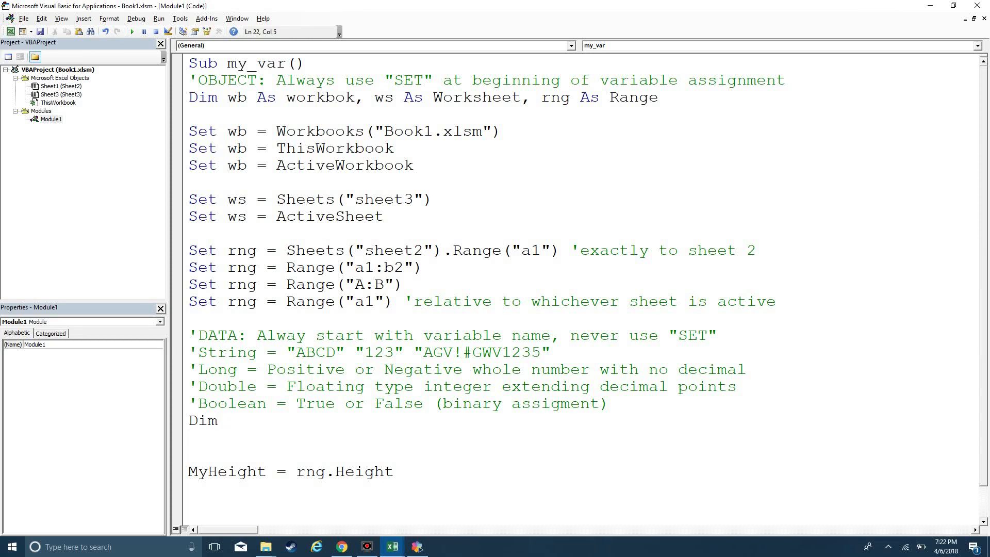
pyautogui.write('MyHeight as')
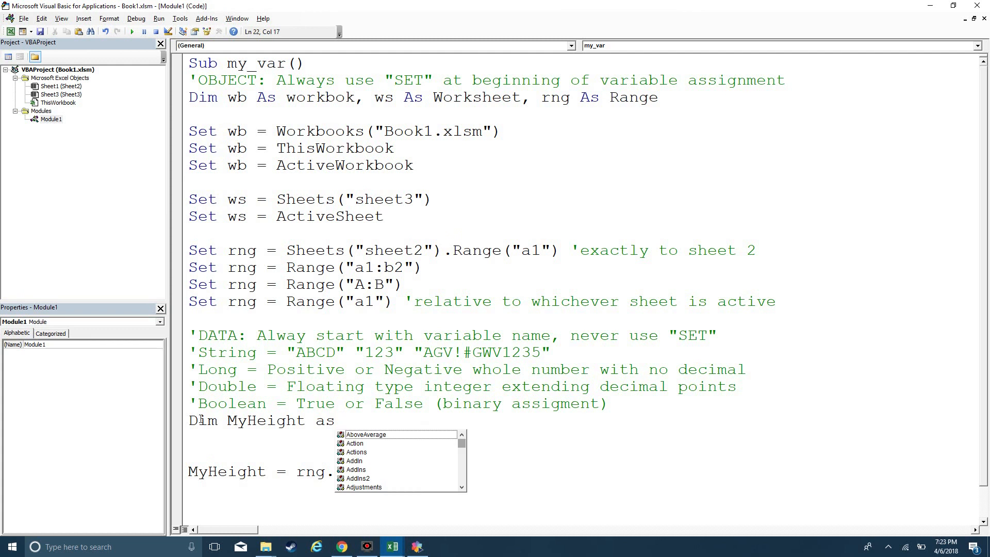
pyautogui.moveTo(145, 413)
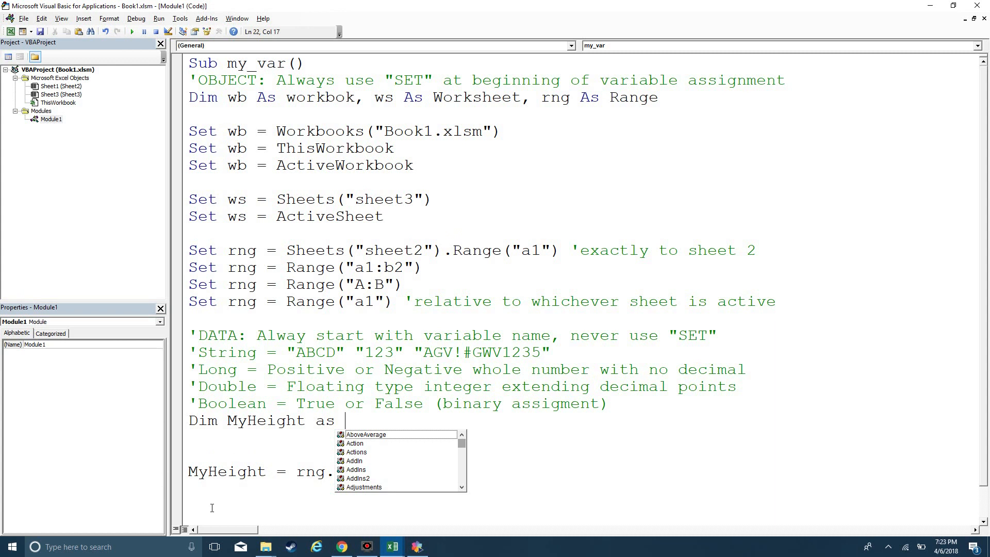
pyautogui.moveTo(186, 434)
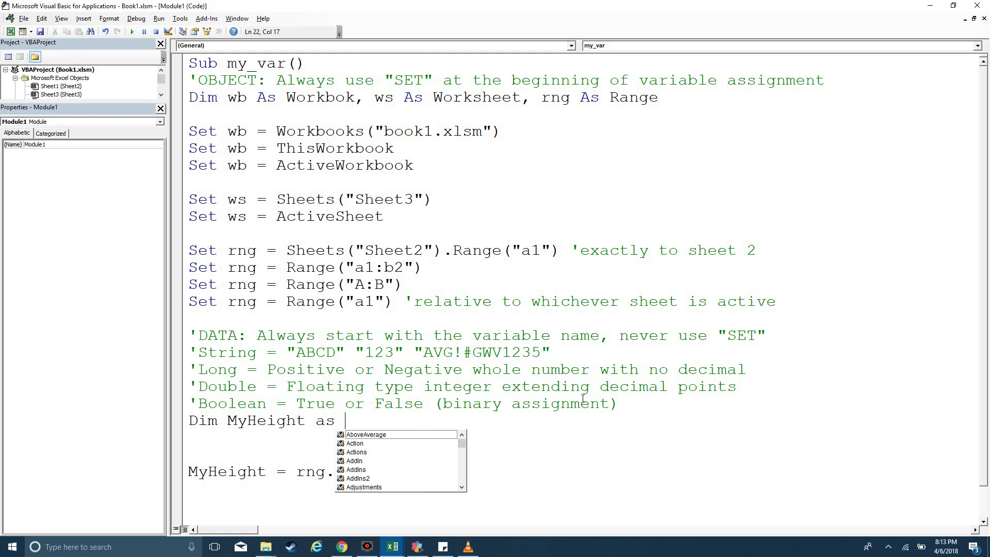
pyautogui.write('double')
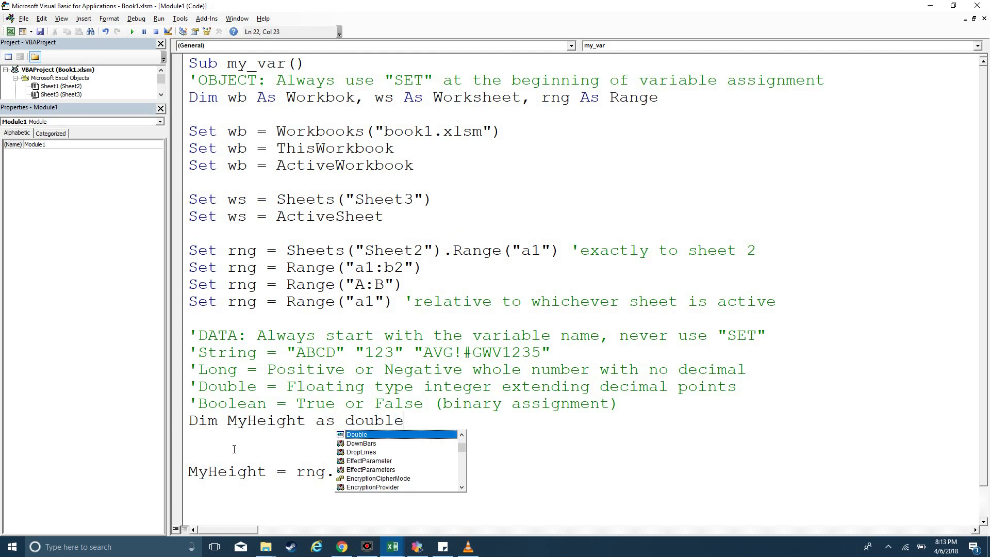
pyautogui.press('enter')
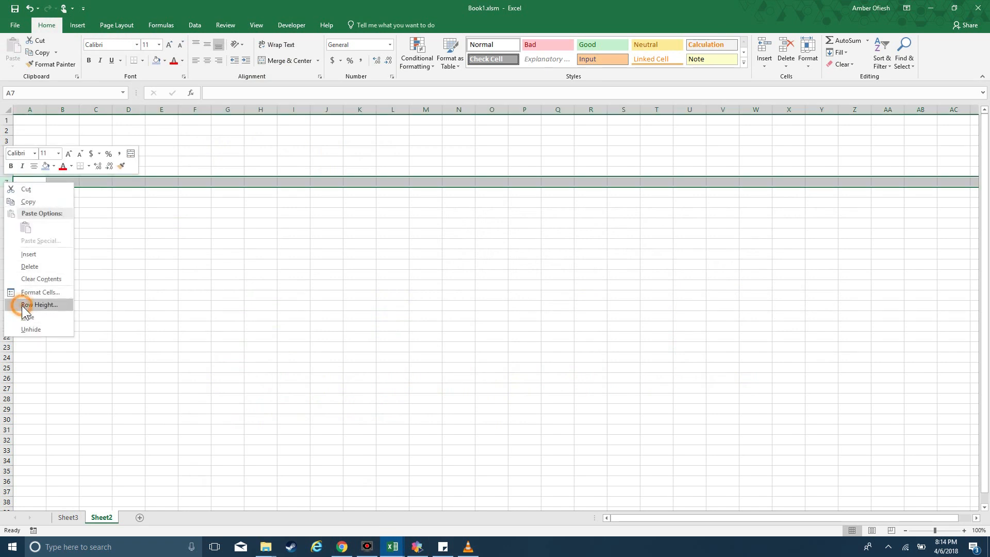
# Step: Change row 7's height on Sheet2 from 15 to 17
pyautogui.click(39, 304)
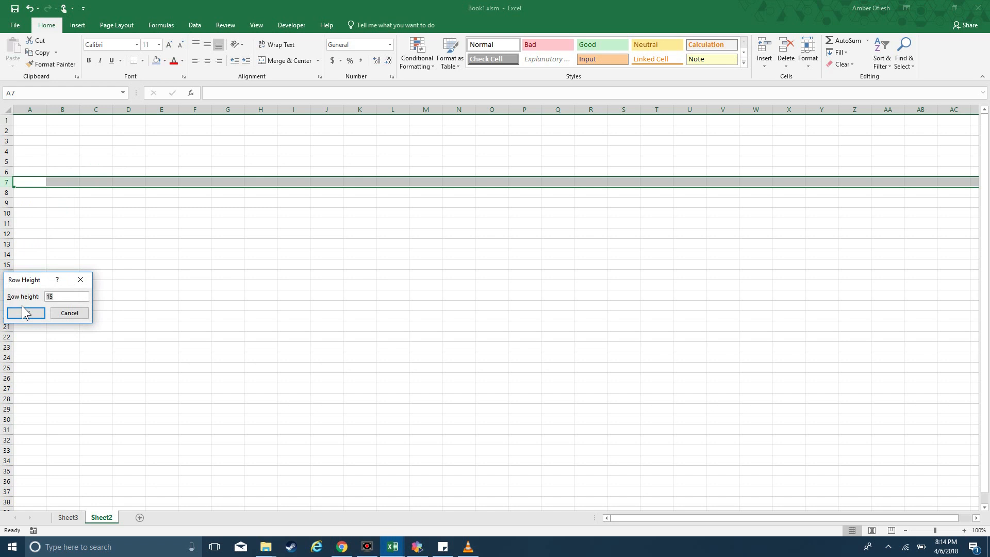
pyautogui.write('17')
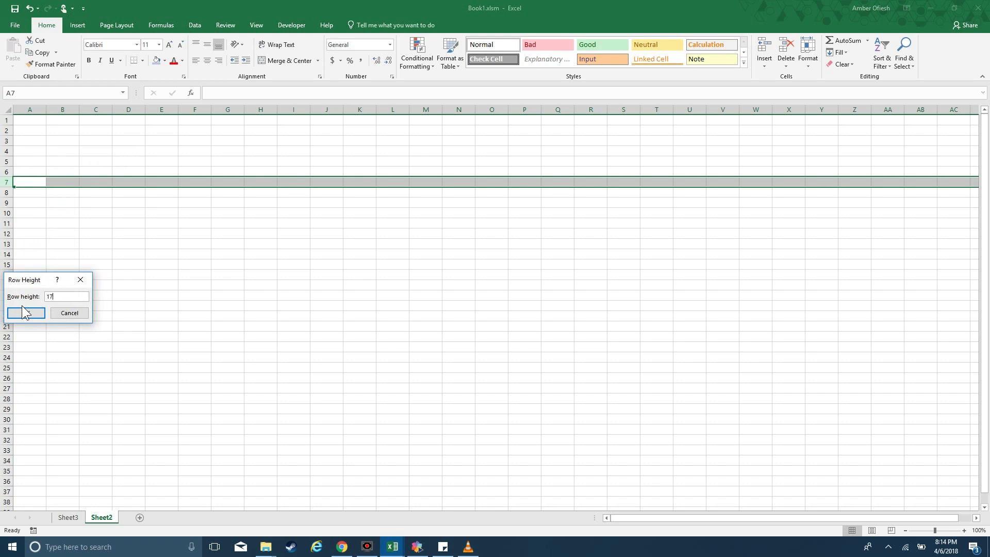
pyautogui.click(25, 313)
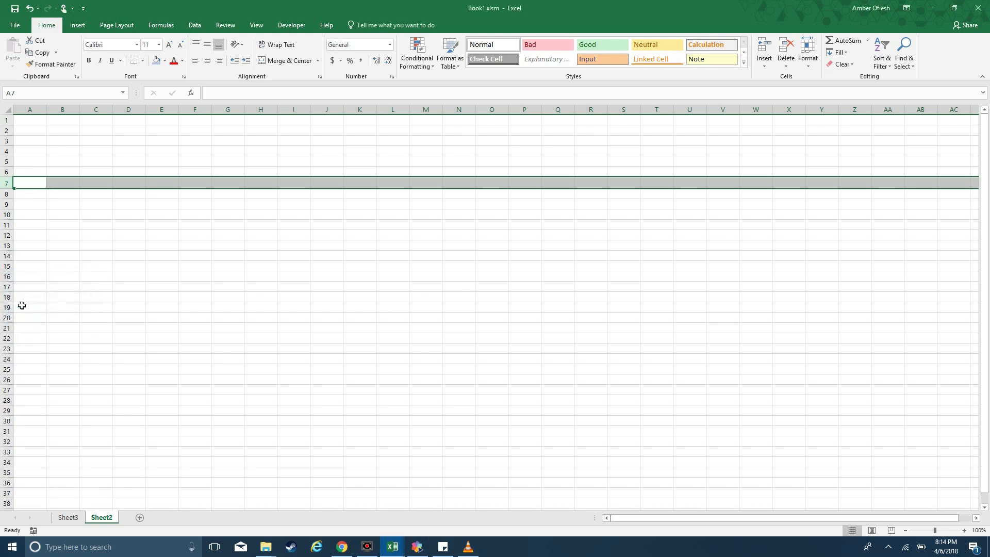
pyautogui.moveTo(175, 206)
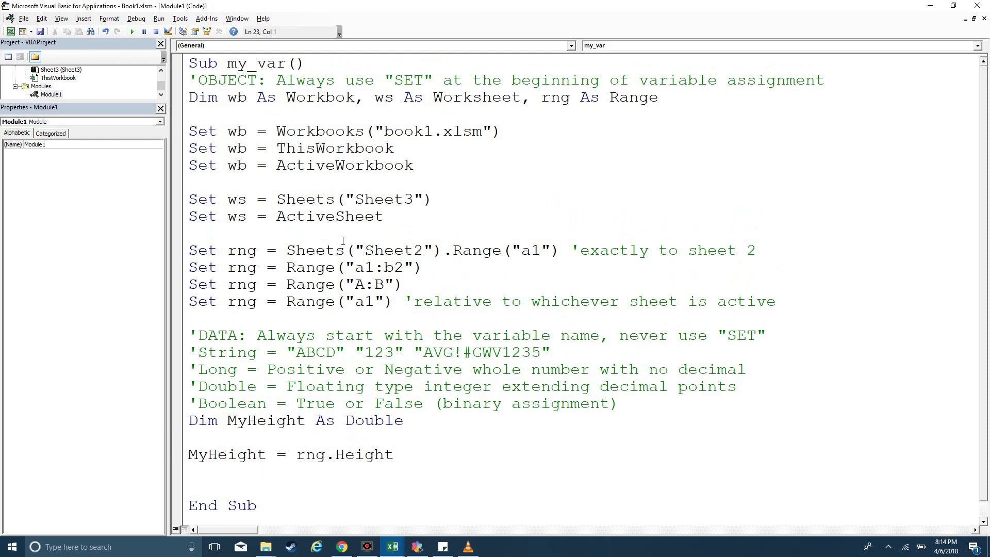
pyautogui.moveTo(245, 225)
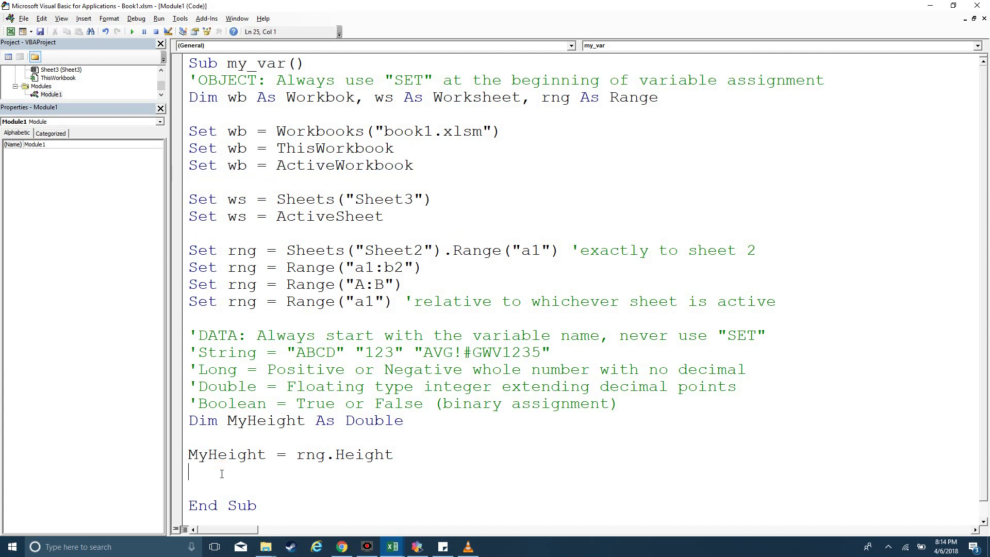
# Step: Assign Mypath = wb.Path and add Mypath As String to the Dim line
pyautogui.write('Mypath = w')
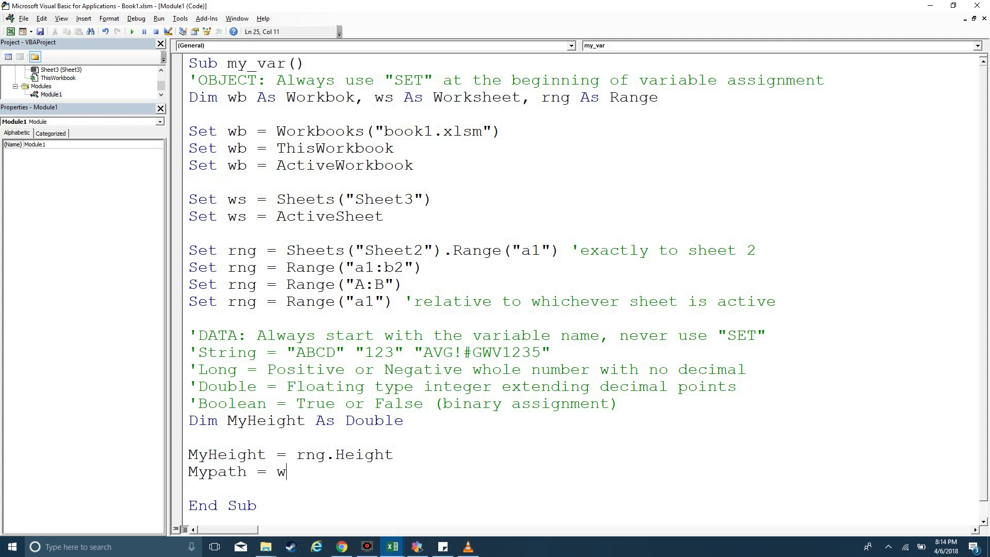
pyautogui.write('b.path')
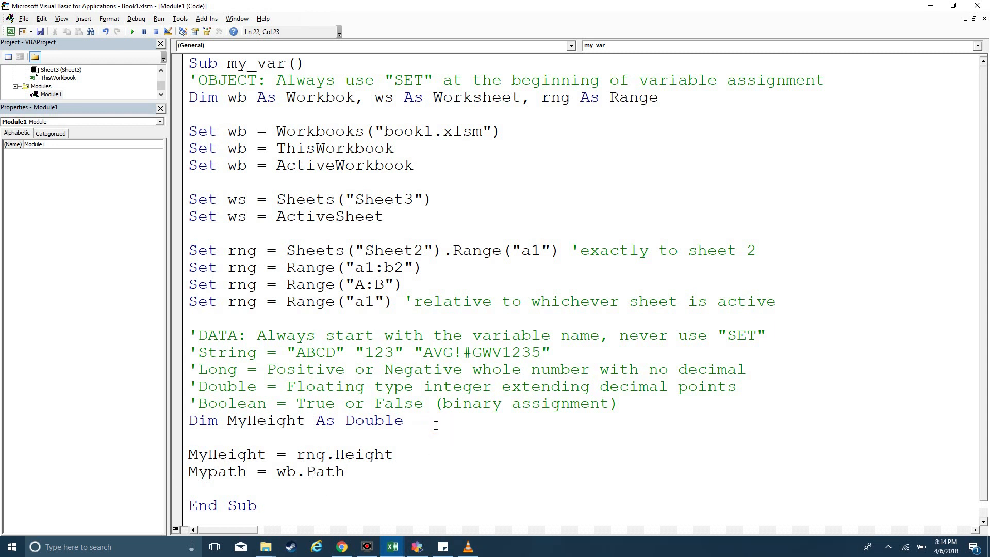
pyautogui.click(402, 420)
pyautogui.write(',')
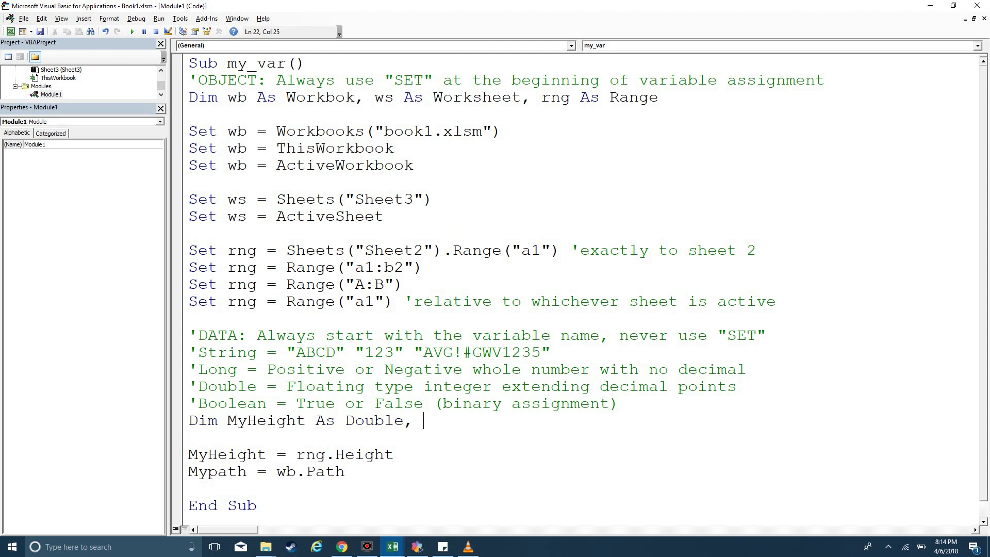
pyautogui.write('My')
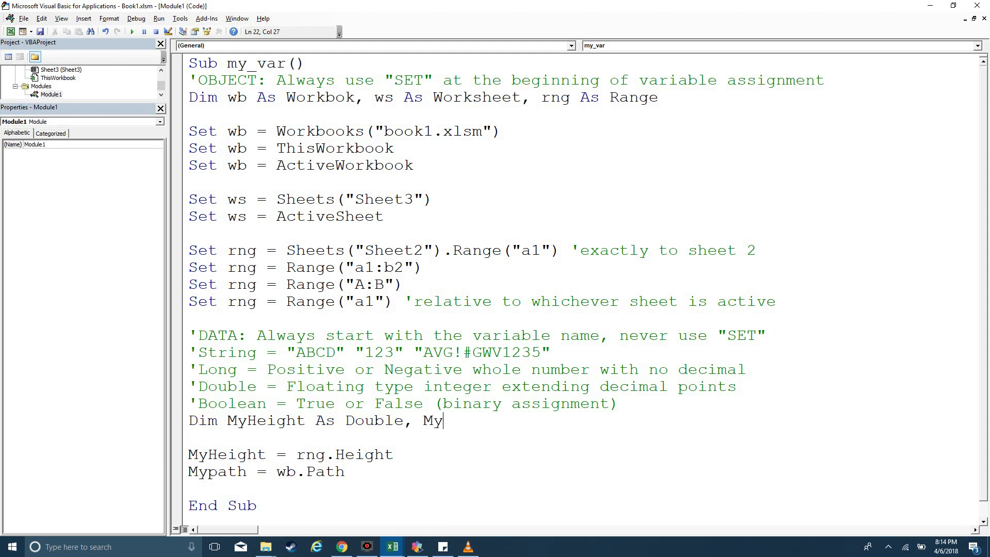
pyautogui.write('path as st')
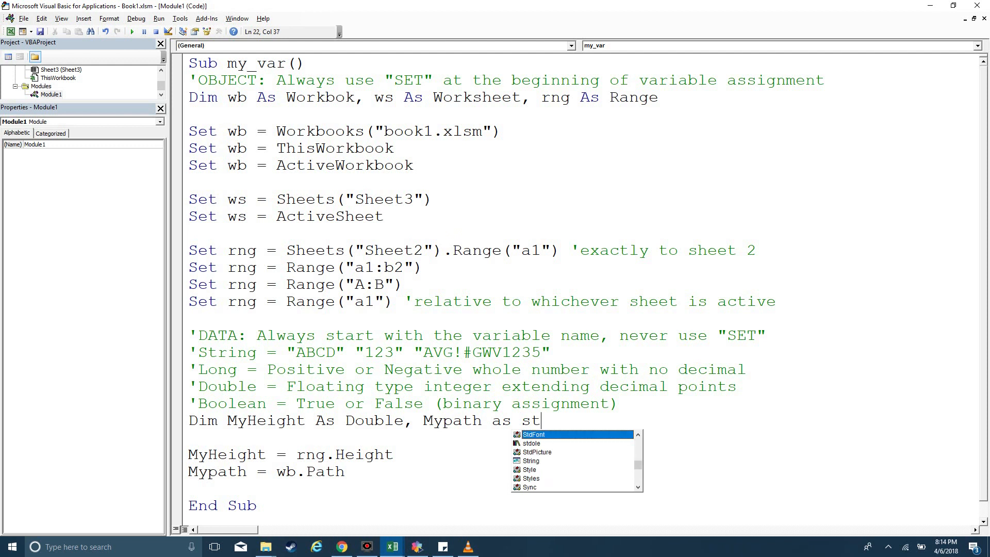
pyautogui.write('ring')
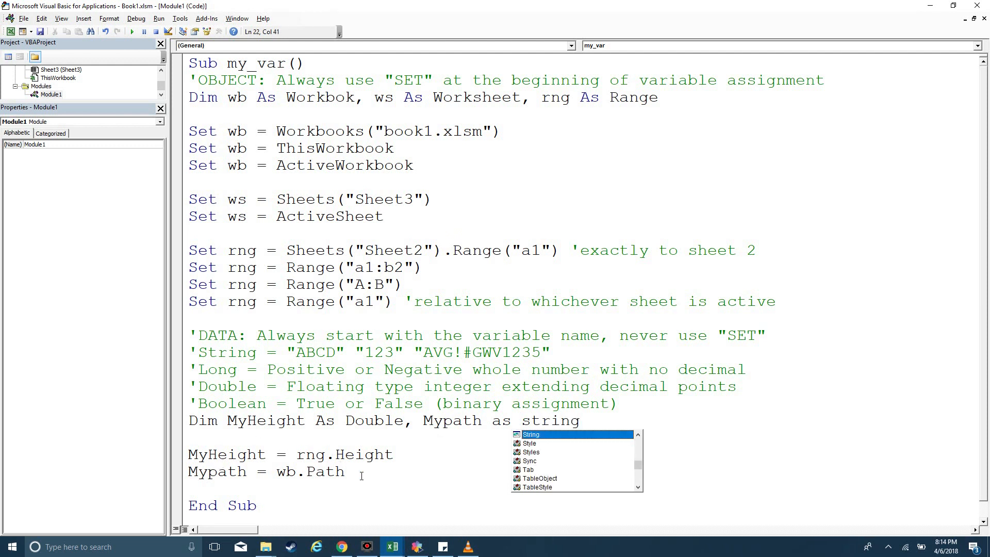
# Step: Assign MyName = wb.Name and add MyName As String to the Dim line
pyautogui.write('My')
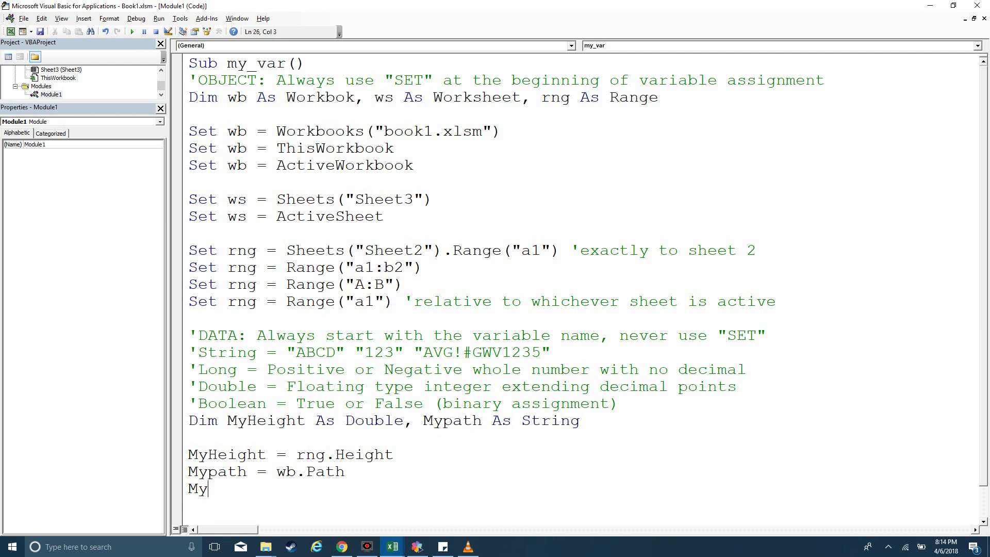
pyautogui.write('Name =')
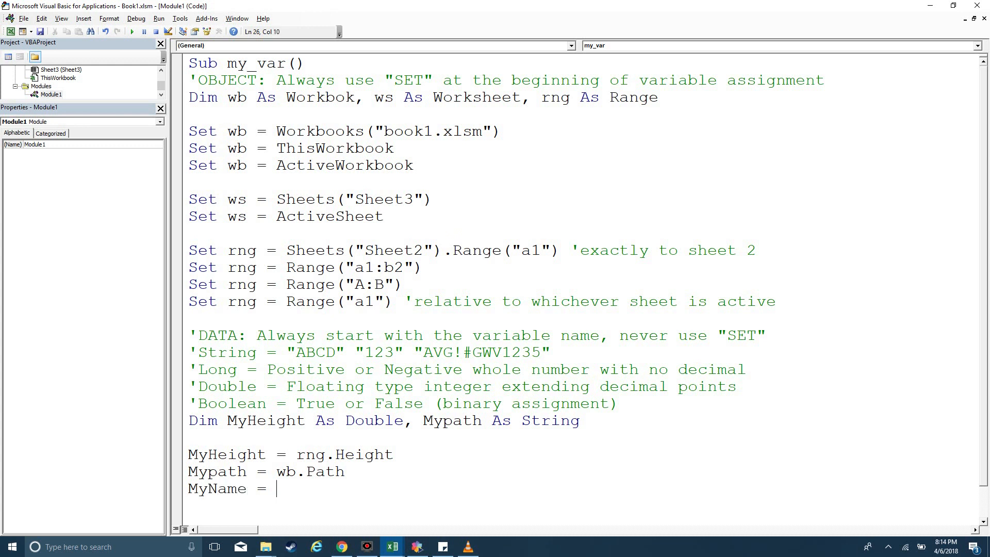
pyautogui.write('wb.name')
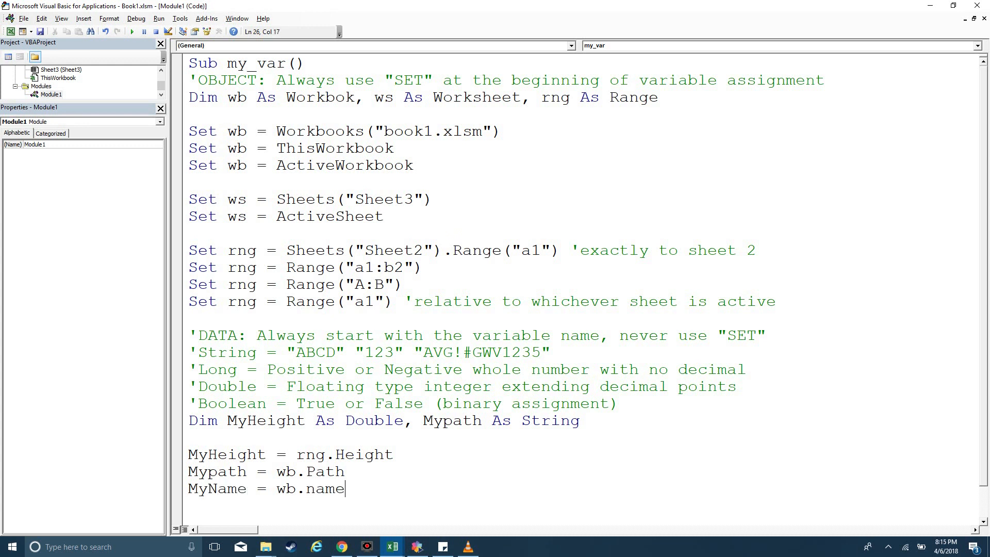
pyautogui.click(582, 419)
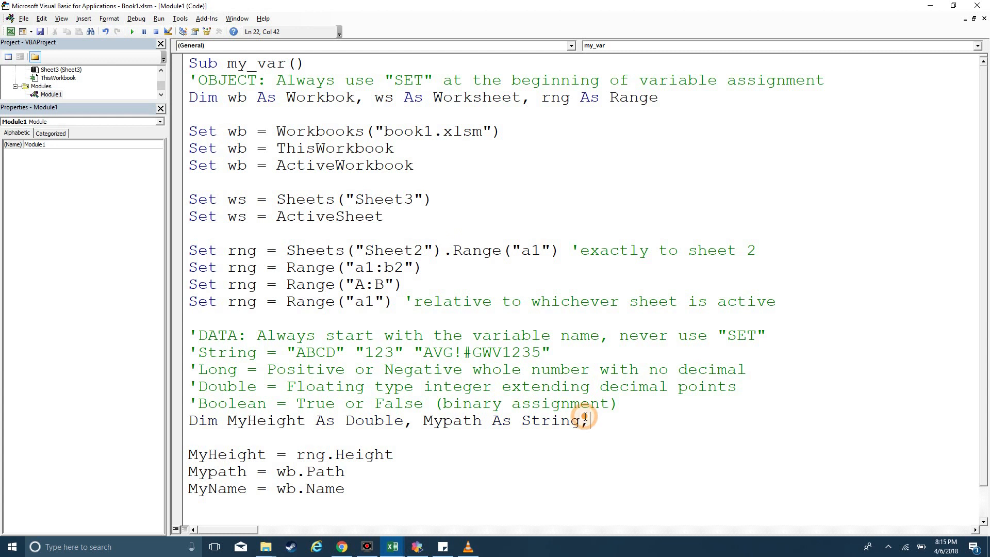
pyautogui.write('My')
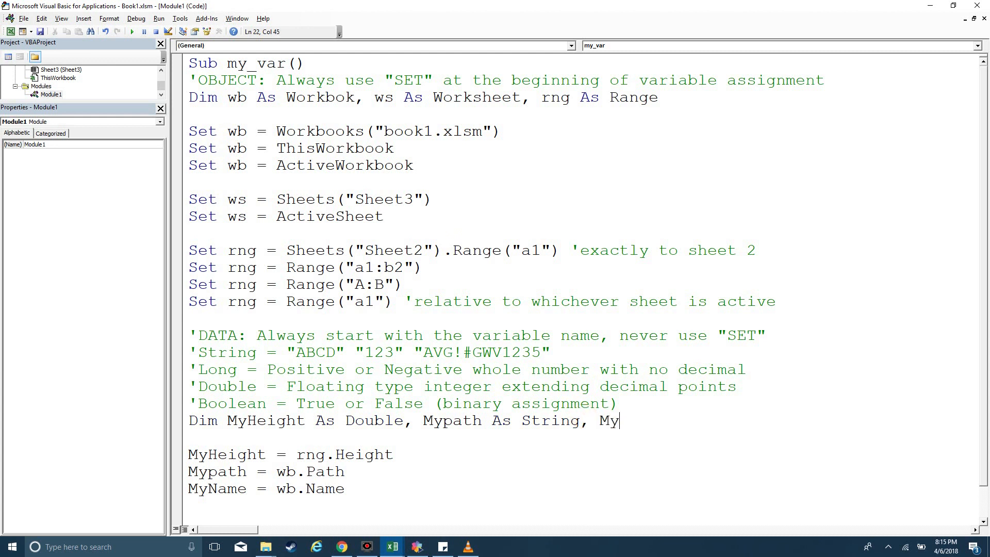
pyautogui.write('Name as string')
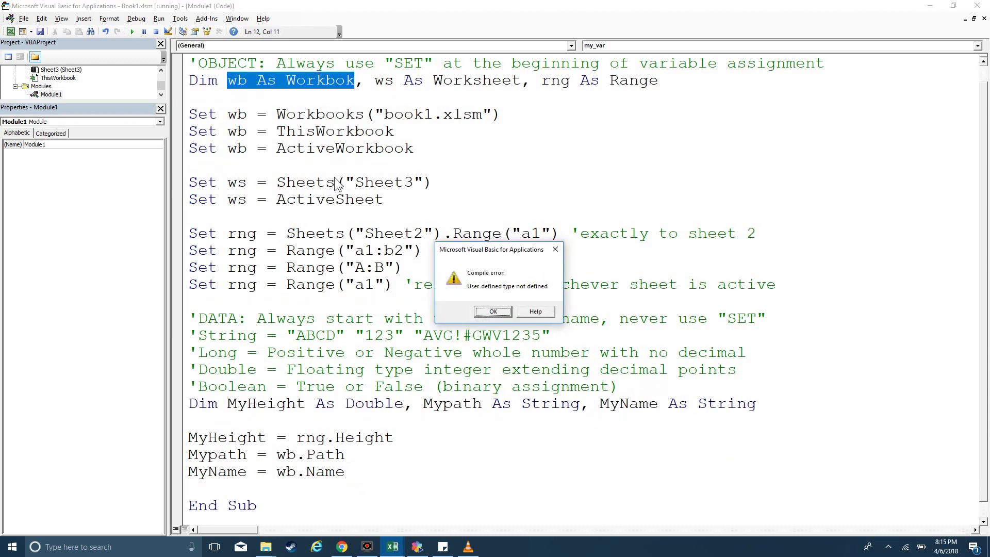
pyautogui.moveTo(348, 297)
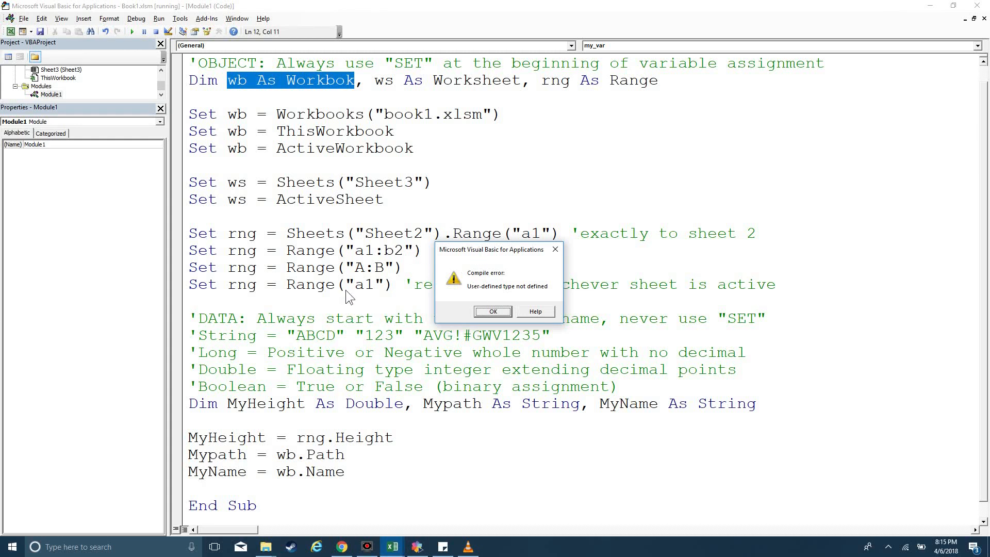
pyautogui.moveTo(627, 293)
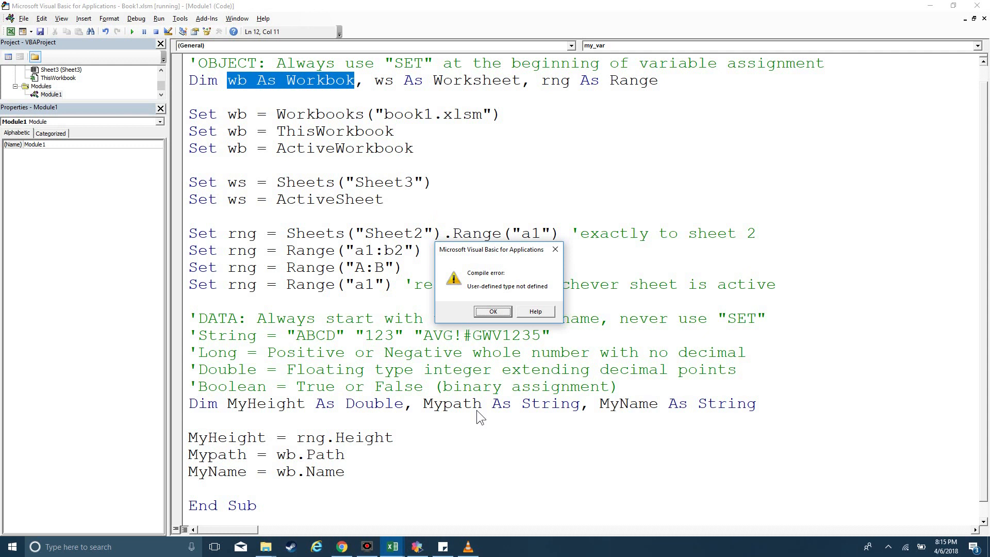
pyautogui.moveTo(369, 442)
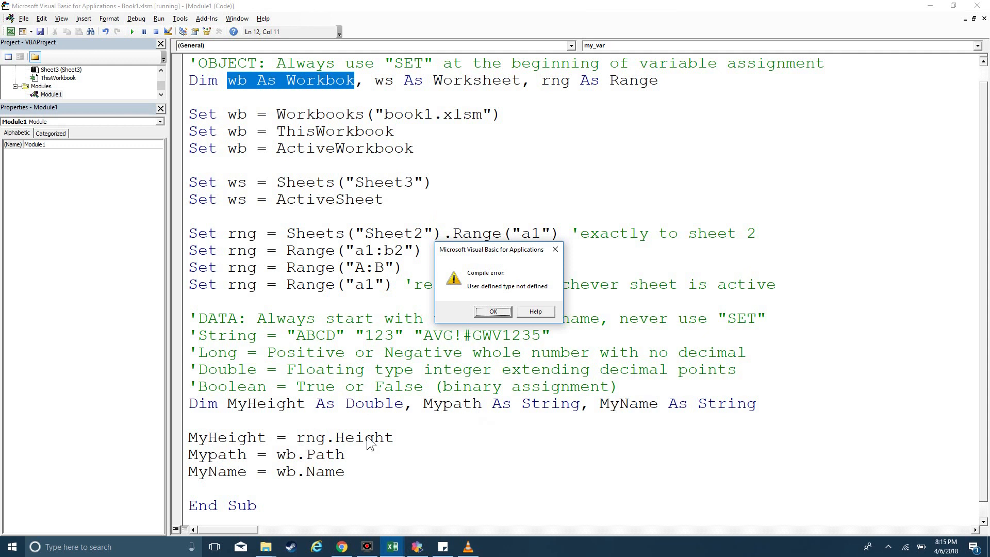
pyautogui.moveTo(322, 458)
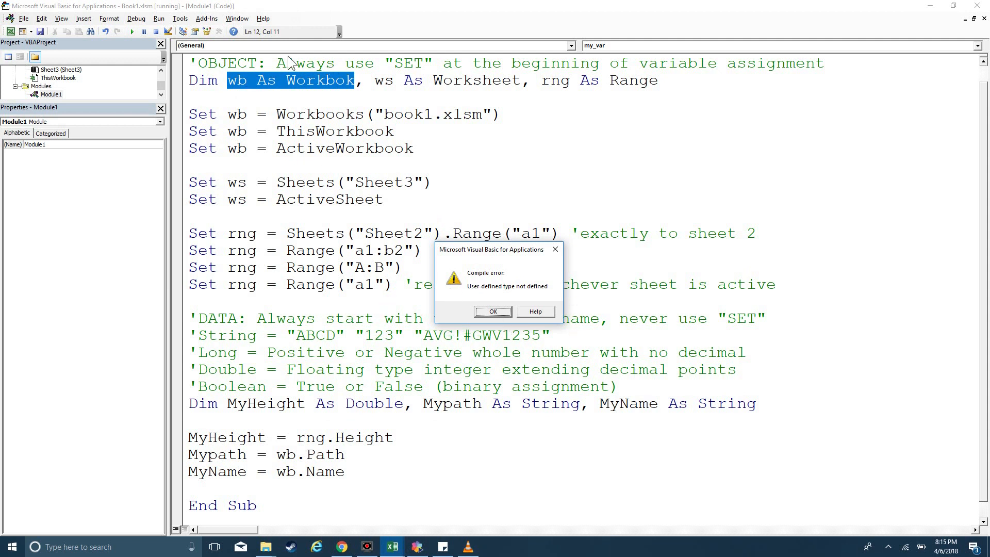
pyautogui.moveTo(293, 88)
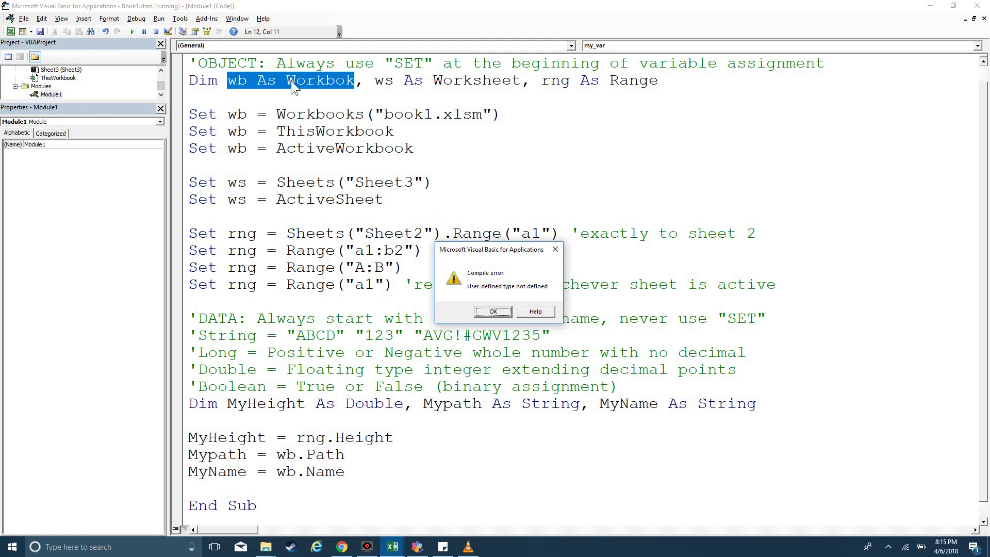
pyautogui.moveTo(479, 308)
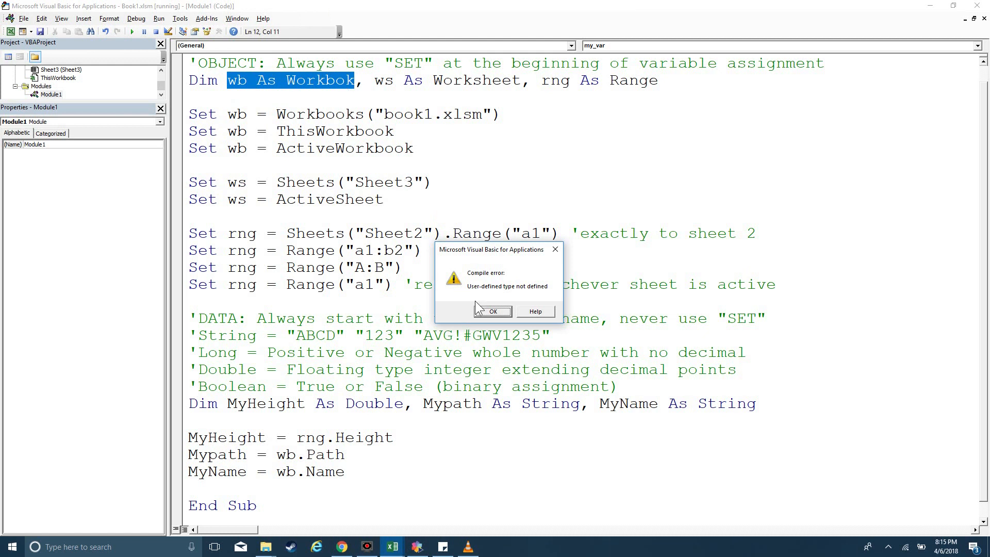
# Step: Dismiss the compile error, fix Workbok to Workbook, and step to Set ws = Sheets("Sheet3")
pyautogui.click(493, 312)
pyautogui.write('o')
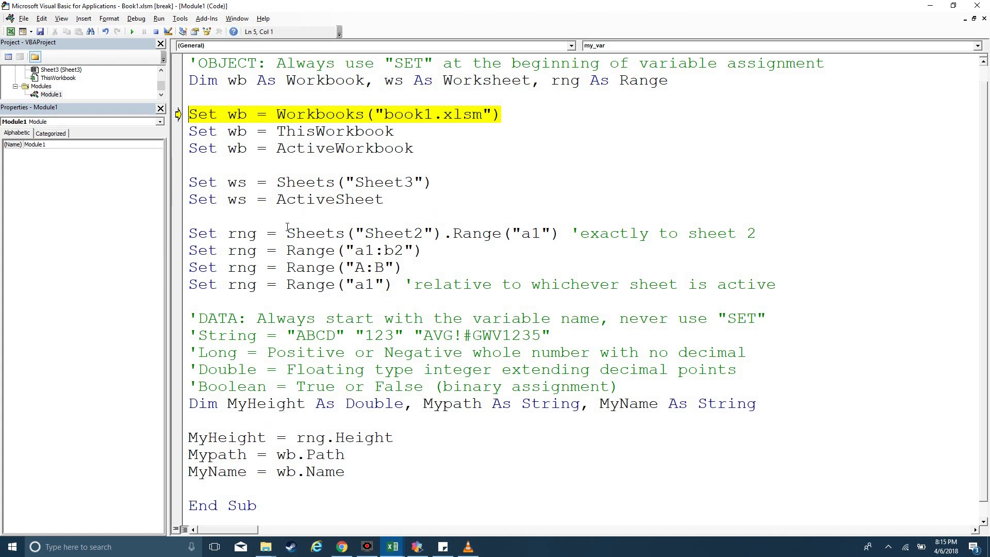
pyautogui.doubleClick(314, 233)
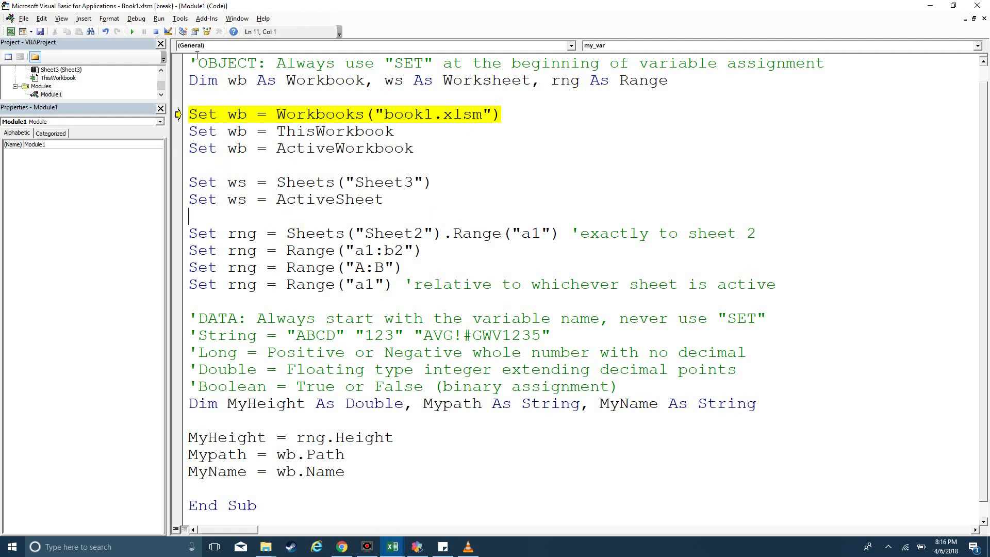
pyautogui.moveTo(345, 157)
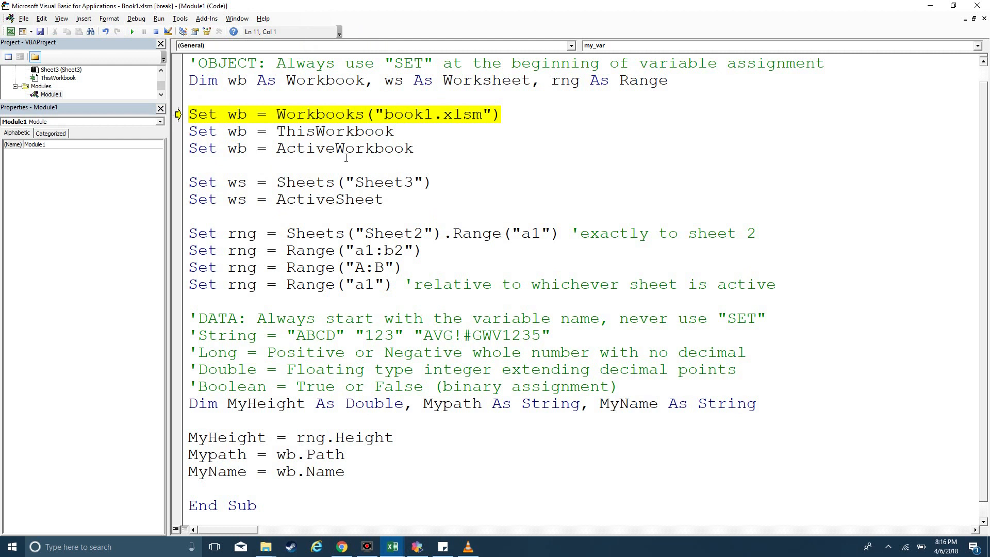
pyautogui.press('F8')
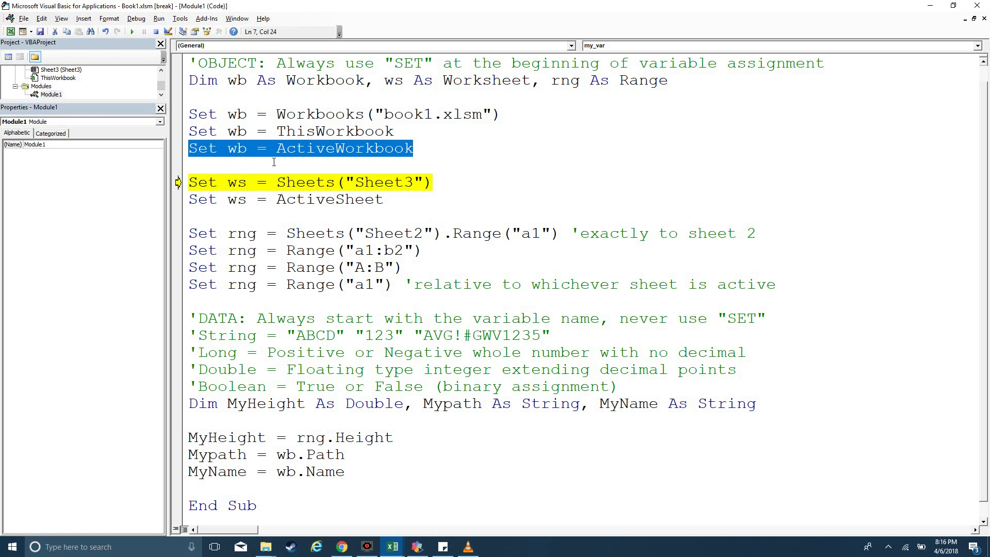
pyautogui.moveTo(284, 117)
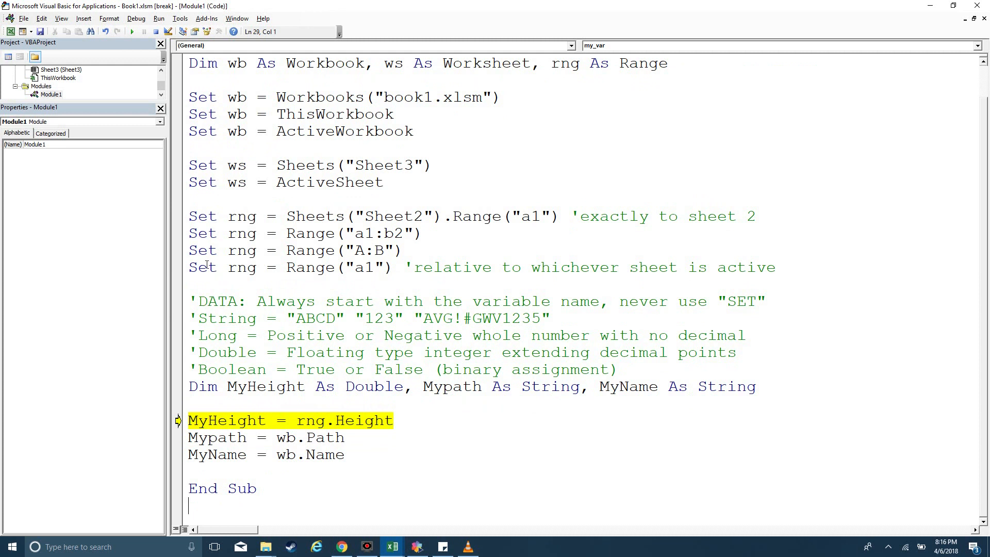
pyautogui.moveTo(248, 217)
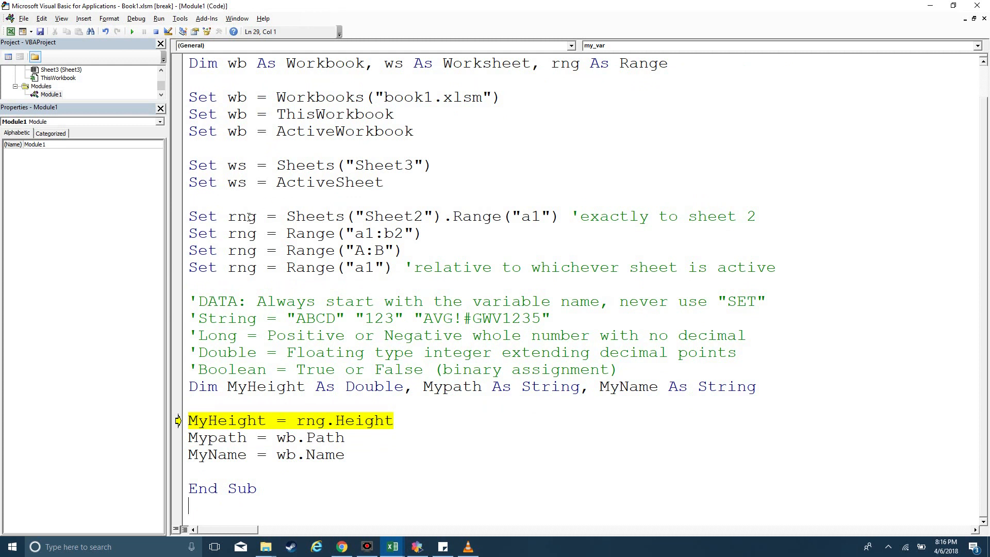
pyautogui.moveTo(235, 183)
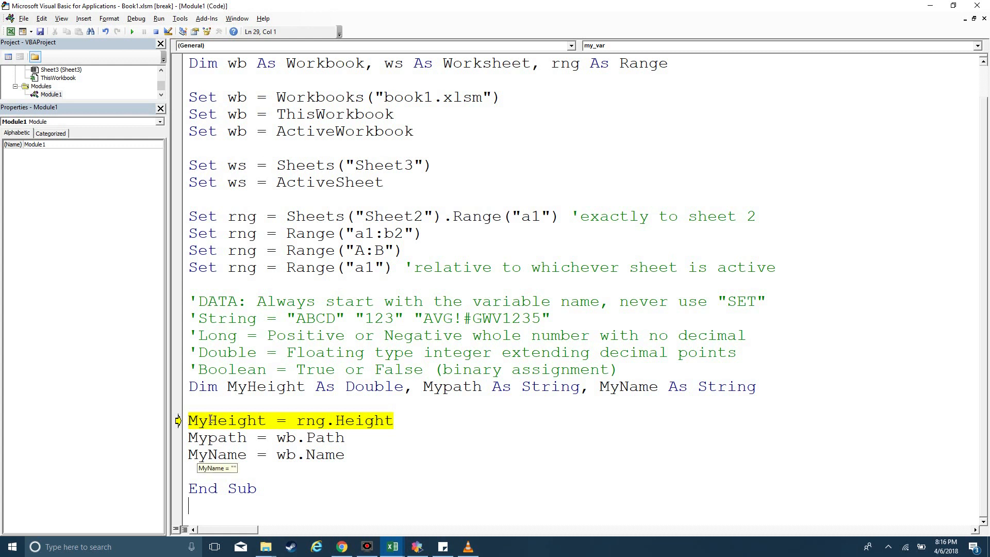
# Step: Step past the MyName assignment to End Sub, leaving MyName as "Book1.xlsm"
pyautogui.press('F8')
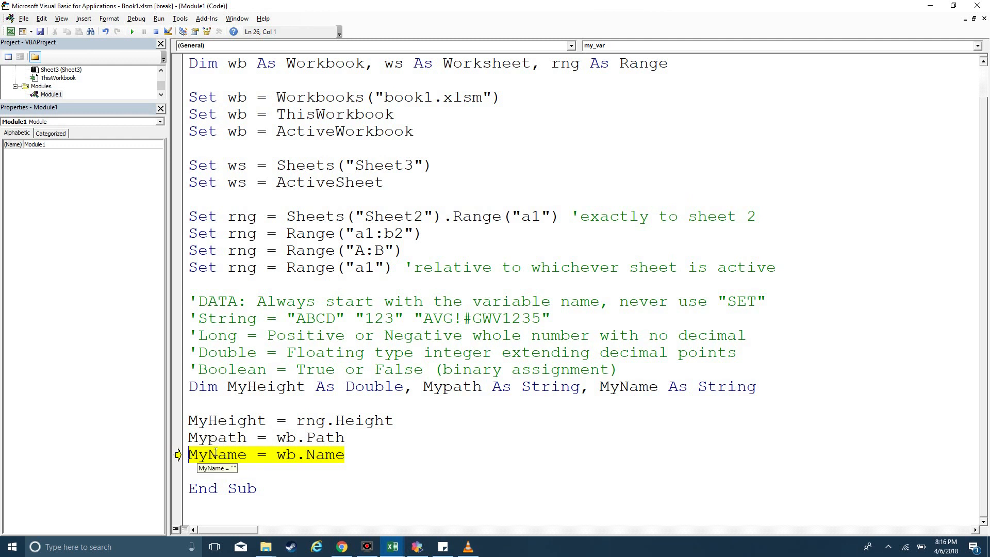
pyautogui.press('F8')
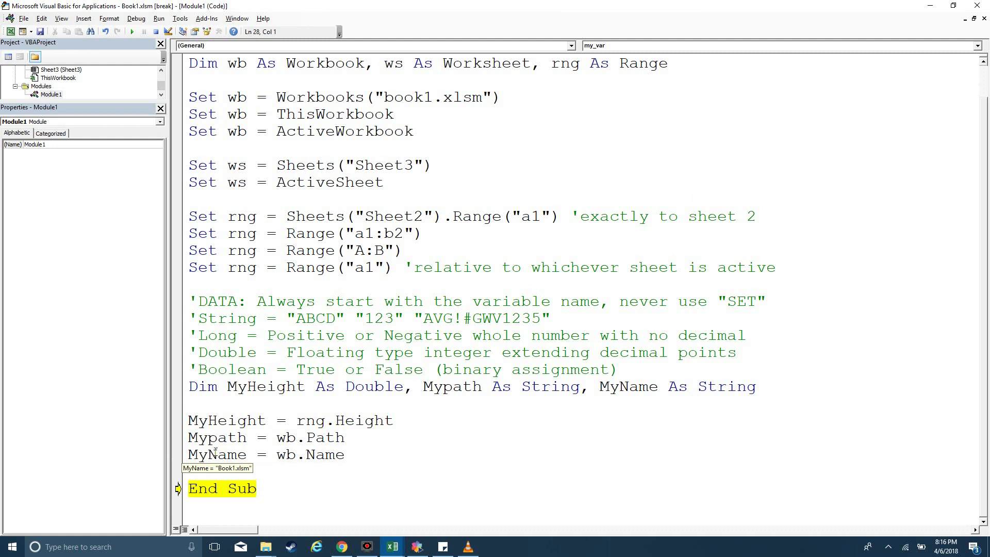
pyautogui.moveTo(573, 351)
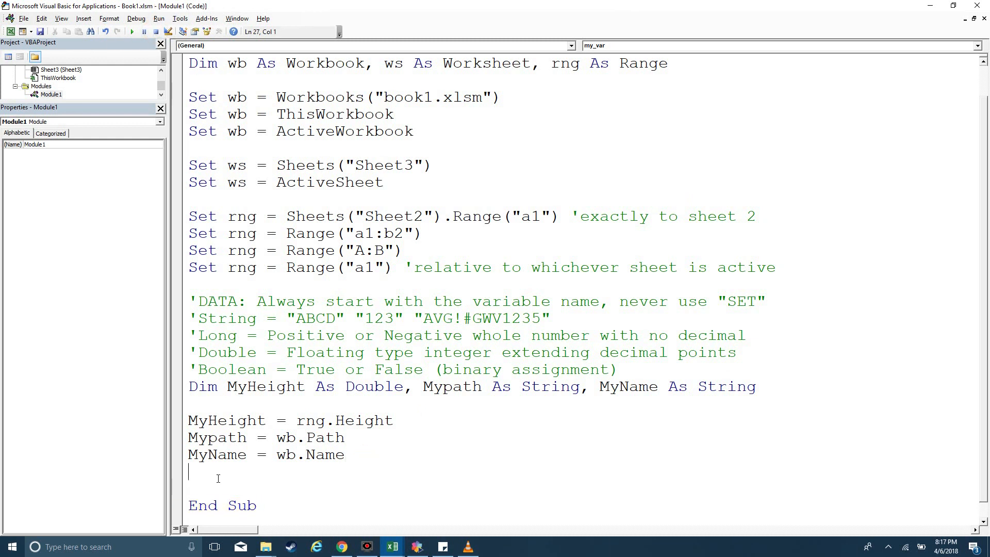
# Step: Enter Result = (MyName = Mypath) and declare Result As Boolean on the Dim line
pyautogui.write('Result')
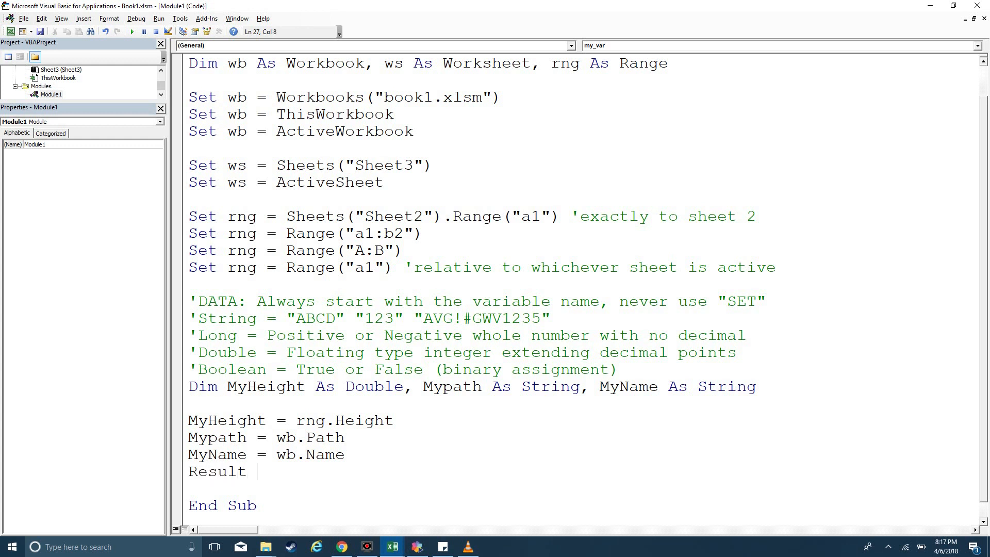
pyautogui.write('= (')
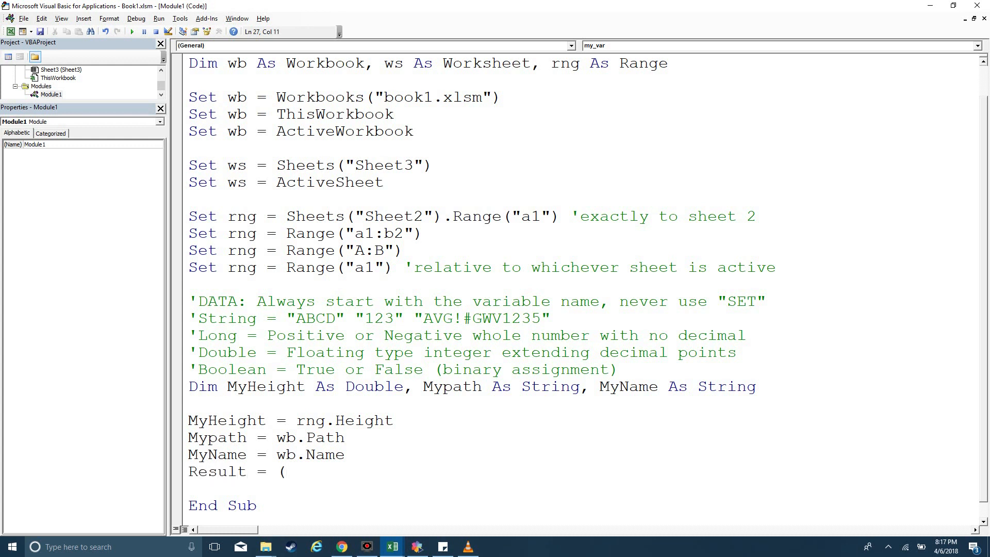
pyautogui.write('MyName =')
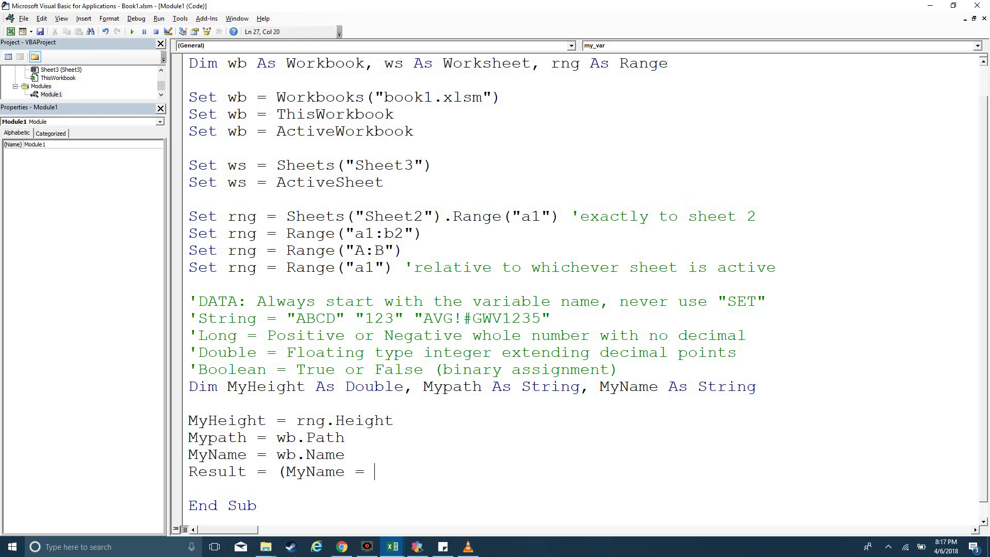
pyautogui.write('MyPath')
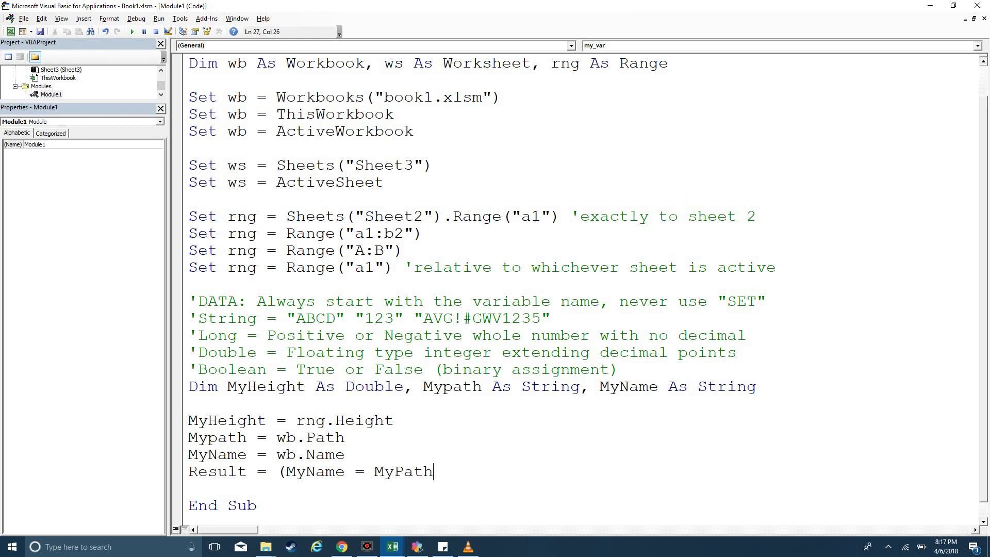
pyautogui.write('Mypath')
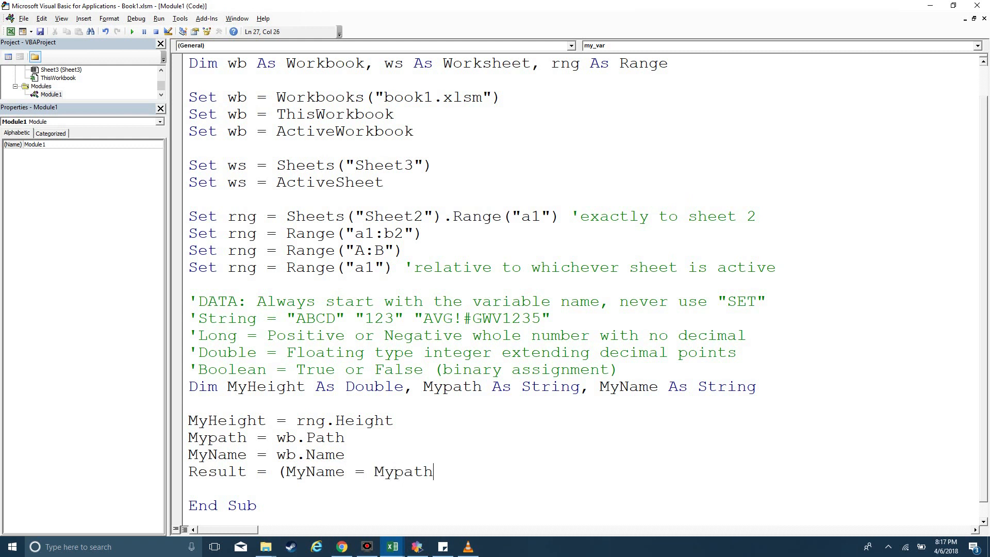
pyautogui.write(')')
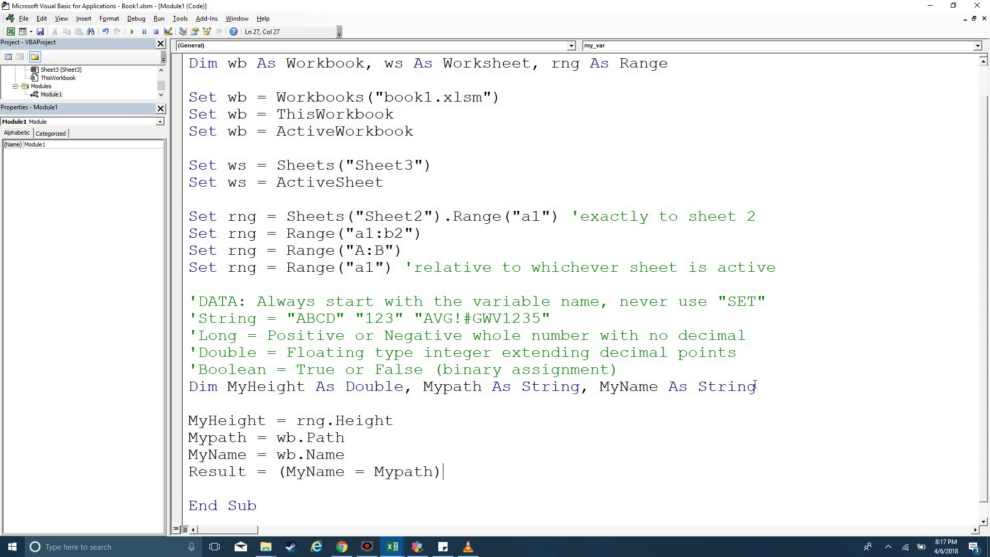
pyautogui.write(', Resul')
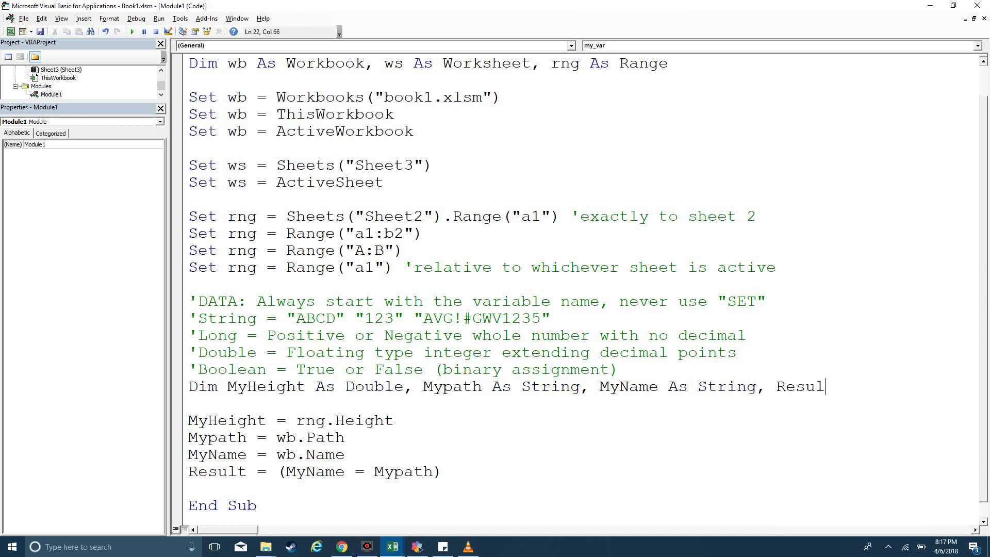
pyautogui.write('t As Boolean')
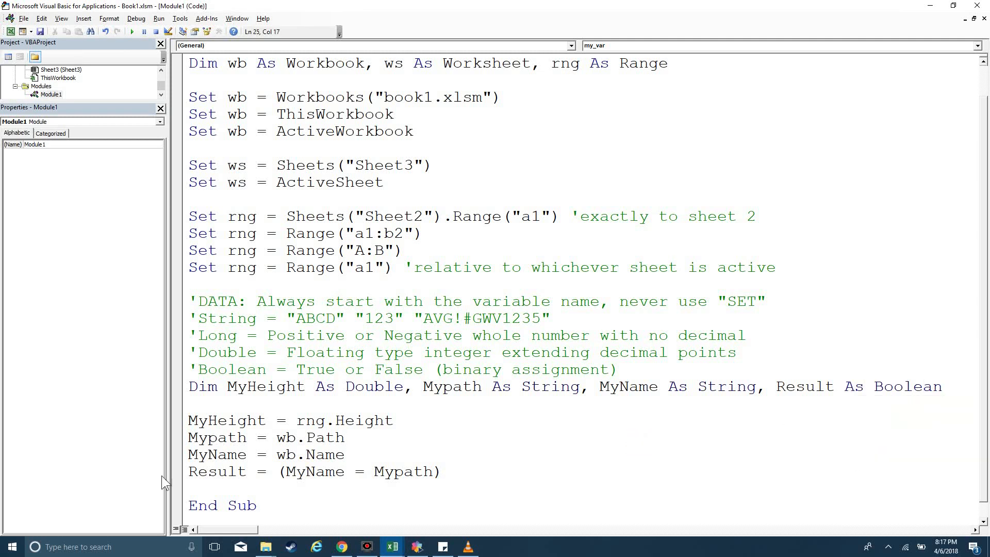
pyautogui.click(346, 438)
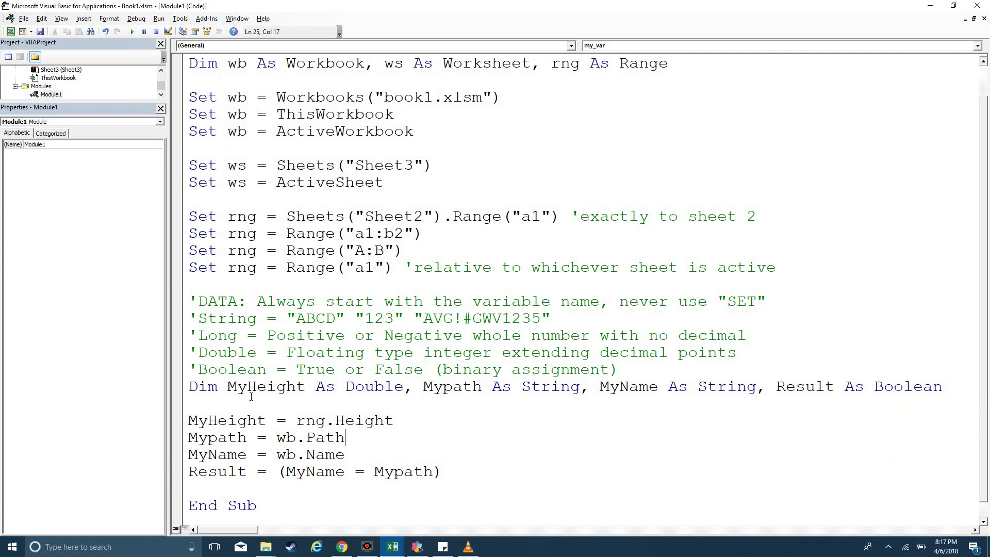
# Step: Set a breakpoint on the Result line, run my_var, and step to see Result = False
pyautogui.click(177, 472)
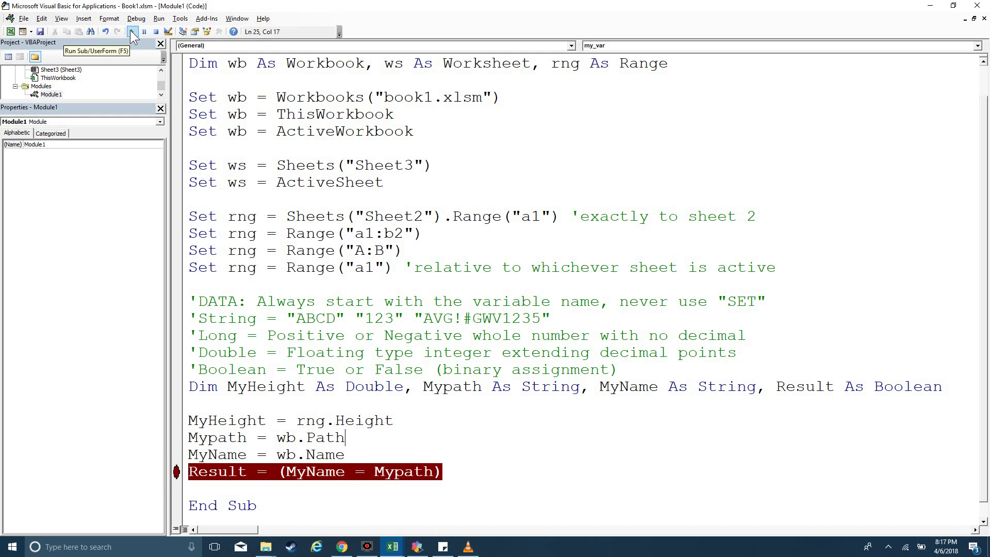
pyautogui.click(131, 32)
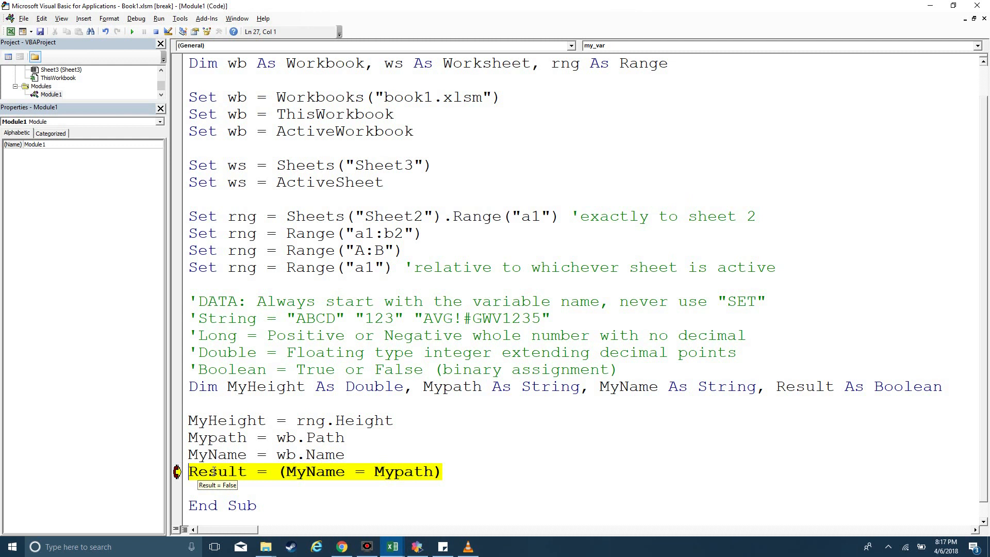
pyautogui.press('F8')
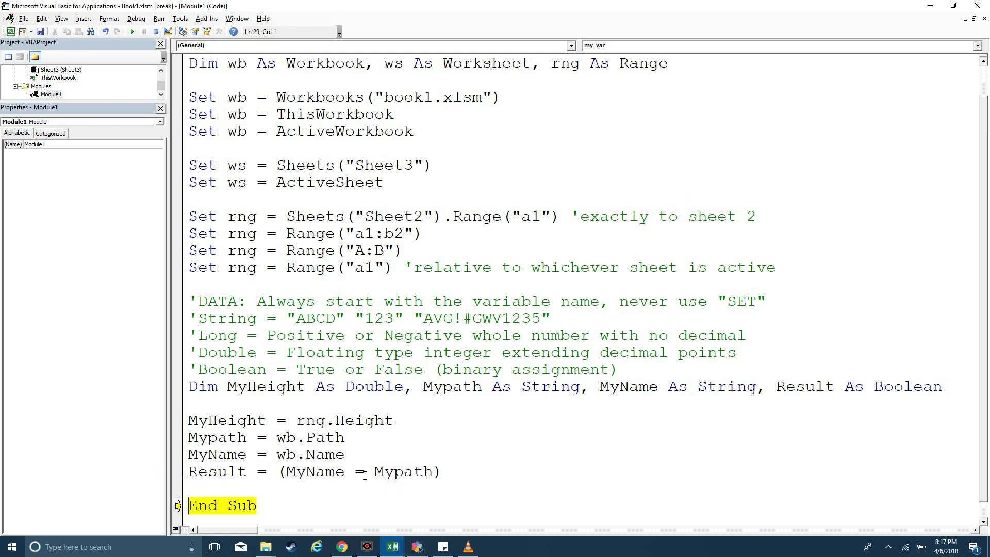
# Step: Change the comparison to Result = (MyName <> Mypath) and step through it again
pyautogui.write('|')
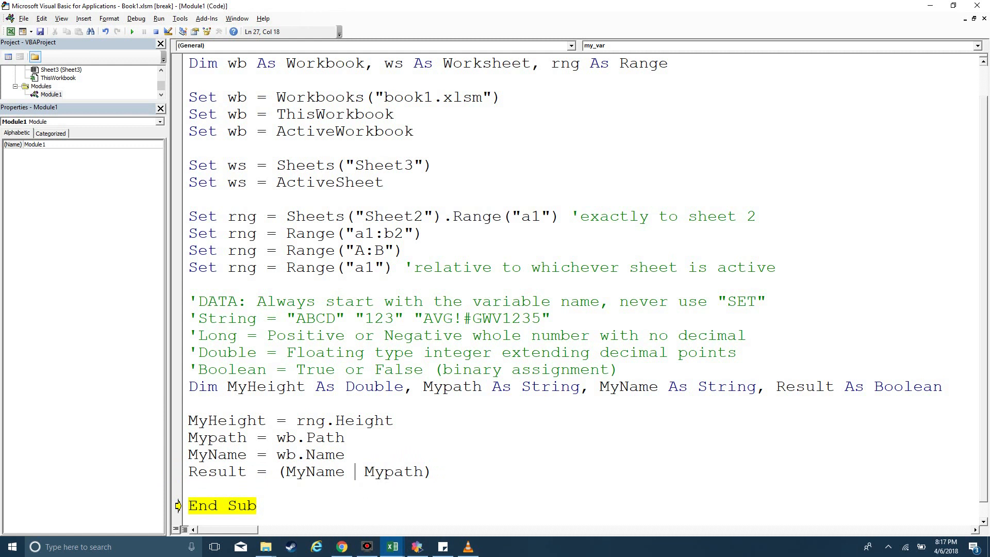
pyautogui.write('<>')
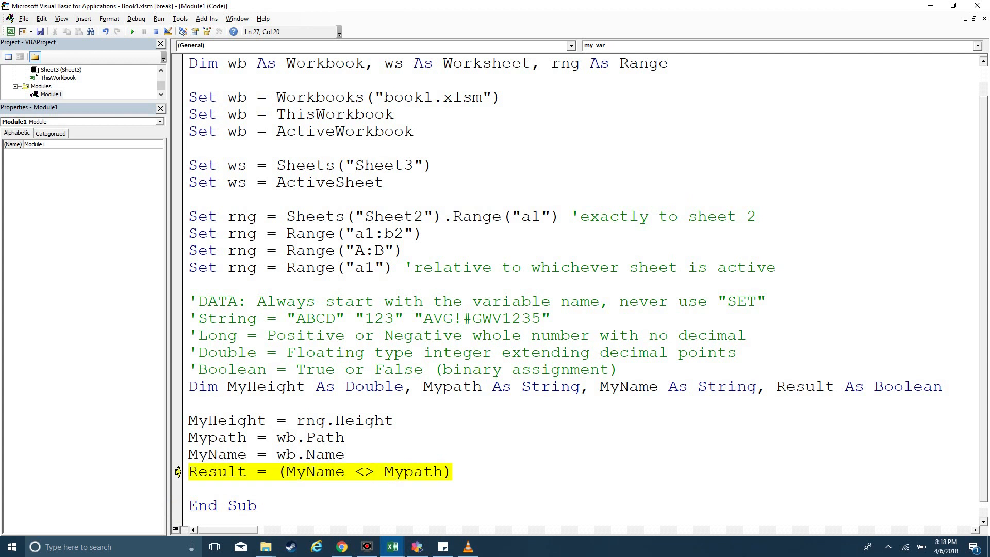
pyautogui.moveTo(302, 472)
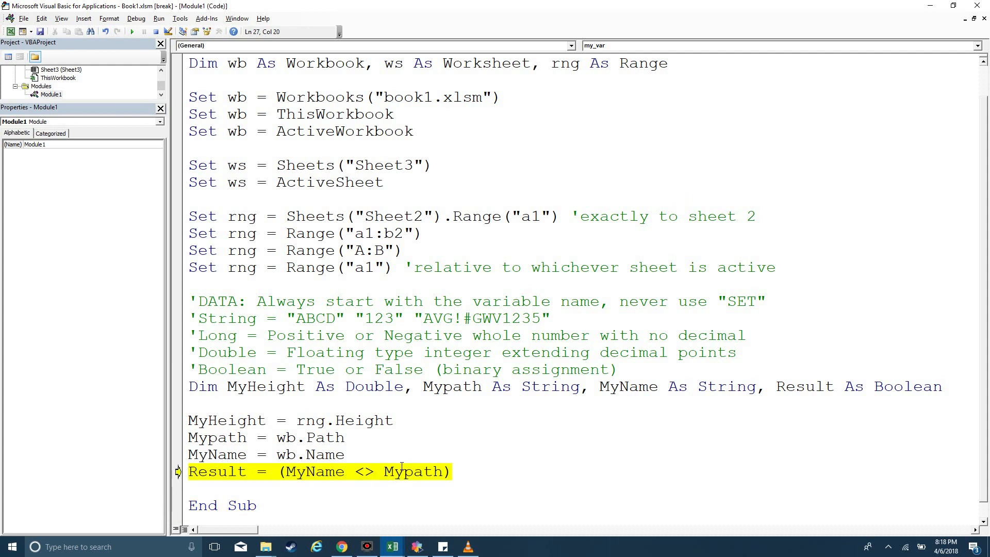
pyautogui.press('F8')
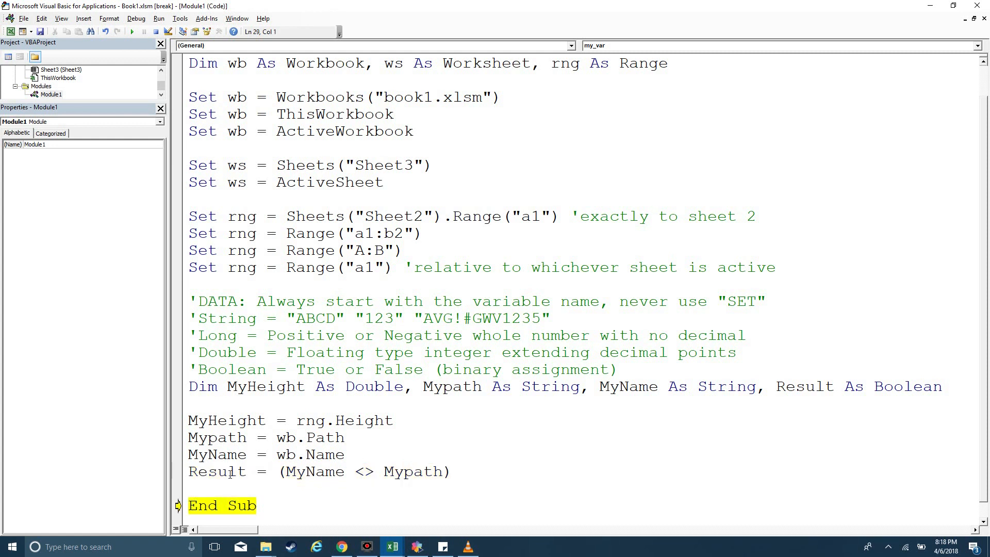
pyautogui.moveTo(218, 472)
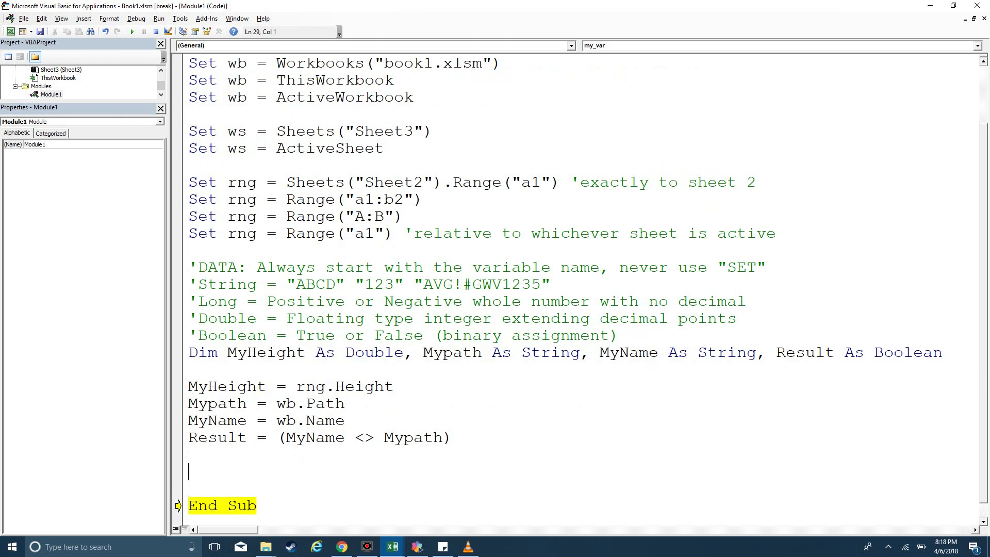
pyautogui.write('rn')
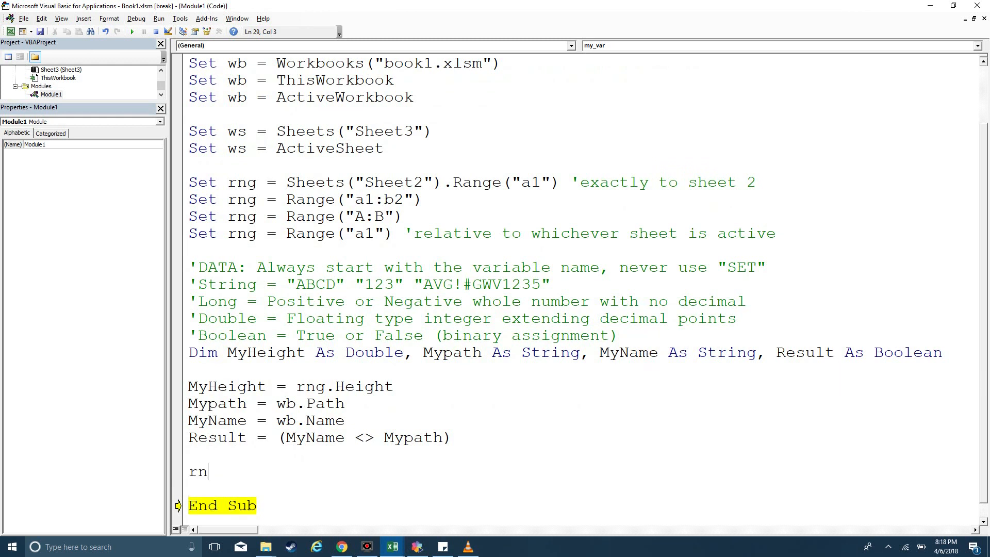
pyautogui.write('g.')
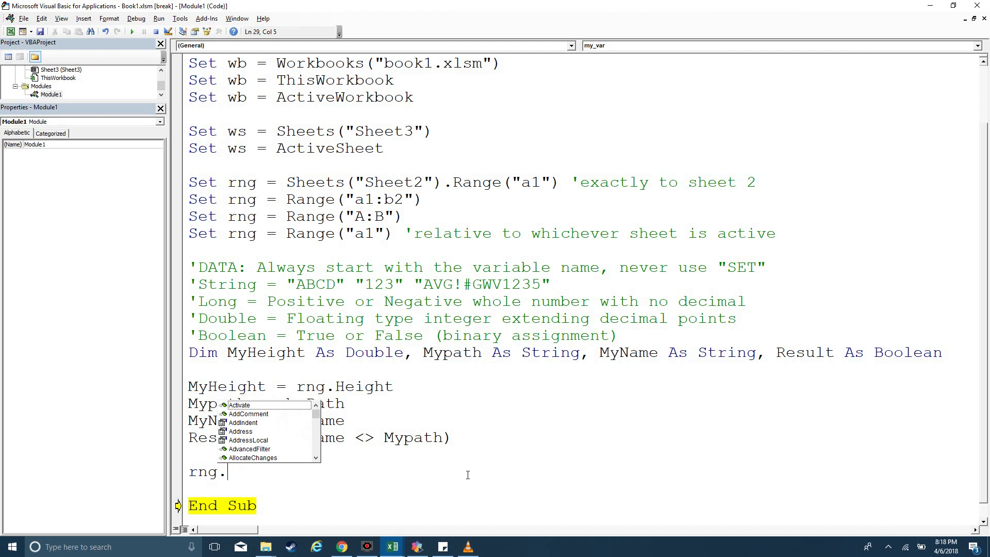
pyautogui.moveTo(236, 443)
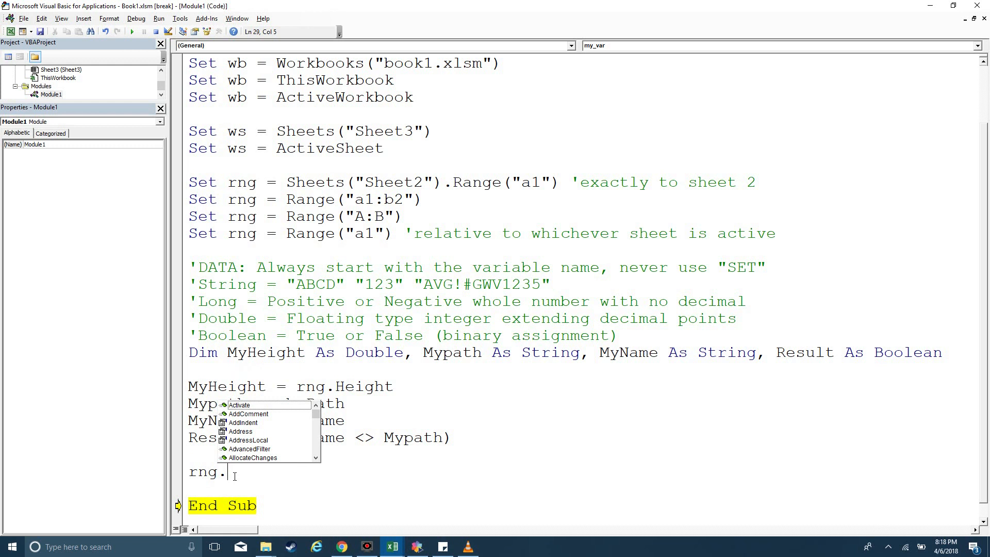
pyautogui.write('cop')
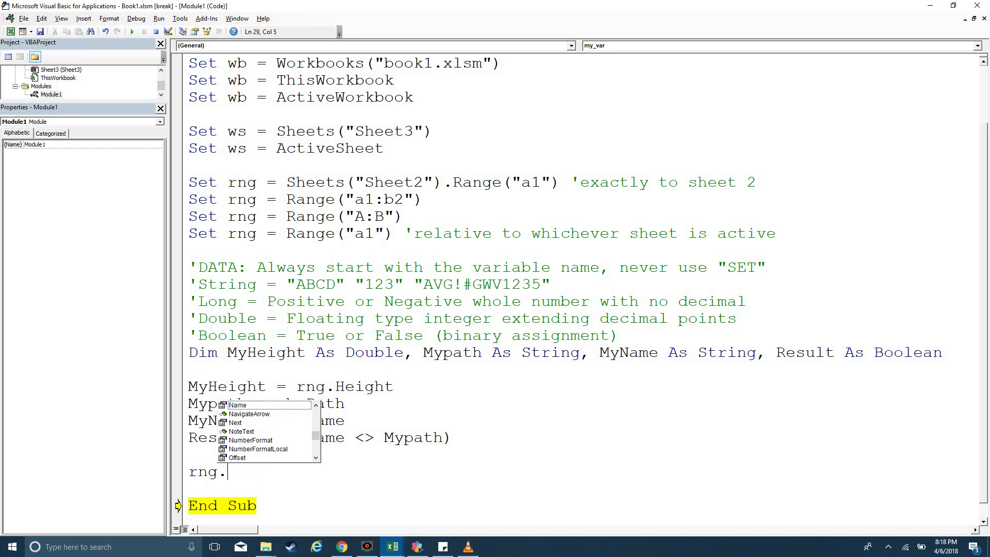
pyautogui.write('height')
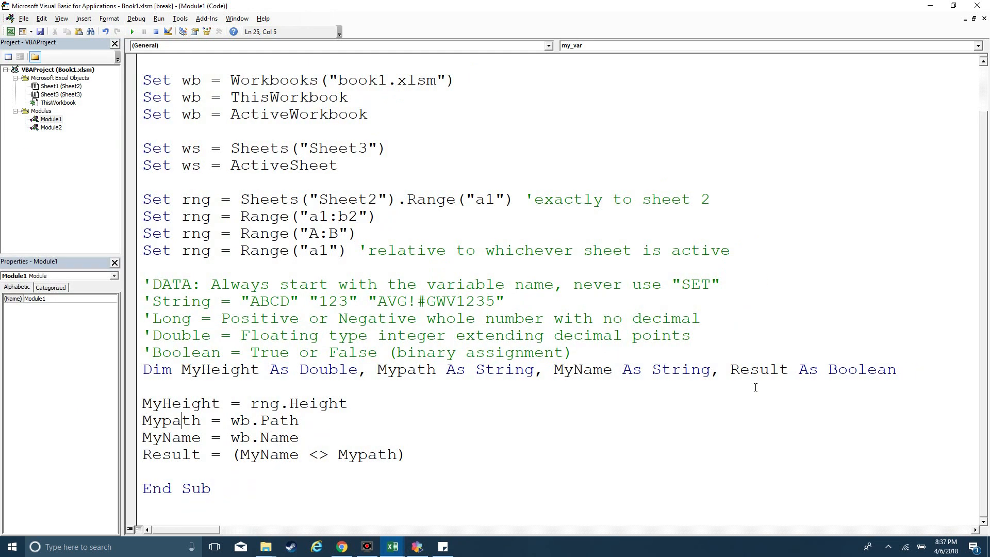
# Step: Below the Result line, add Set wb/ws/rng = Nothing cleanup lines, dismissing the compile error
pyautogui.click(156, 469)
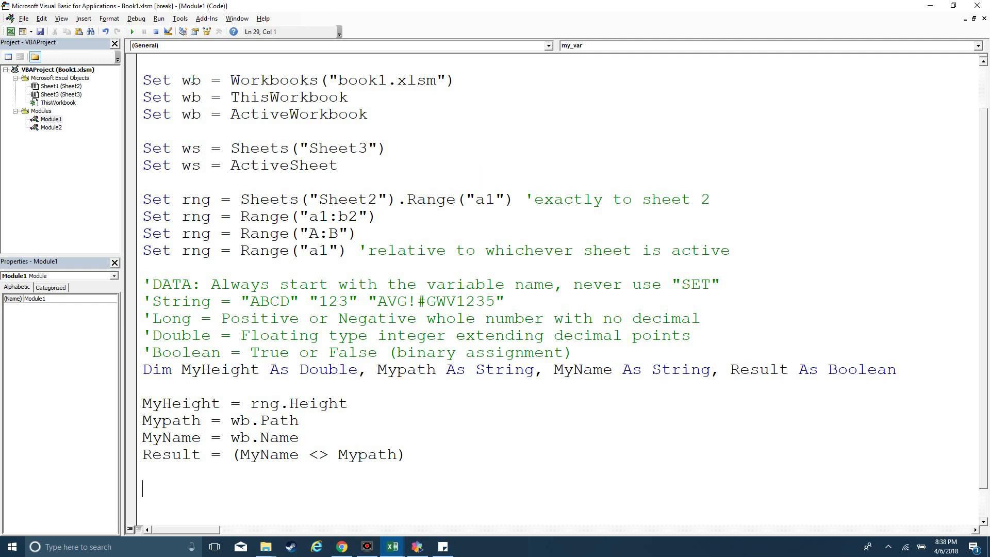
pyautogui.write('set =')
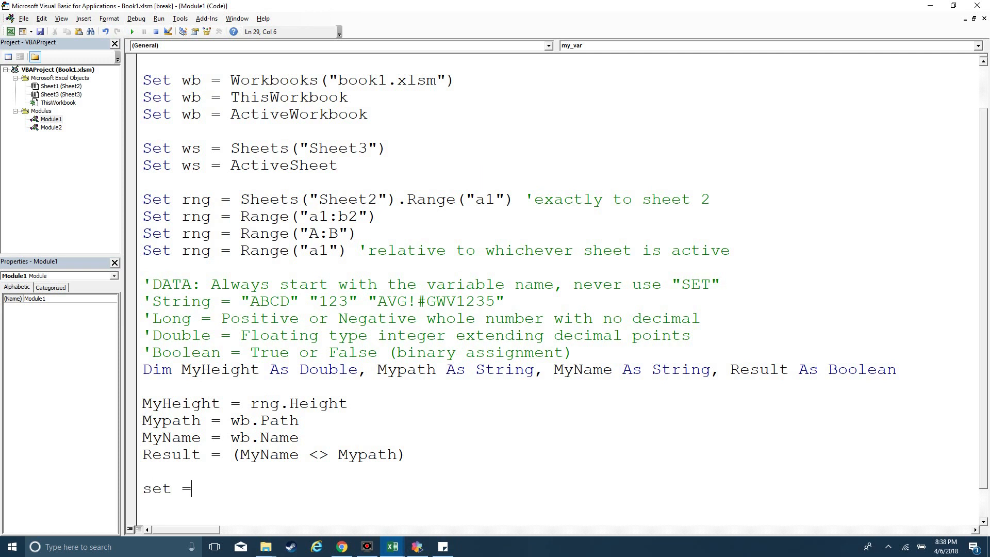
pyautogui.write('wb = nothing')
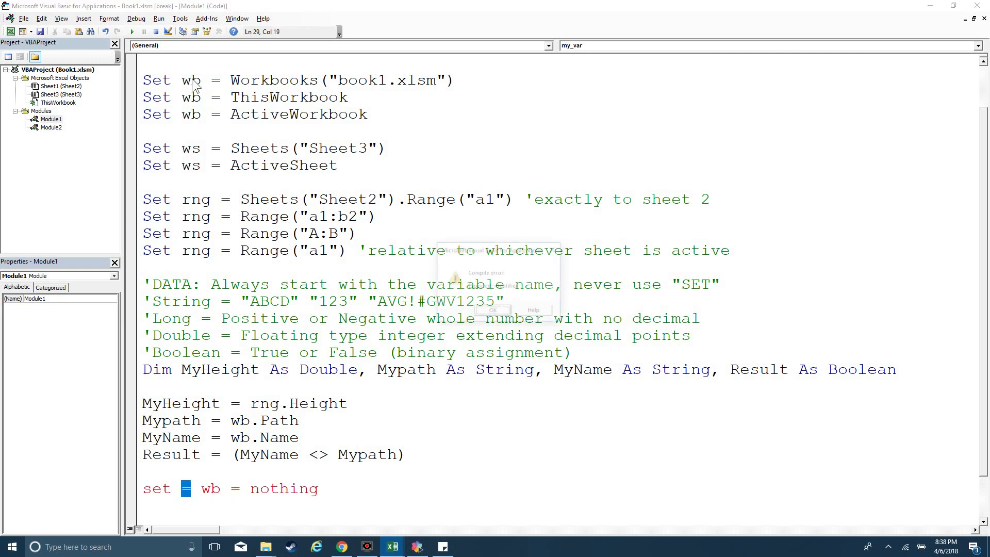
pyautogui.click(492, 310)
pyautogui.write('s')
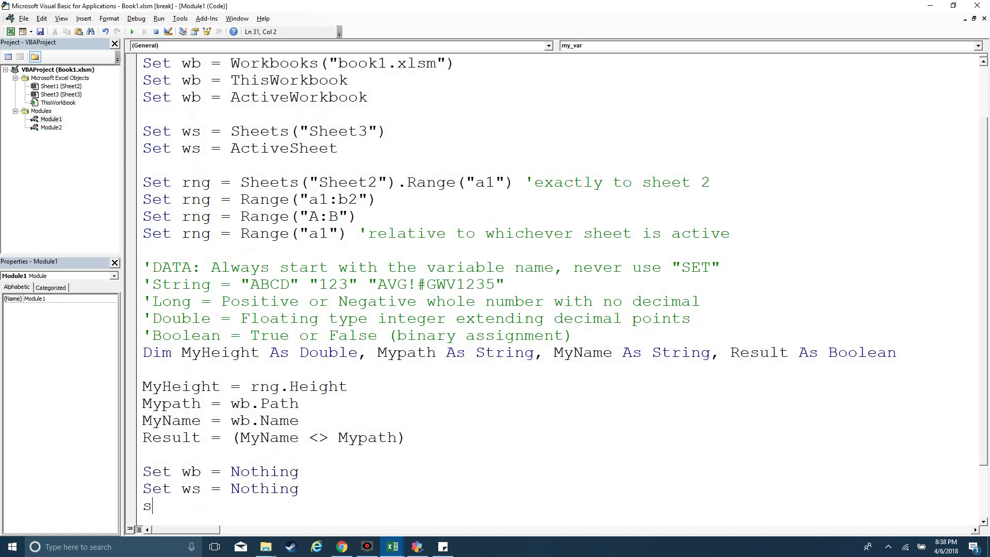
pyautogui.write('et rng = Nothing')
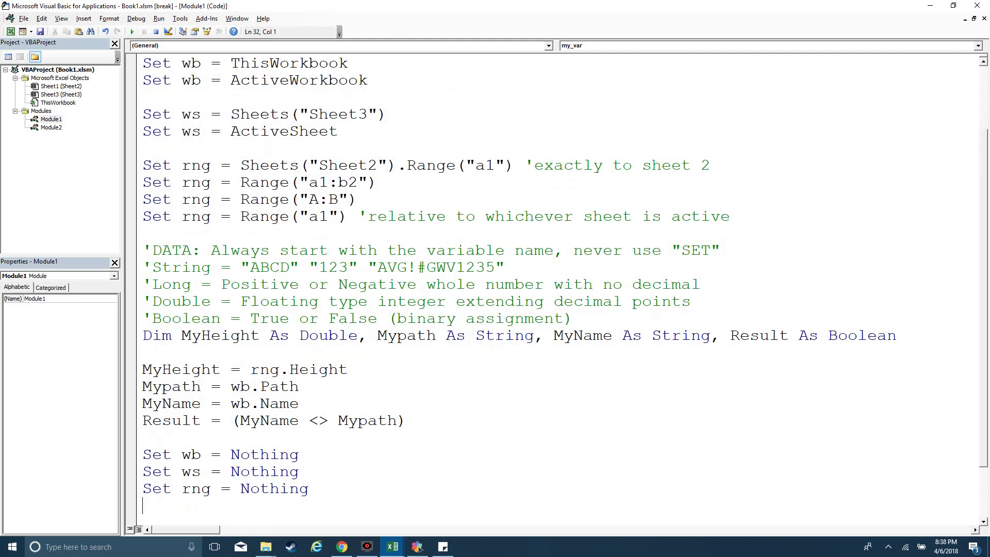